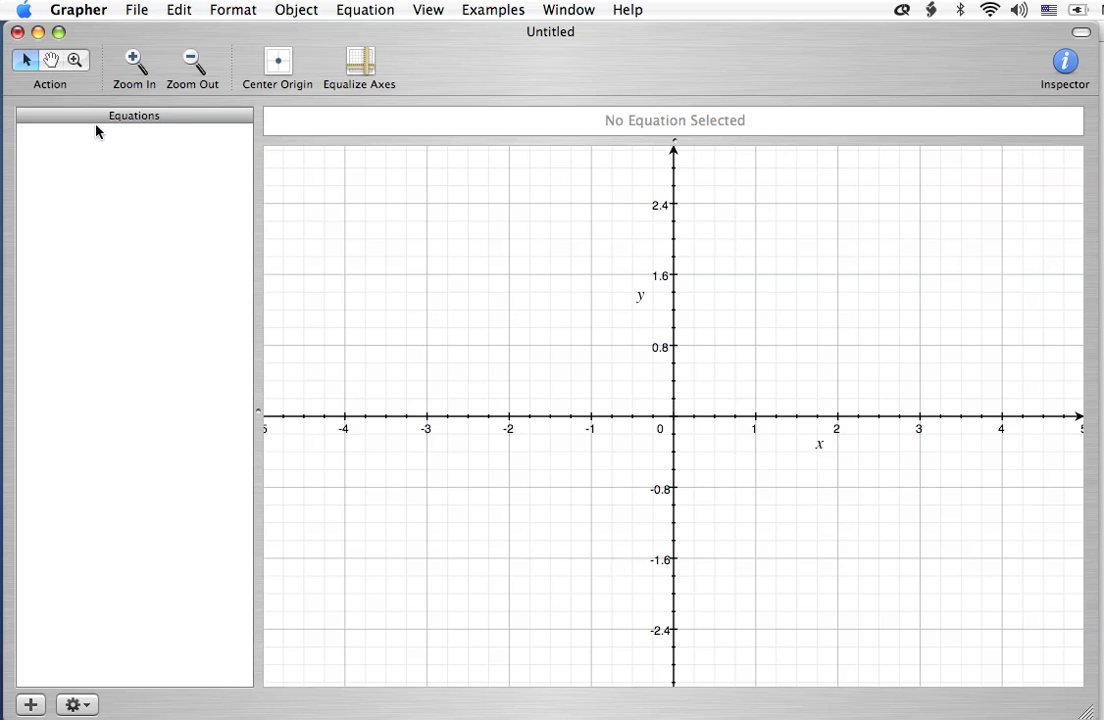
pyautogui.moveTo(362, 10)
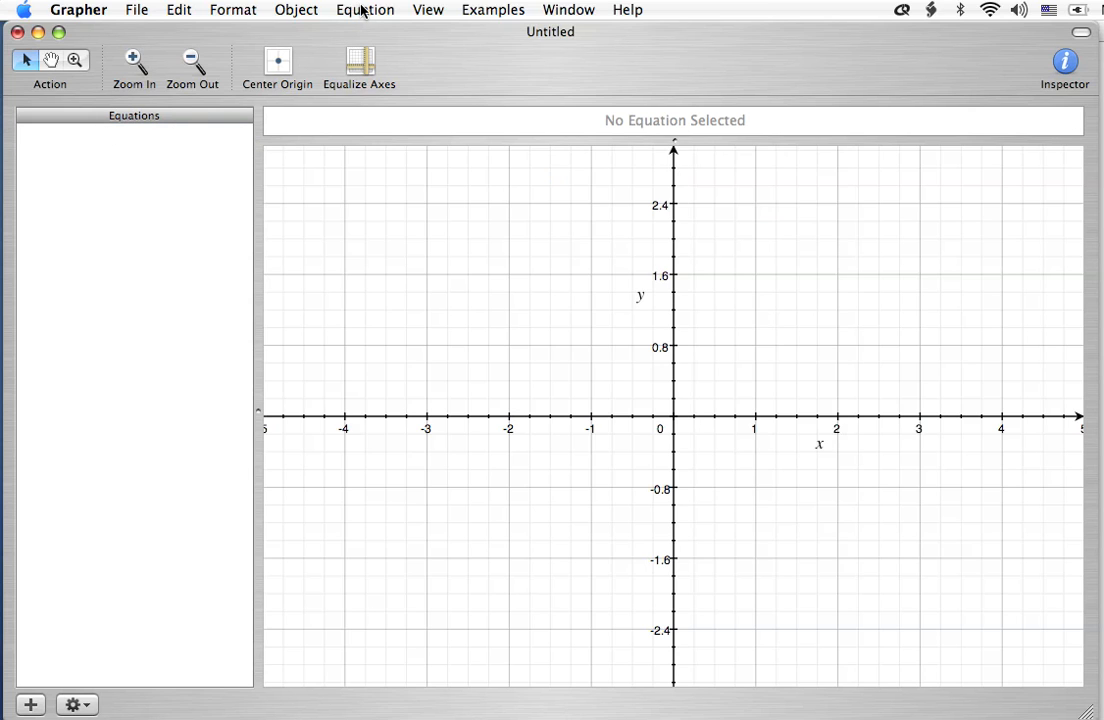
# Add a Cartesian Curve equation from the Parametric templates, with t from 0 to 10.
pyautogui.click(365, 9)
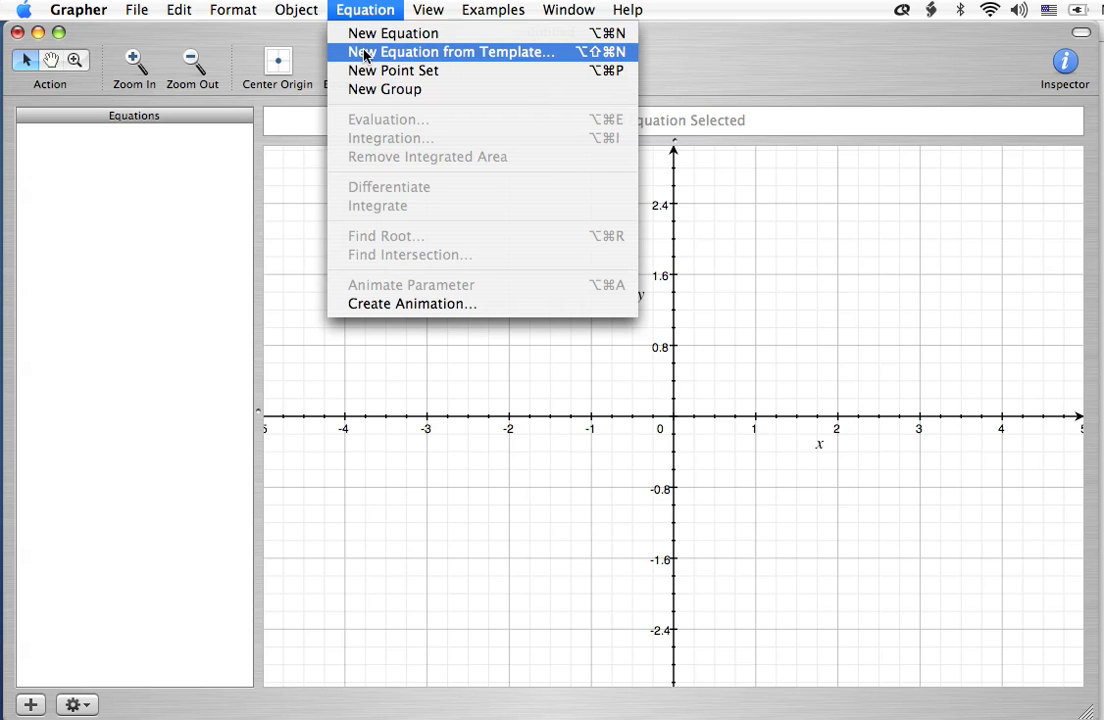
pyautogui.click(448, 51)
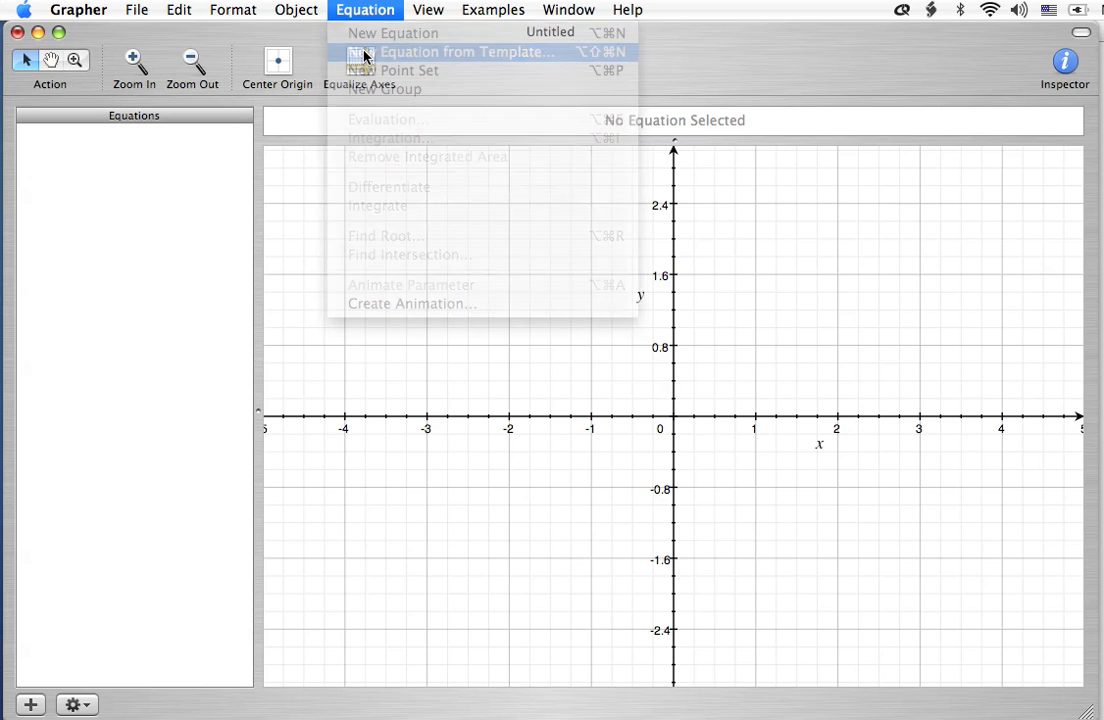
pyautogui.click(465, 51)
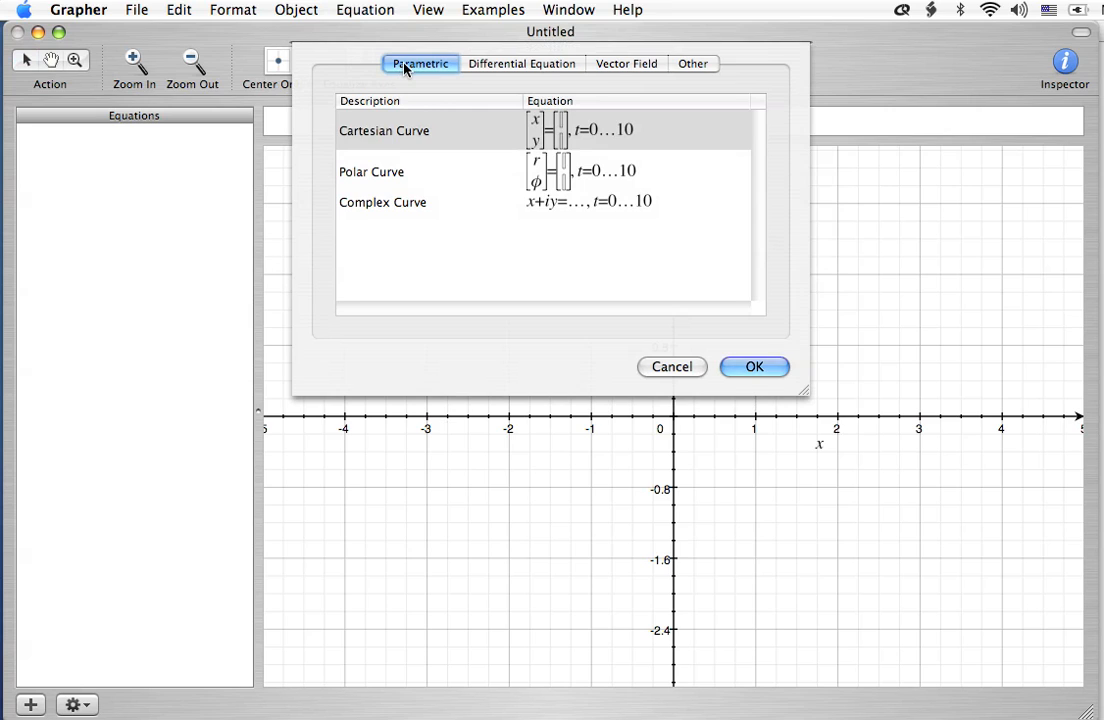
pyautogui.moveTo(395, 110)
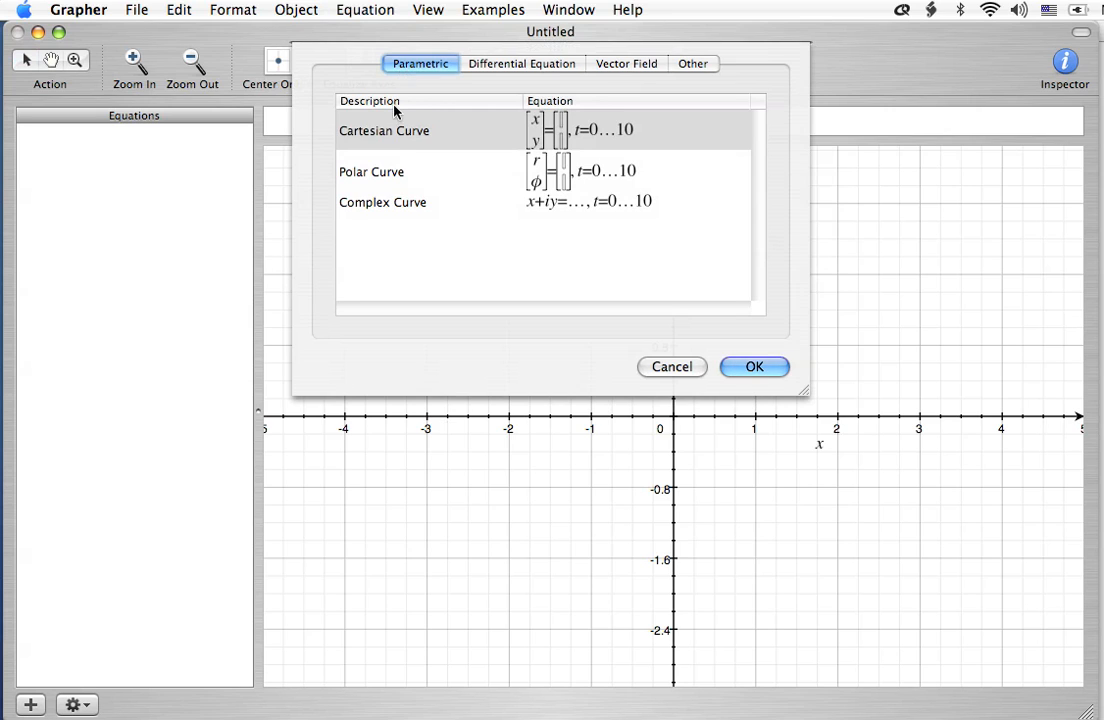
pyautogui.click(384, 130)
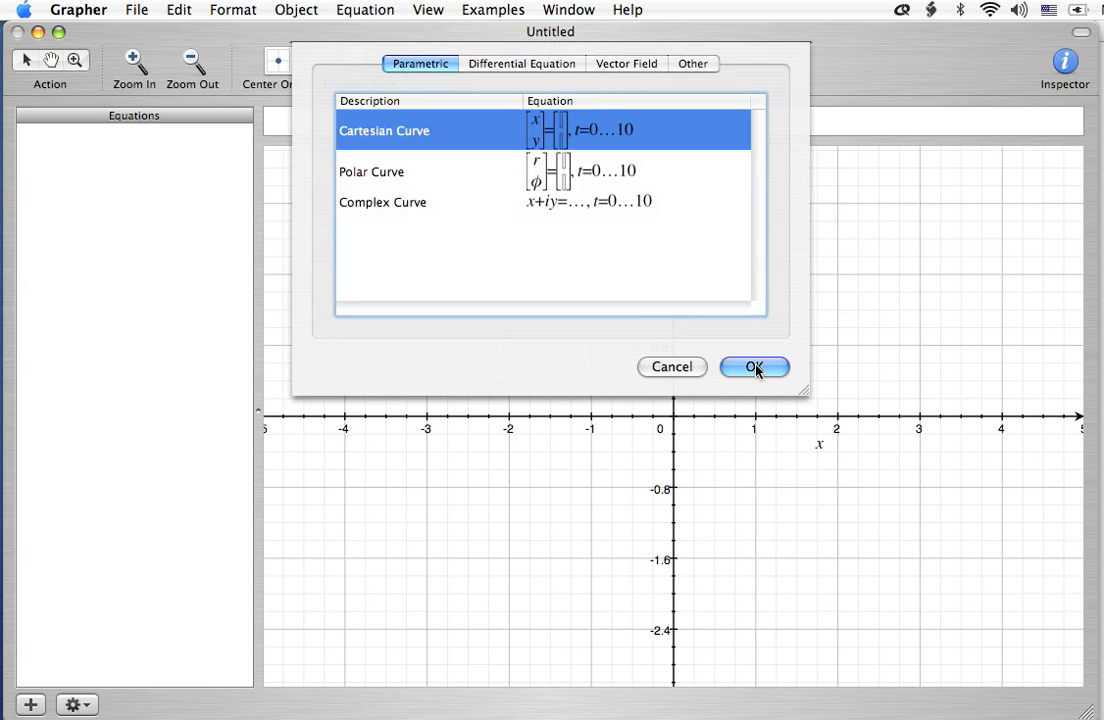
pyautogui.click(754, 366)
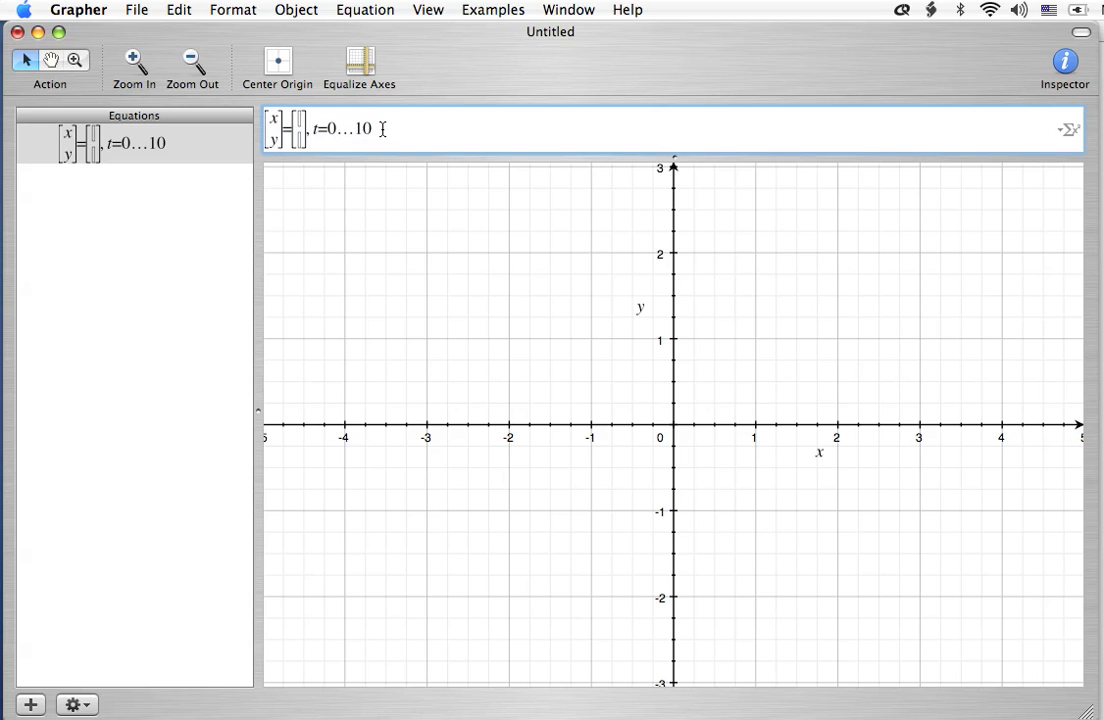
# Delete the t range and enter x = 2, y = 1 as the vector entries.
pyautogui.press('Delete')
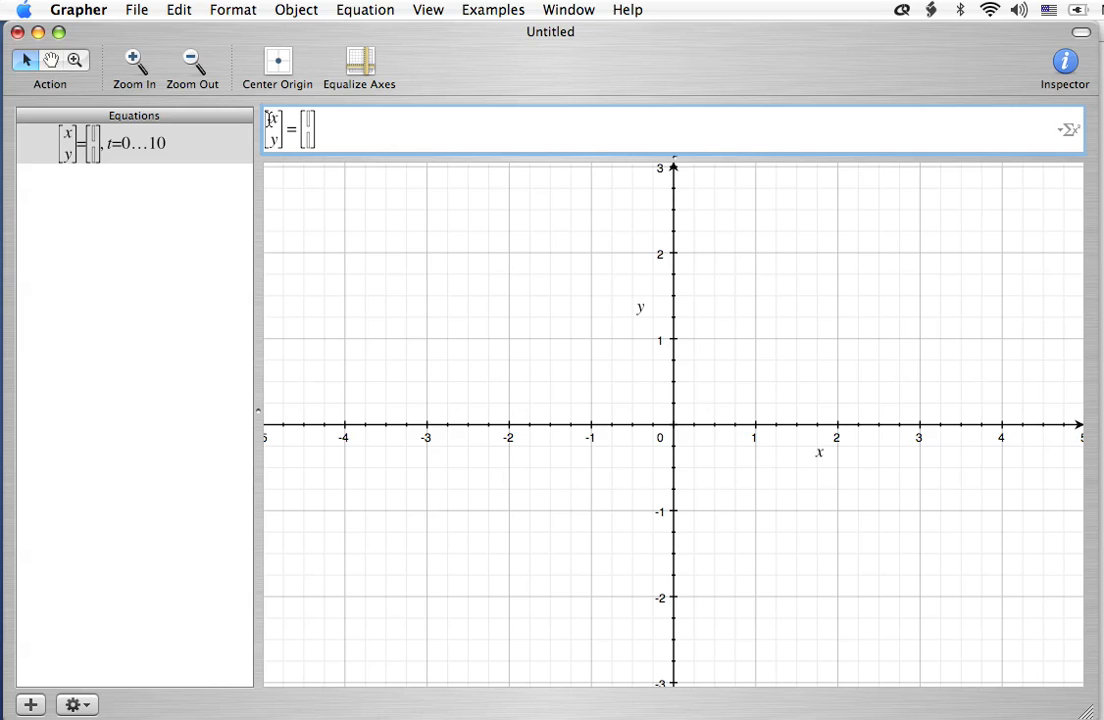
pyautogui.moveTo(267, 128)
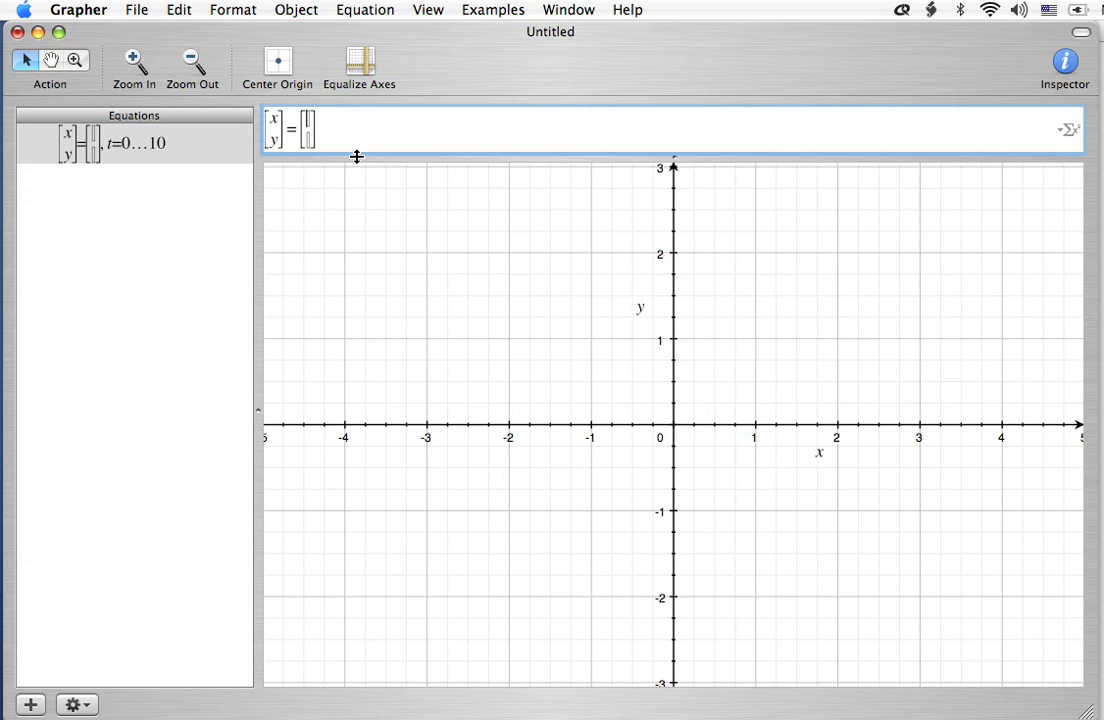
pyautogui.write('2')
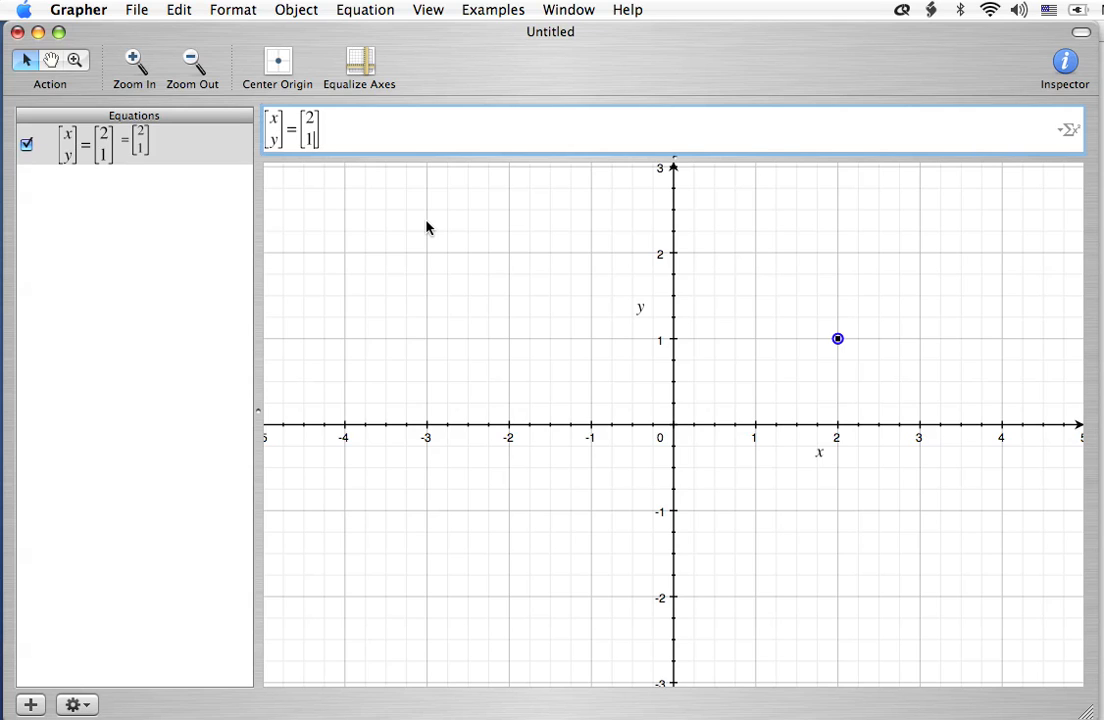
pyautogui.moveTo(815, 342)
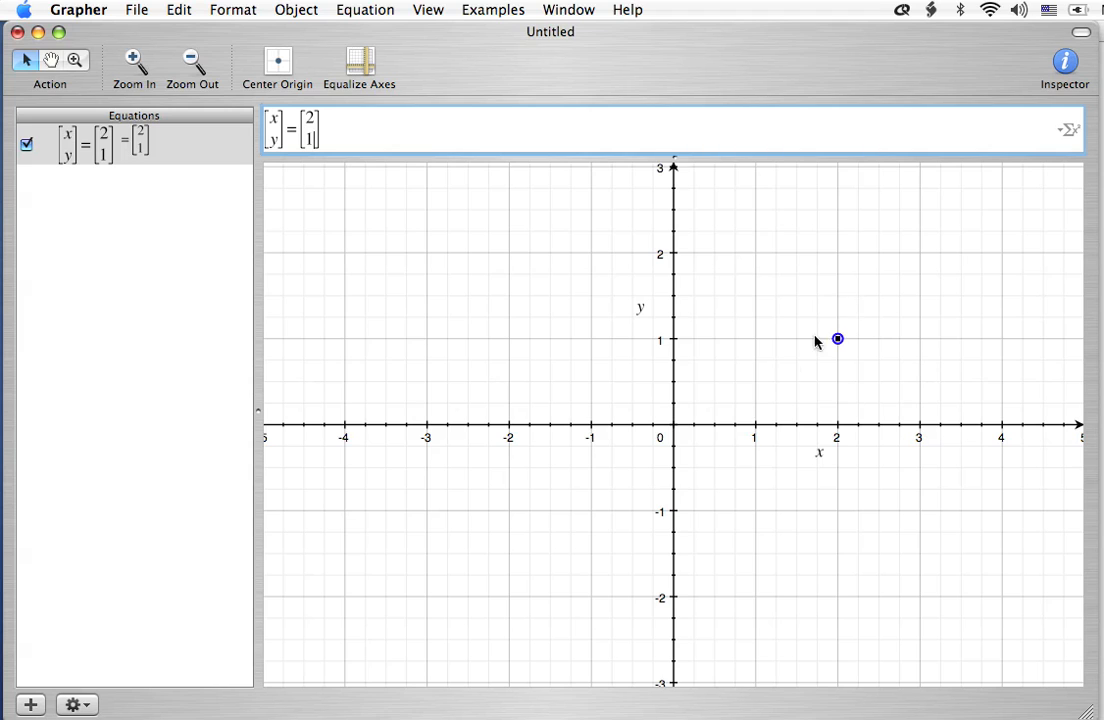
pyautogui.moveTo(812, 377)
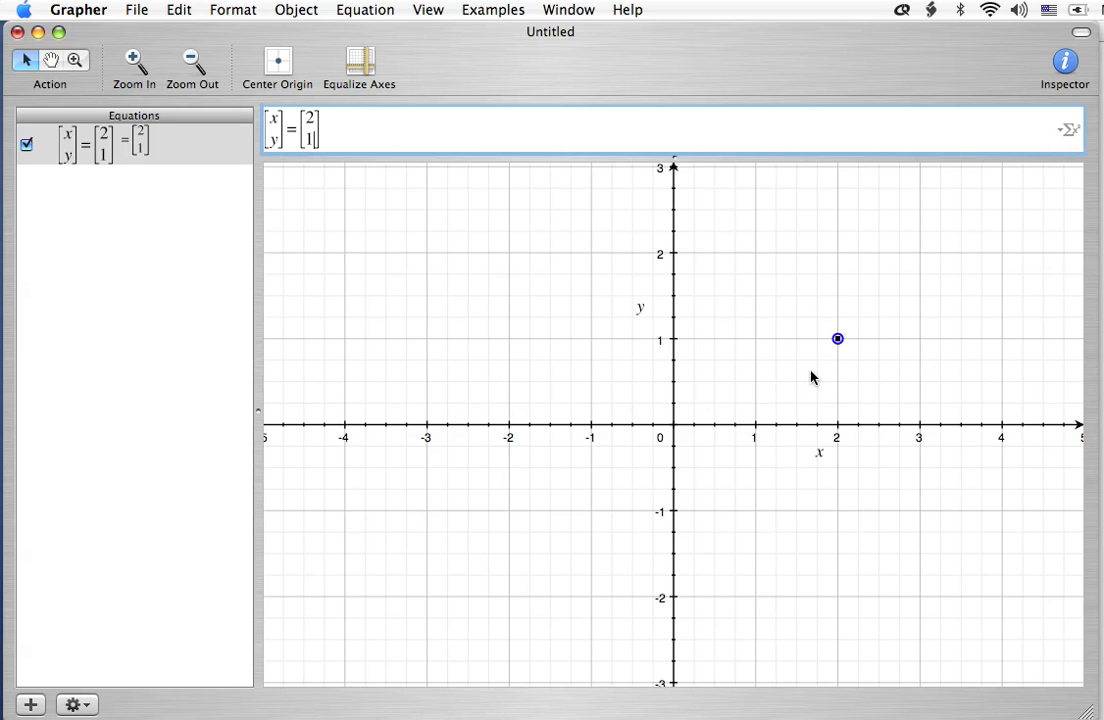
pyautogui.moveTo(817, 376)
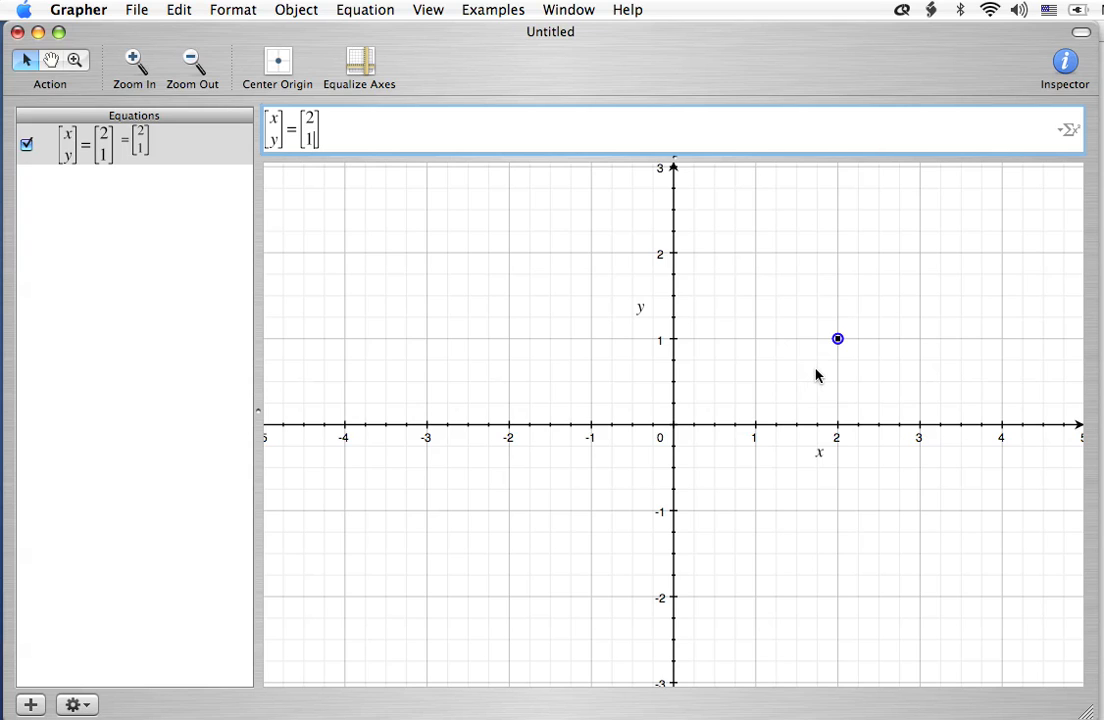
pyautogui.moveTo(818, 370)
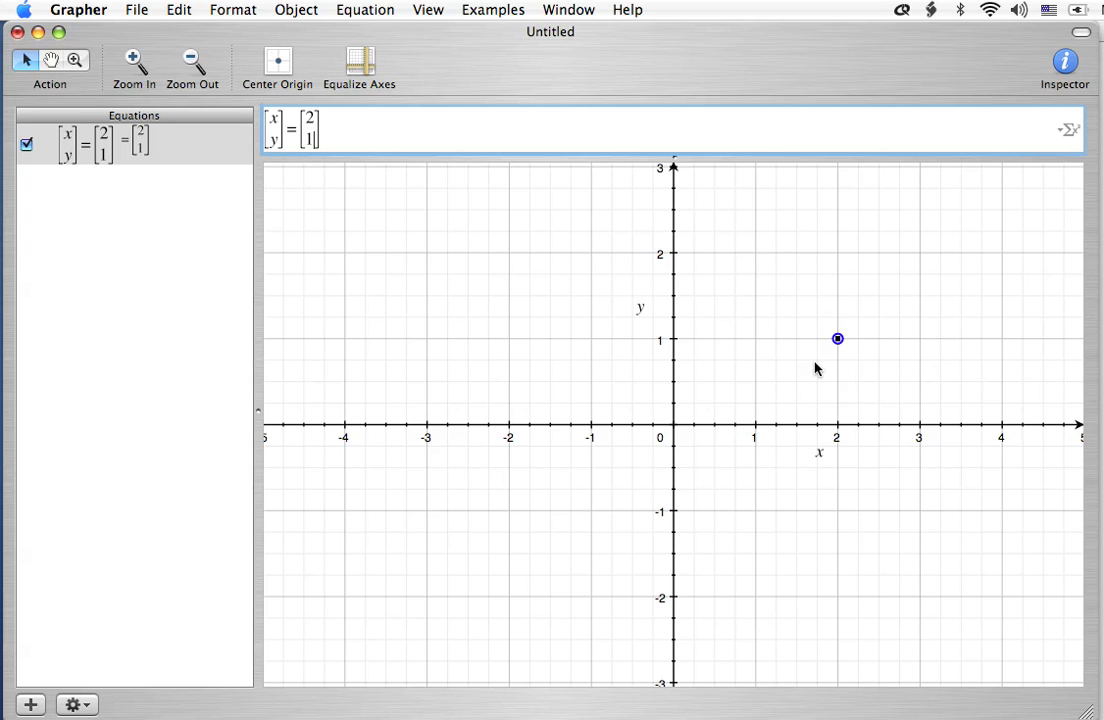
pyautogui.moveTo(173, 281)
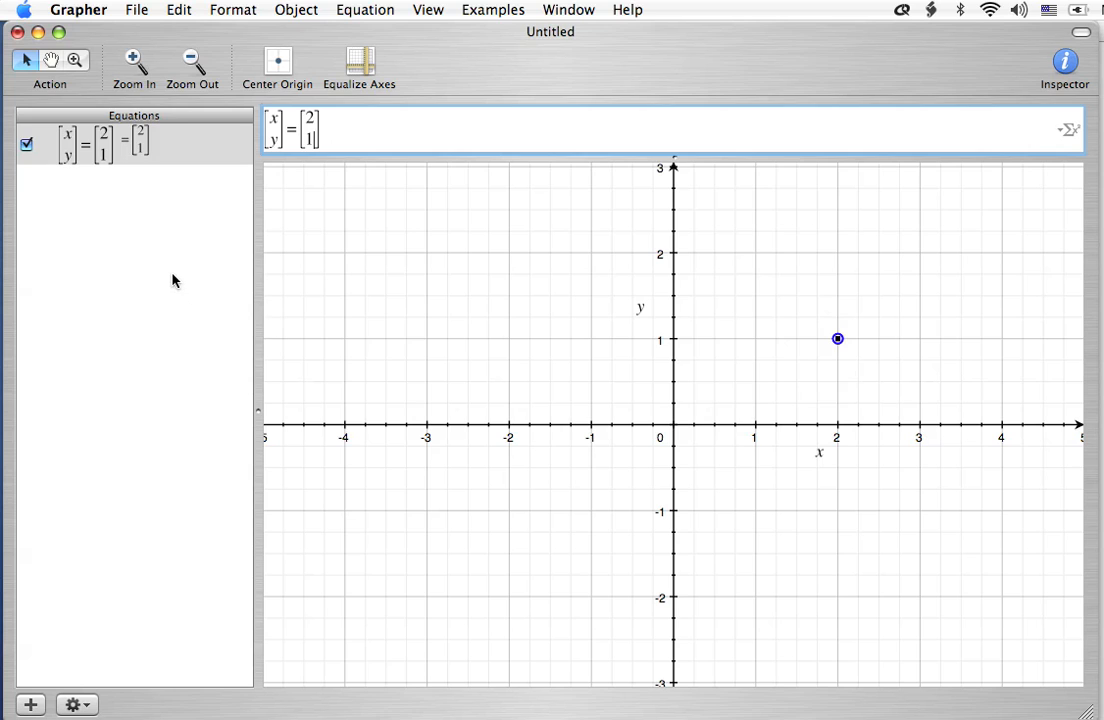
# Deselect, then select the point equation and show its Inspector style settings.
pyautogui.click(838, 360)
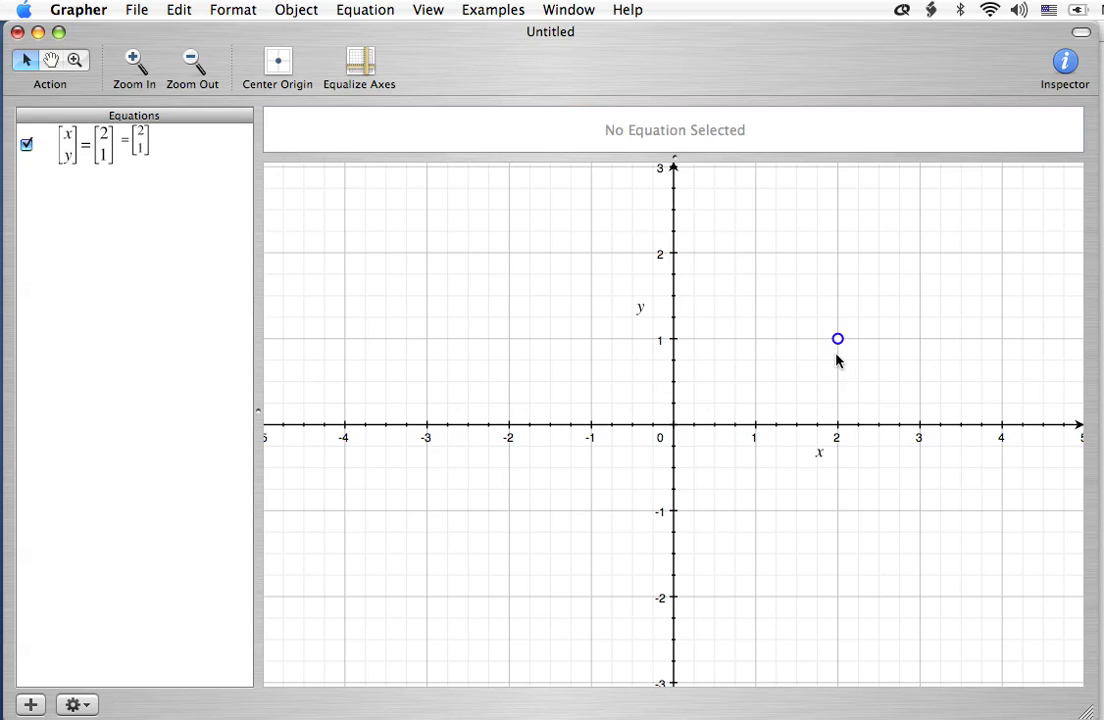
pyautogui.moveTo(838, 349)
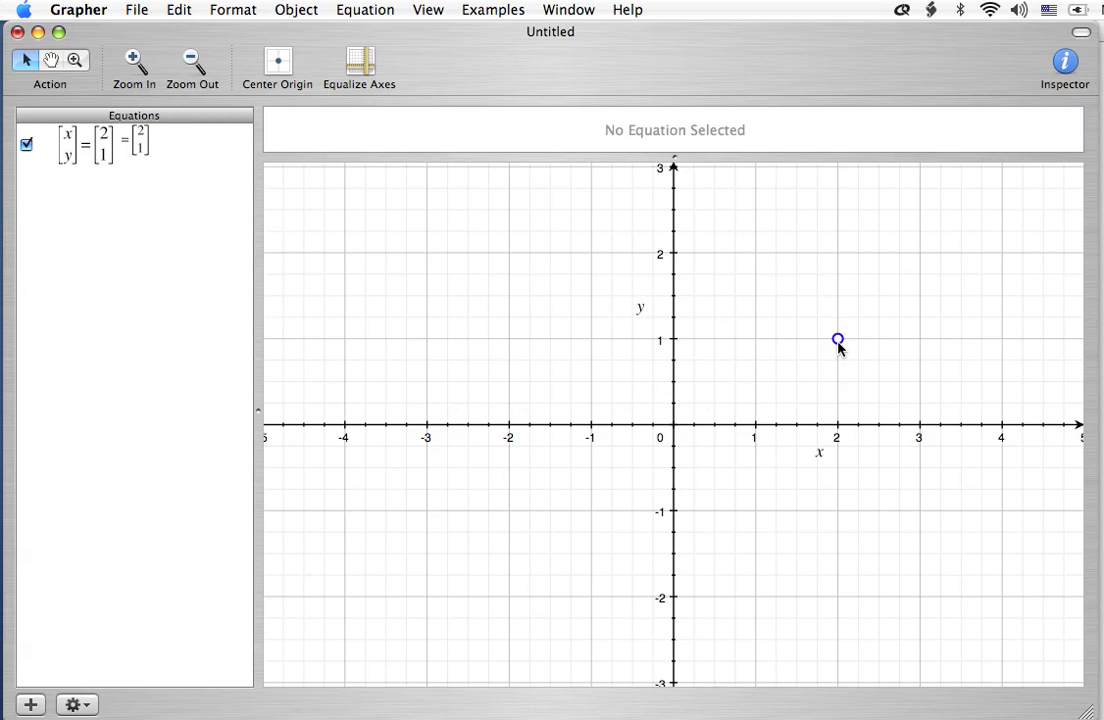
pyautogui.moveTo(211, 252)
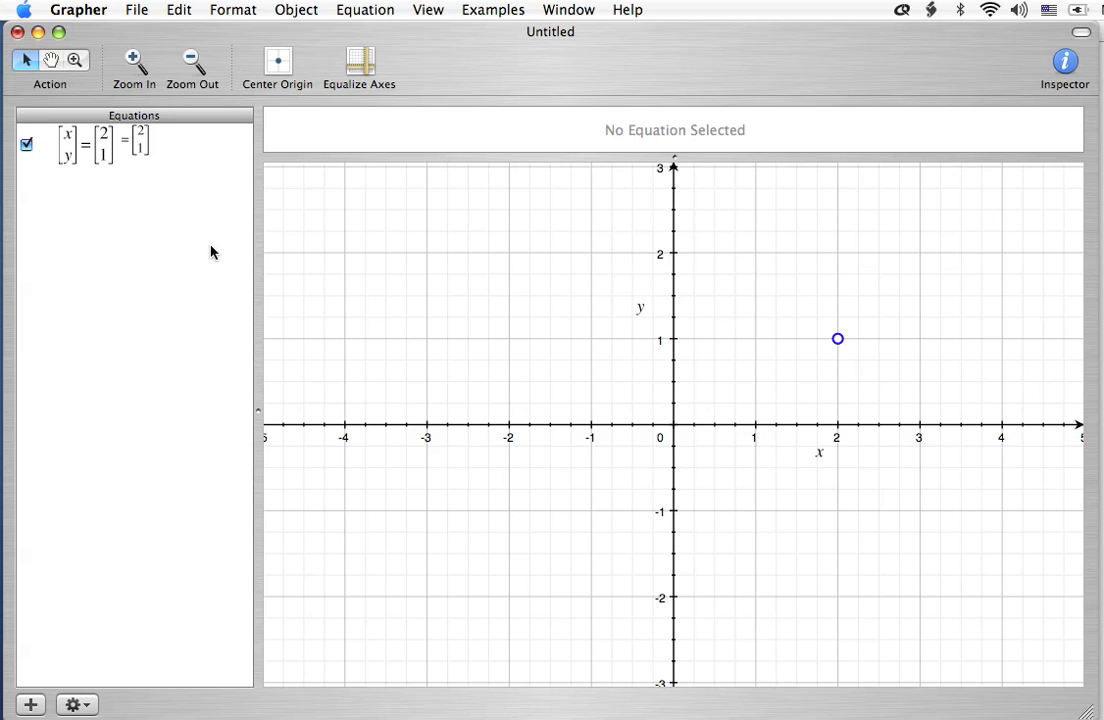
pyautogui.click(120, 143)
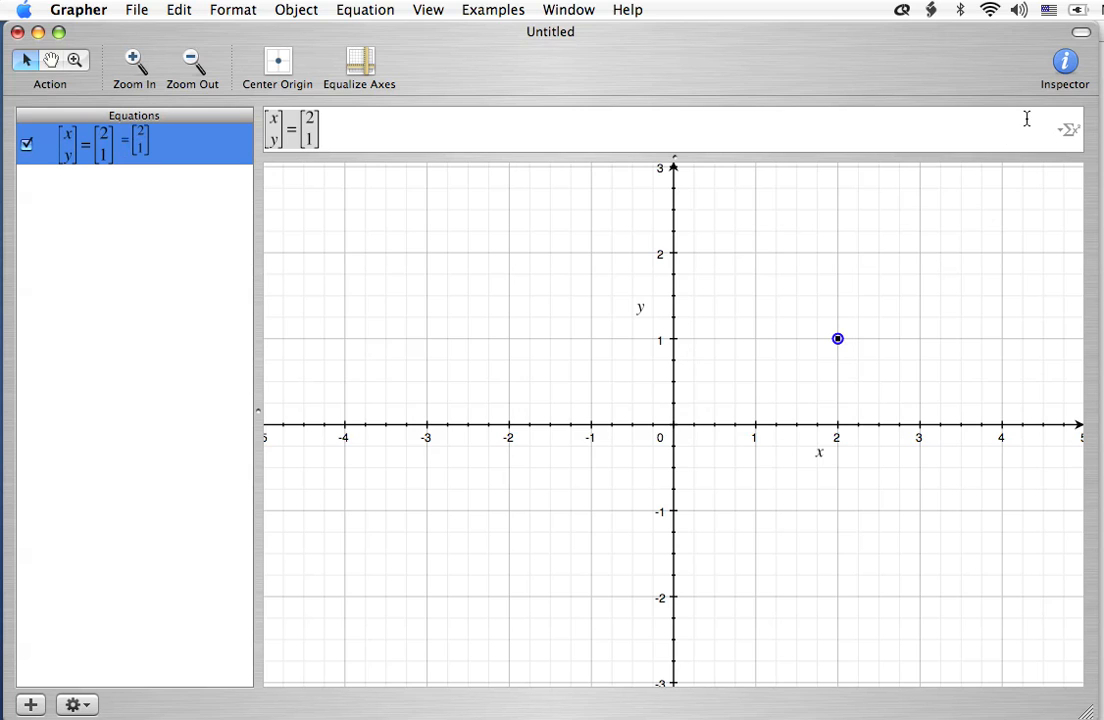
pyautogui.click(1064, 61)
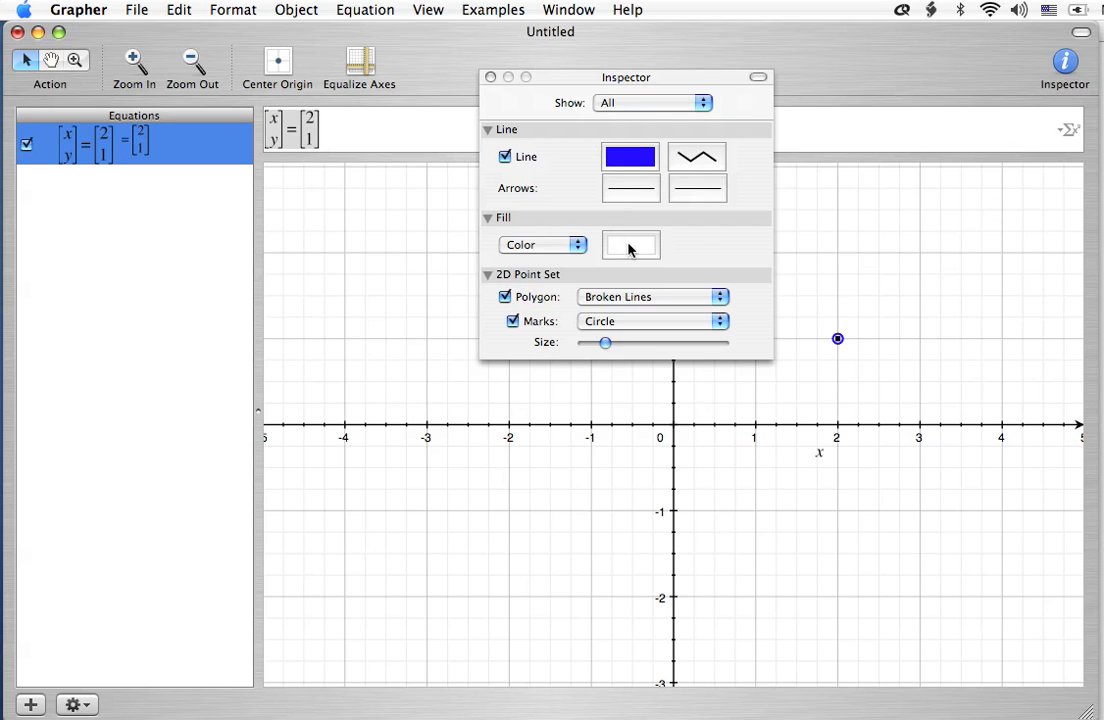
# Fill the point mark blue, keep its size small, and close the Inspector.
pyautogui.click(630, 245)
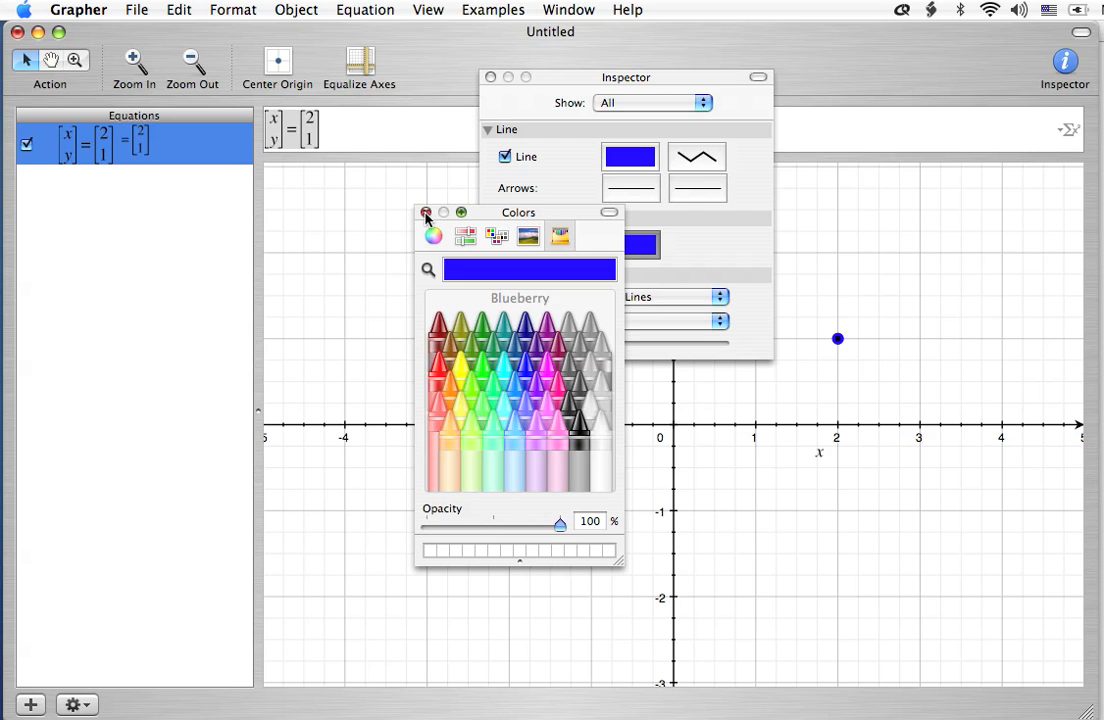
pyautogui.click(426, 213)
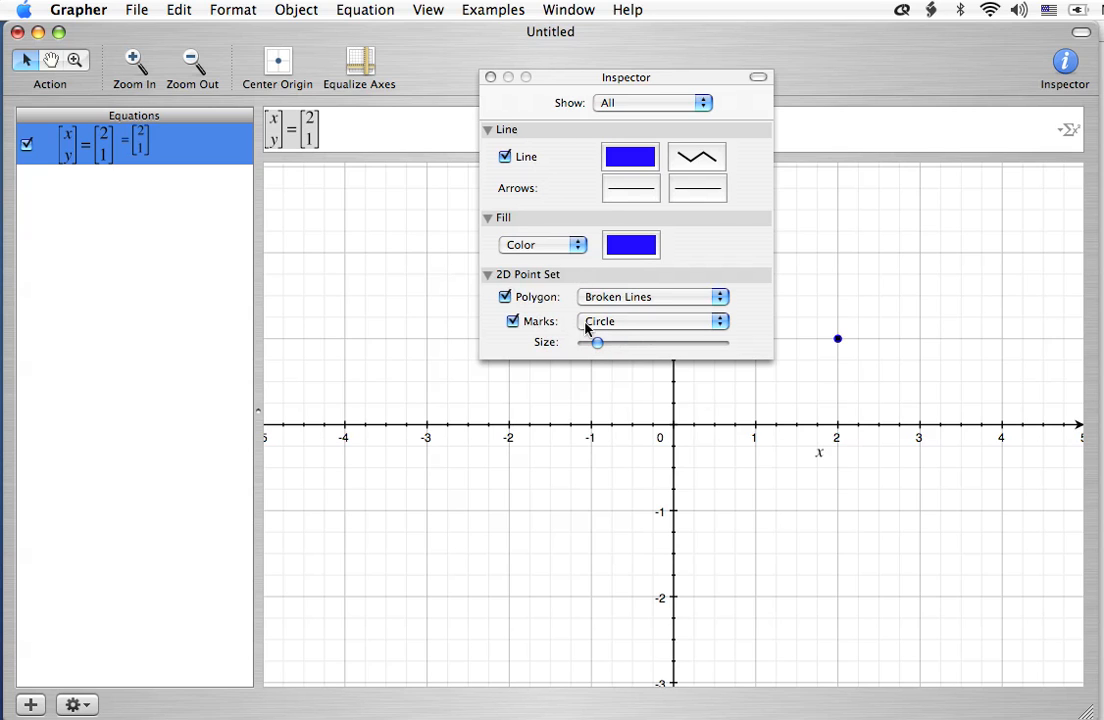
pyautogui.moveTo(597, 342); pyautogui.dragTo(660, 342)
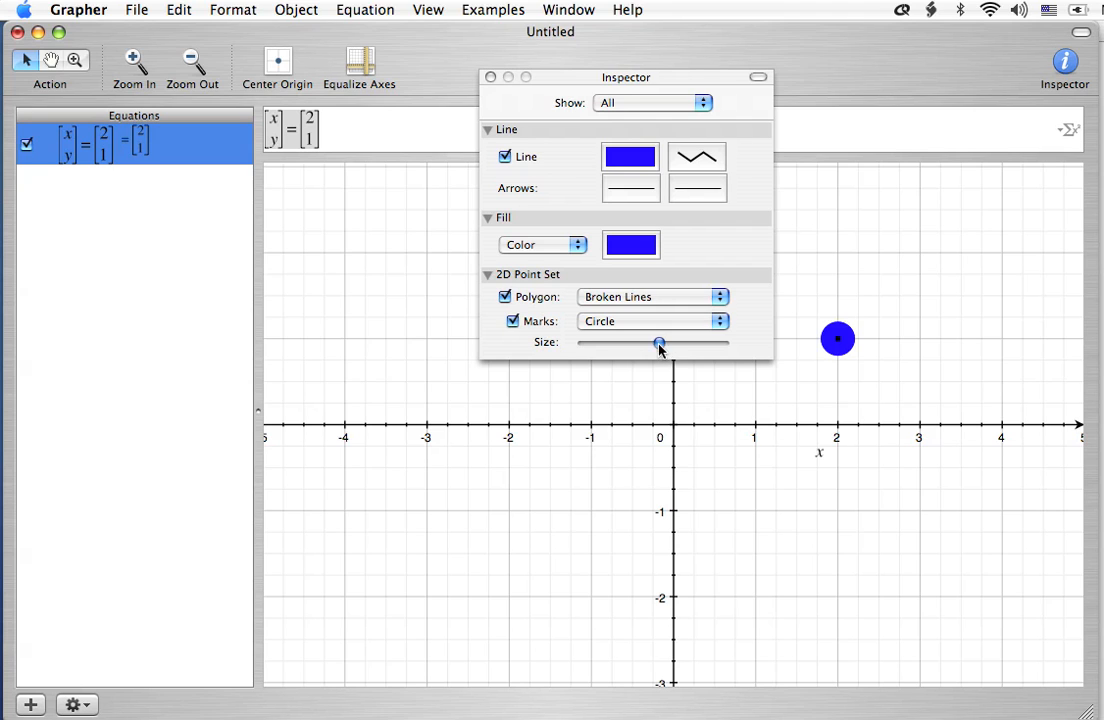
pyautogui.moveTo(660, 342); pyautogui.dragTo(598, 342)
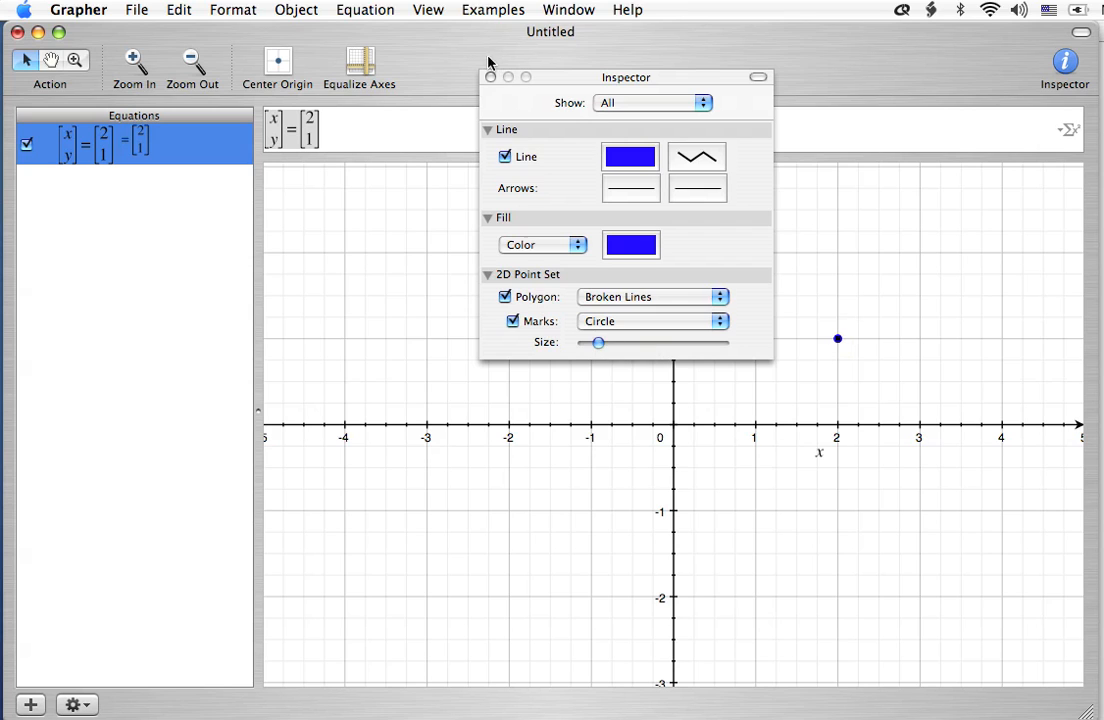
pyautogui.click(491, 77)
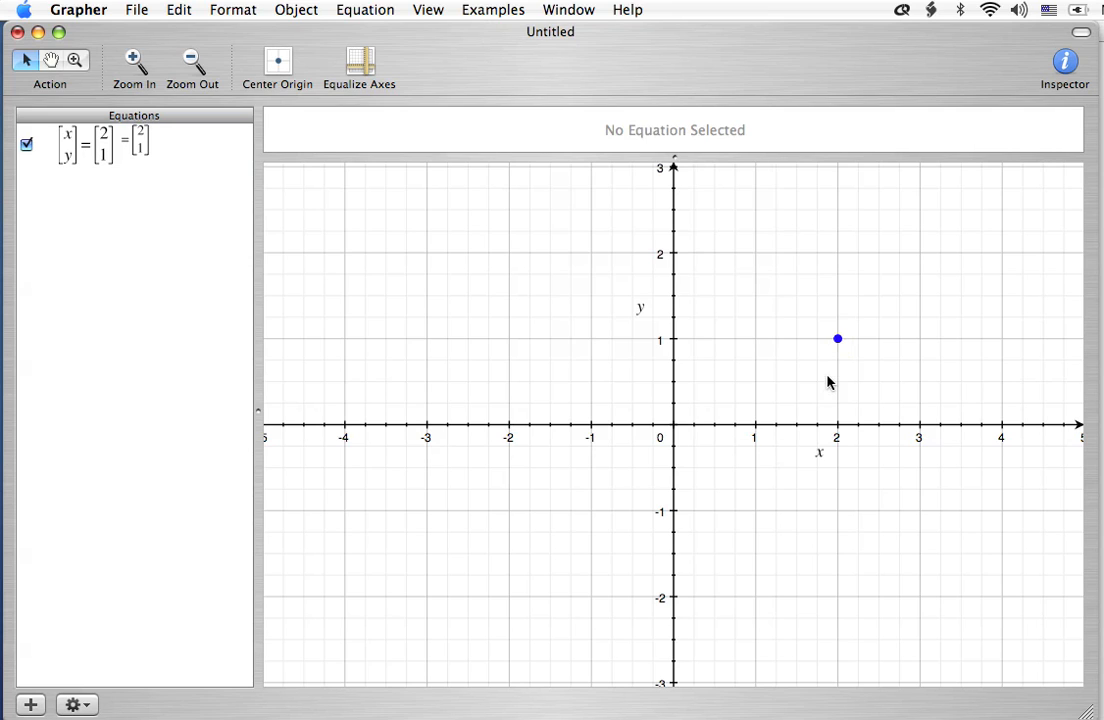
pyautogui.moveTo(105, 160)
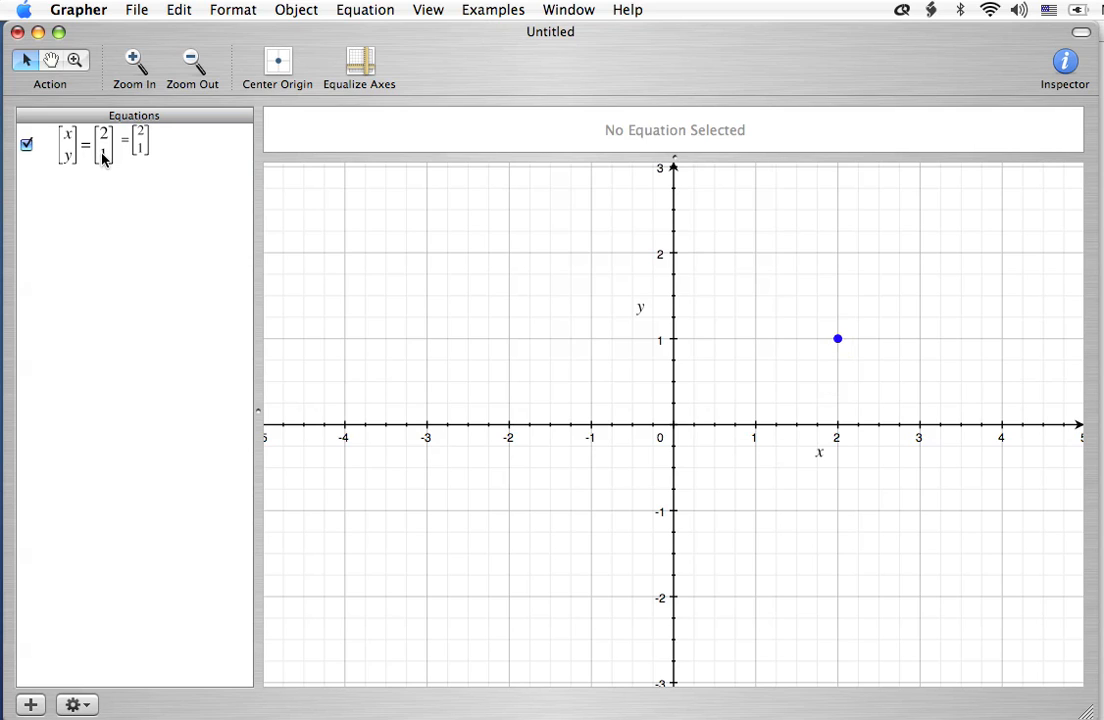
# Edit the point's x entry to 1, giving (1, 2.5), then reselect the equation.
pyautogui.click(100, 145)
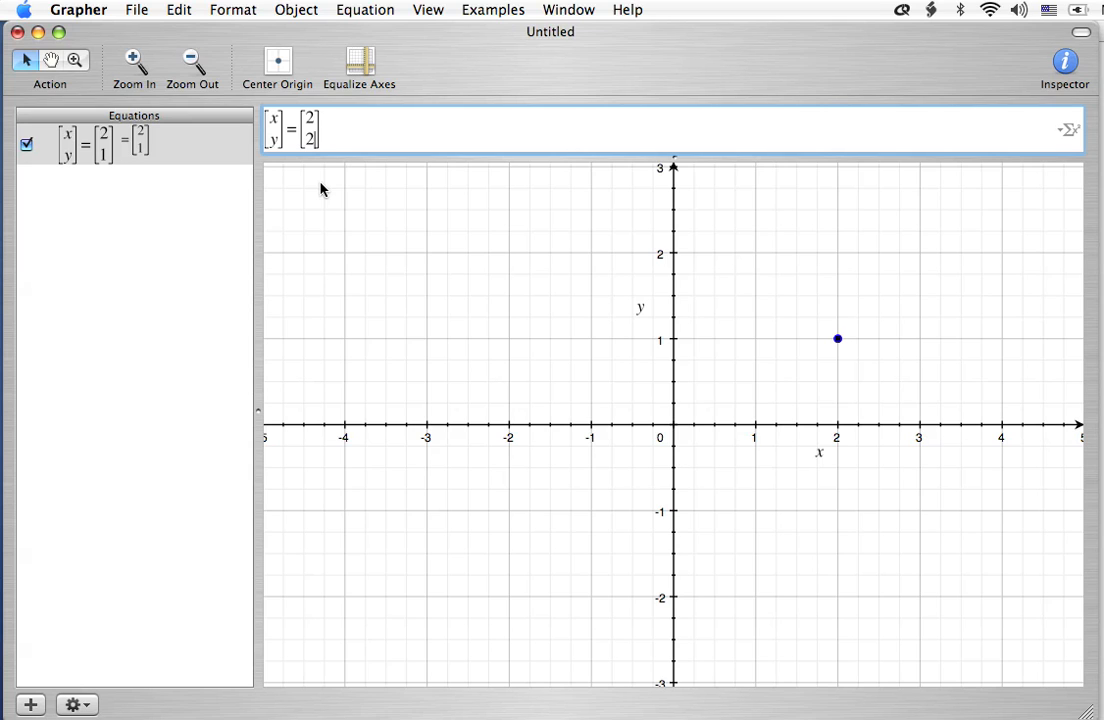
pyautogui.write('2.5')
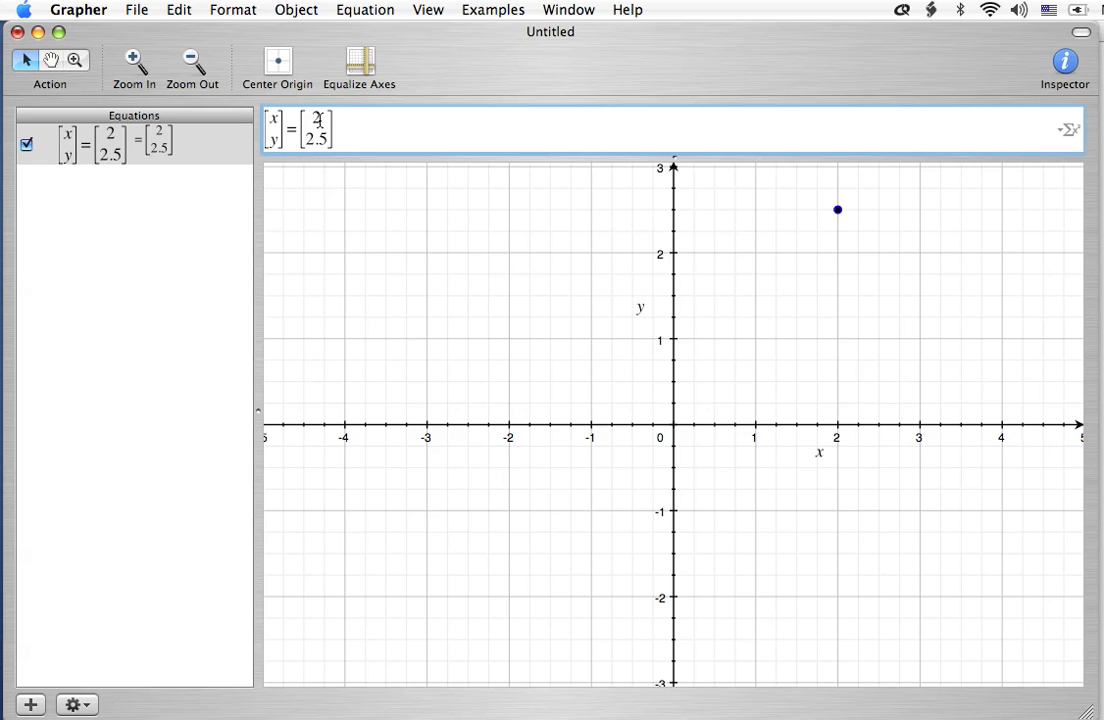
pyautogui.write('1')
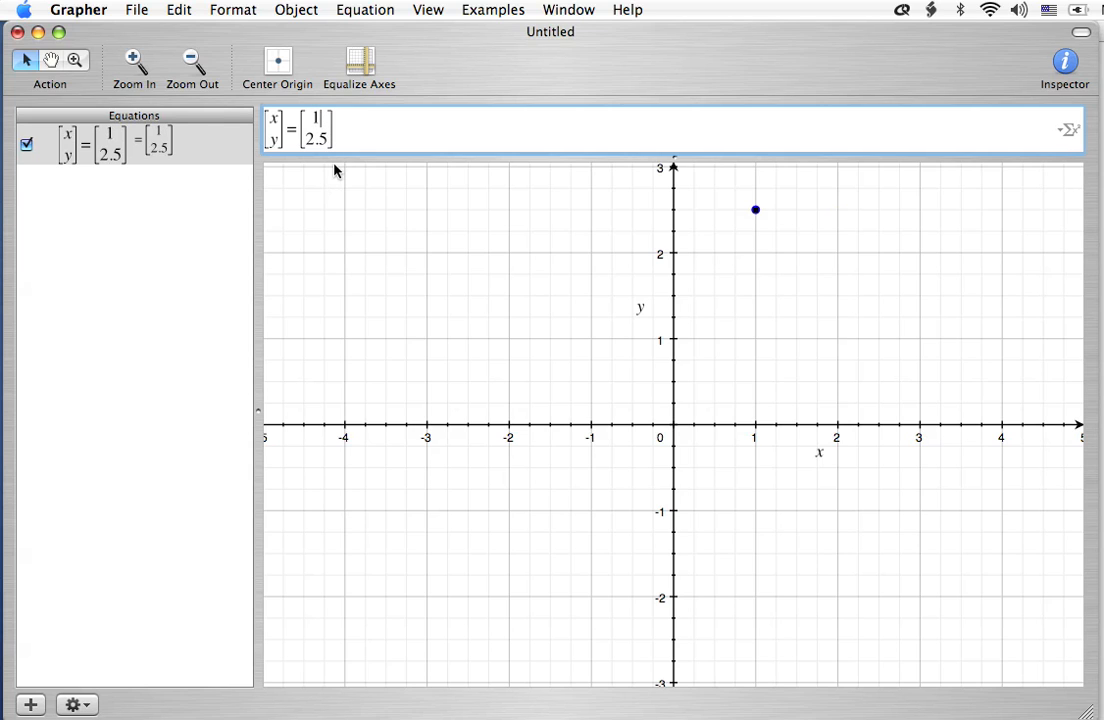
pyautogui.click(183, 233)
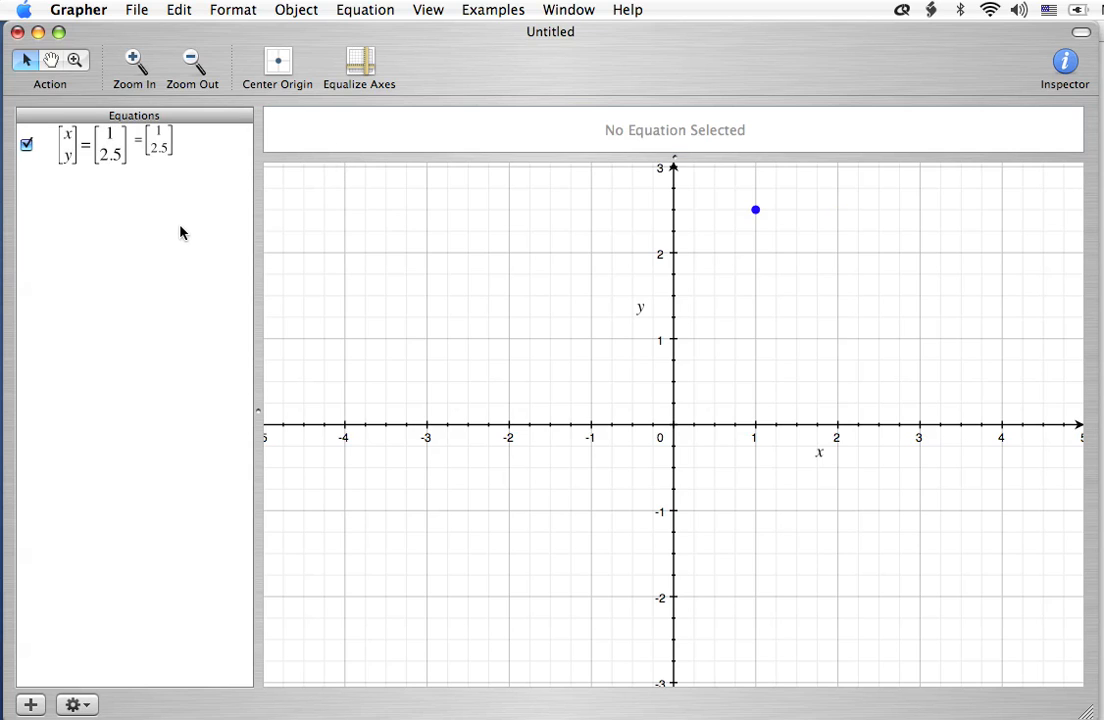
pyautogui.moveTo(137, 158)
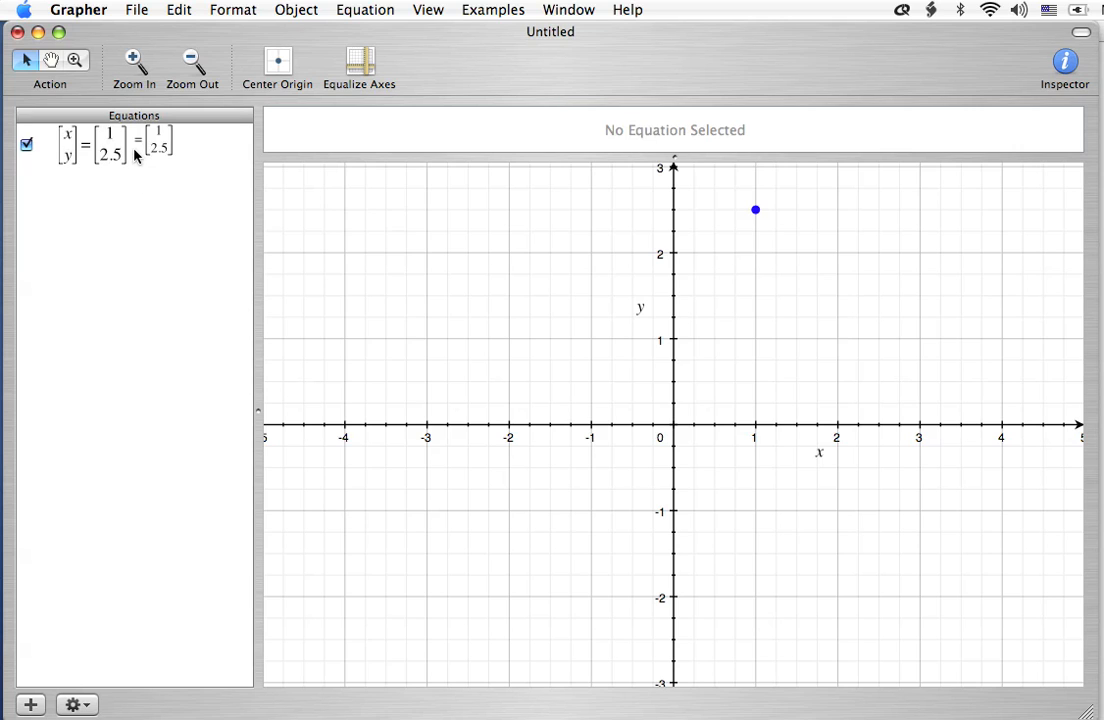
pyautogui.click(110, 145)
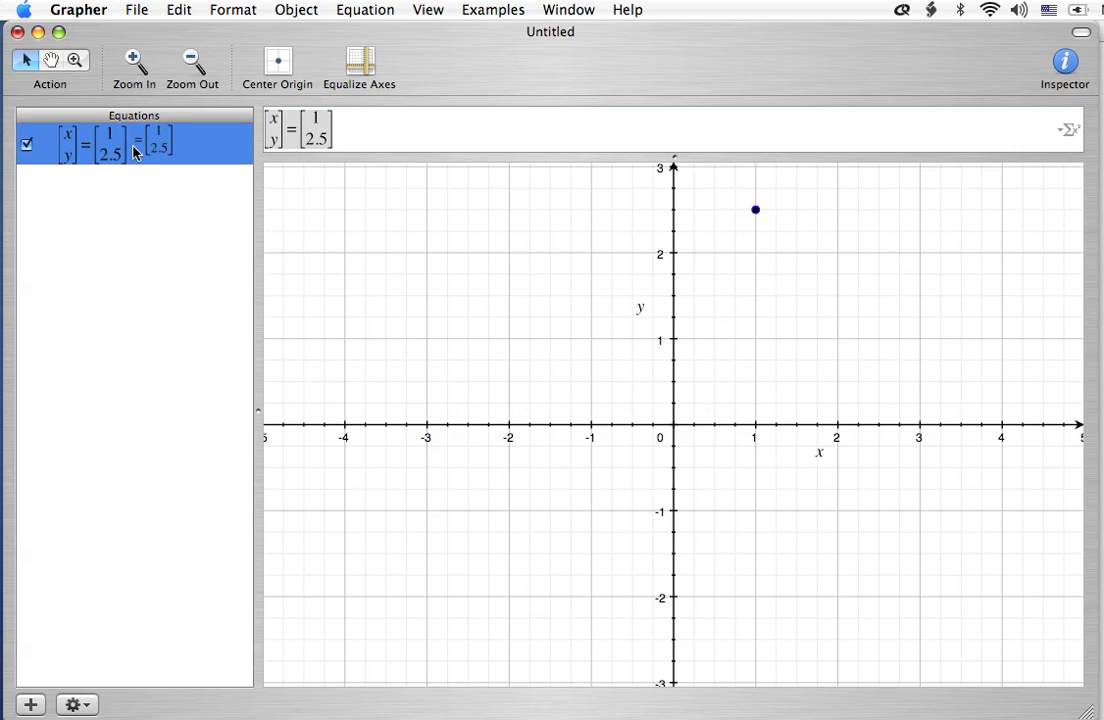
# Add a new equation defining a = 1.
pyautogui.click(30, 705)
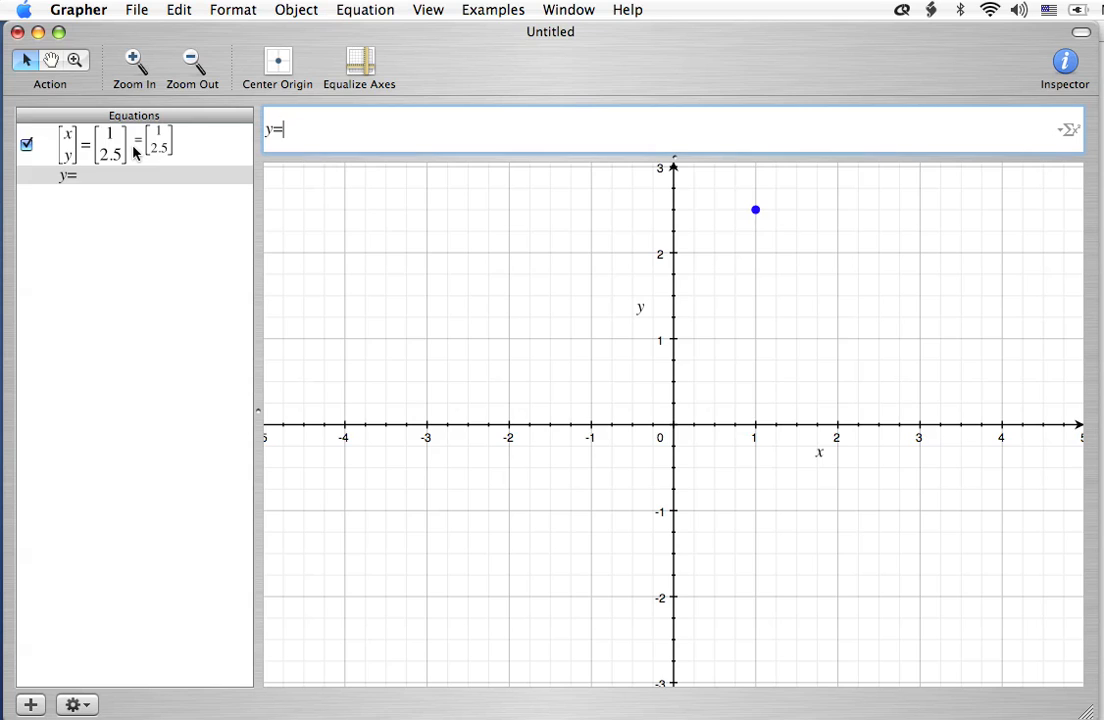
pyautogui.write('a')
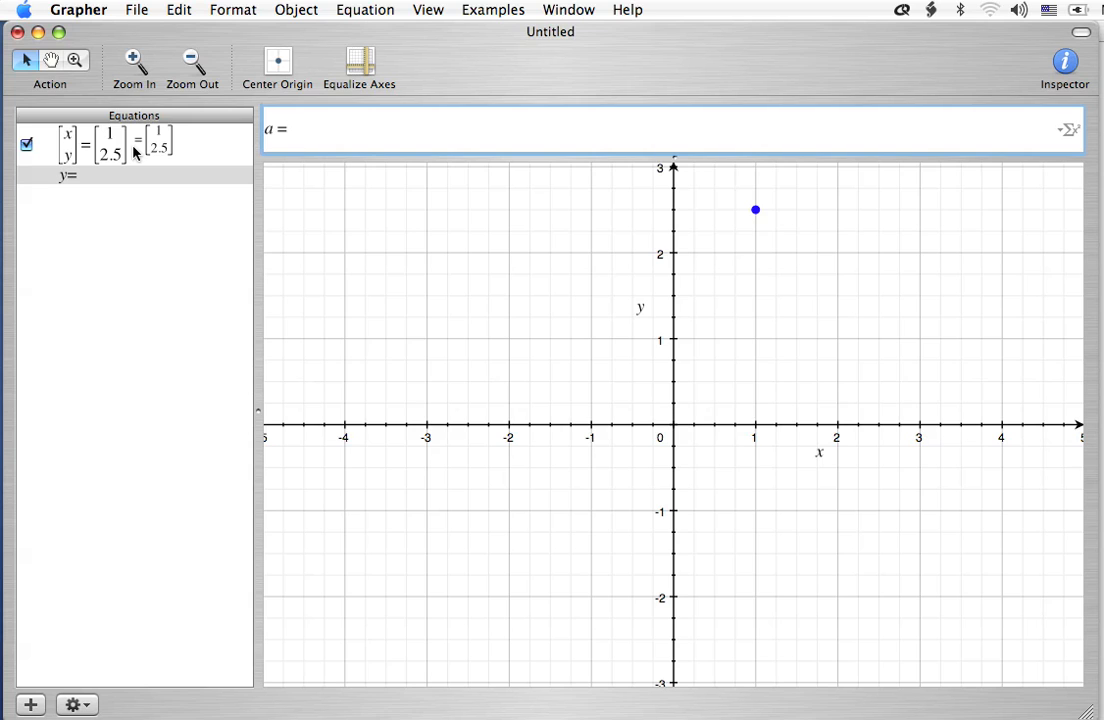
pyautogui.write('1')
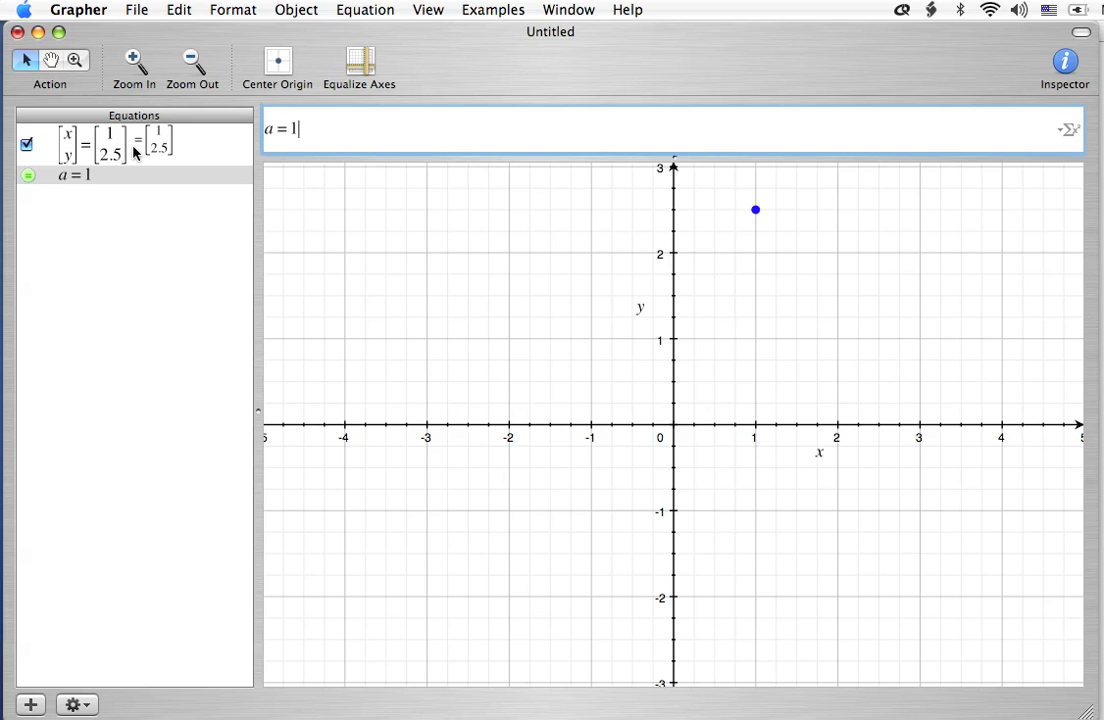
pyautogui.moveTo(100, 148)
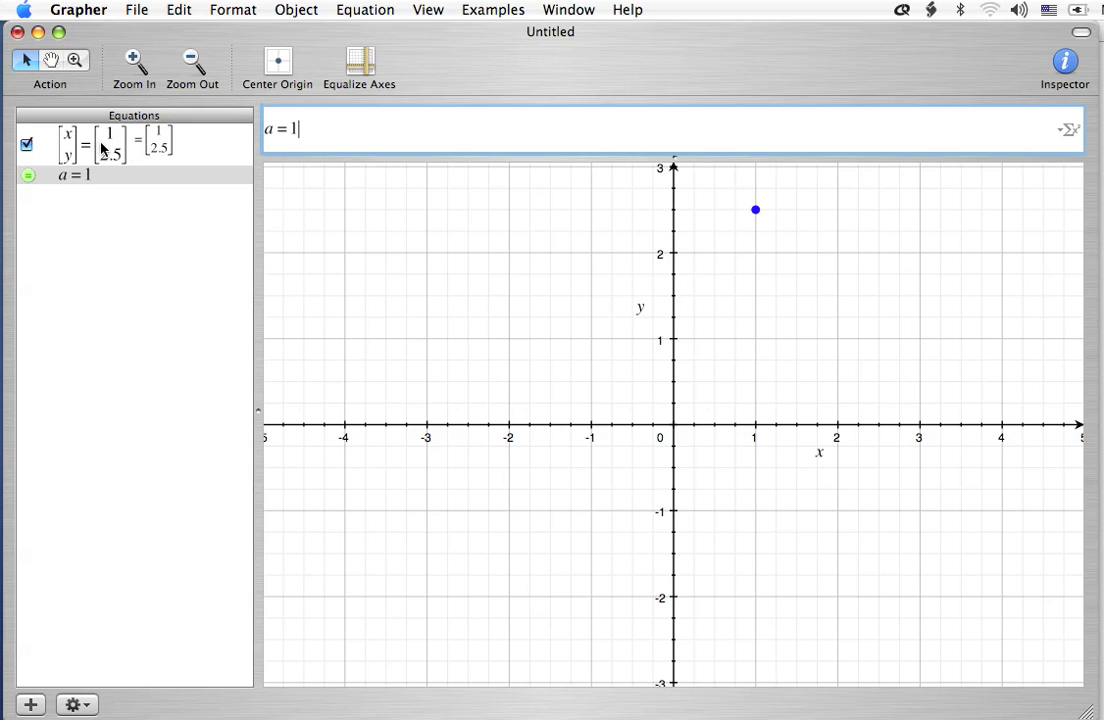
# Replace the point's x-coordinate 1 with a.
pyautogui.click(130, 143)
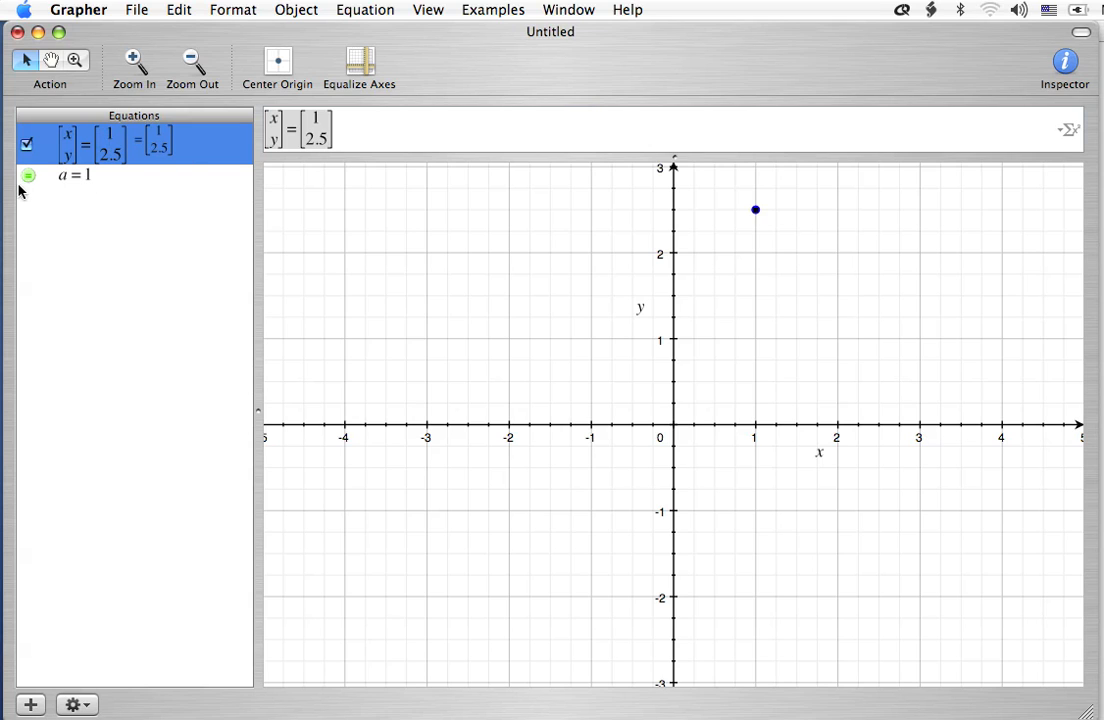
pyautogui.moveTo(30, 190)
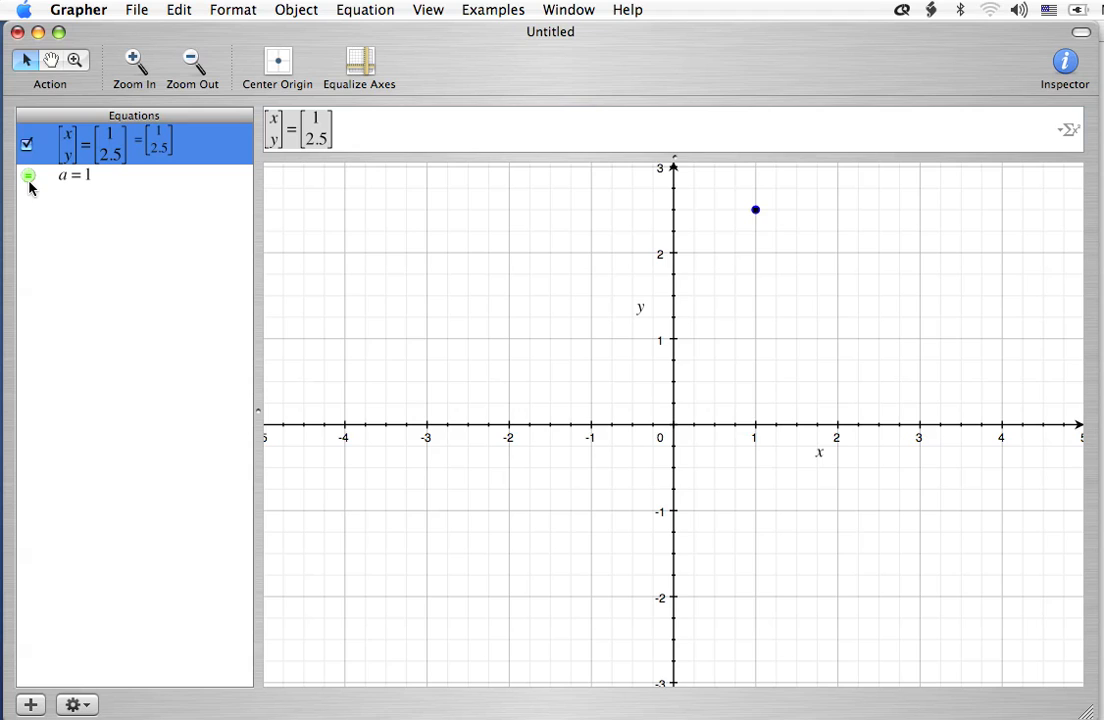
pyautogui.moveTo(72, 188)
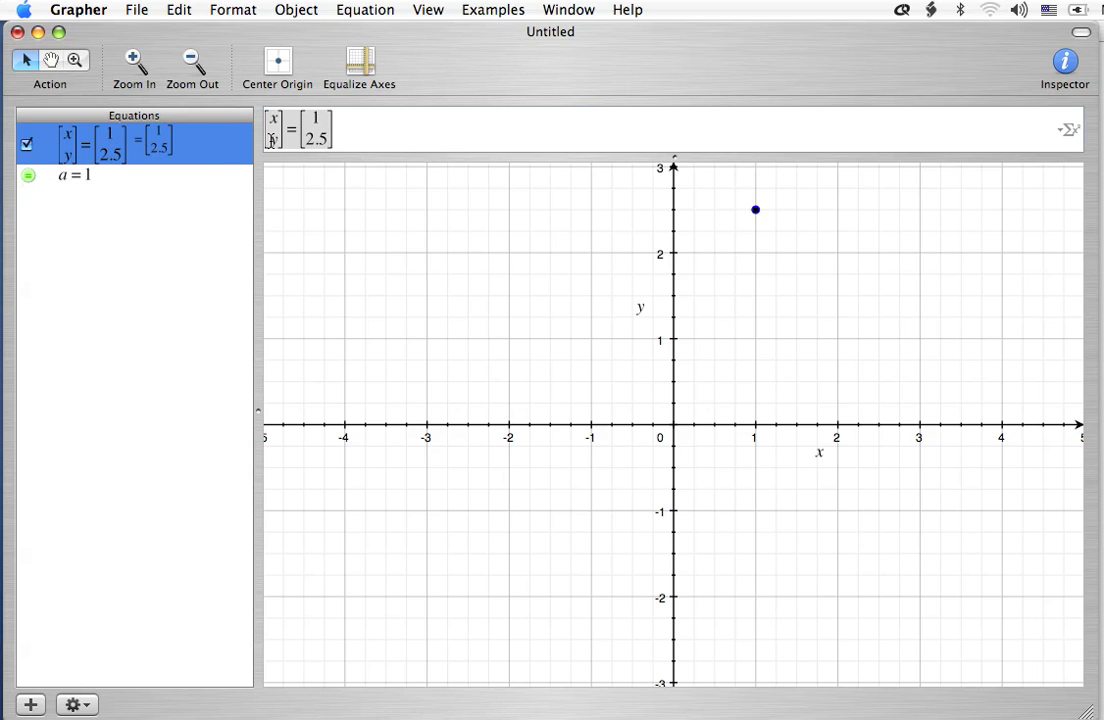
pyautogui.click(315, 120)
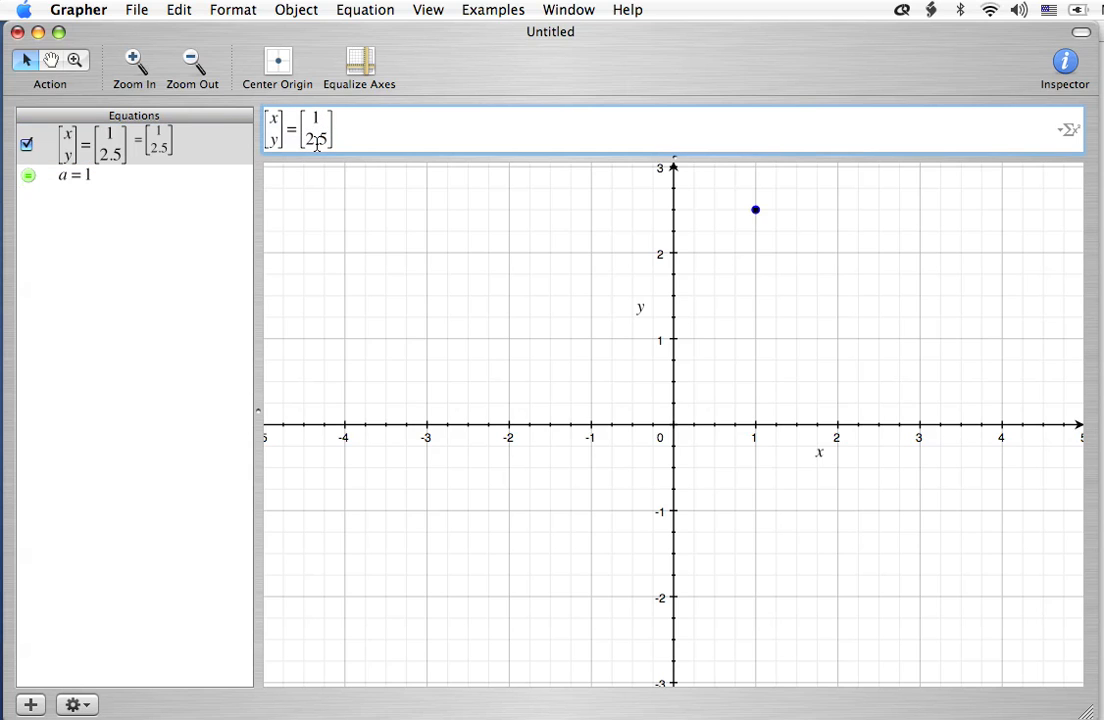
pyautogui.write('a')
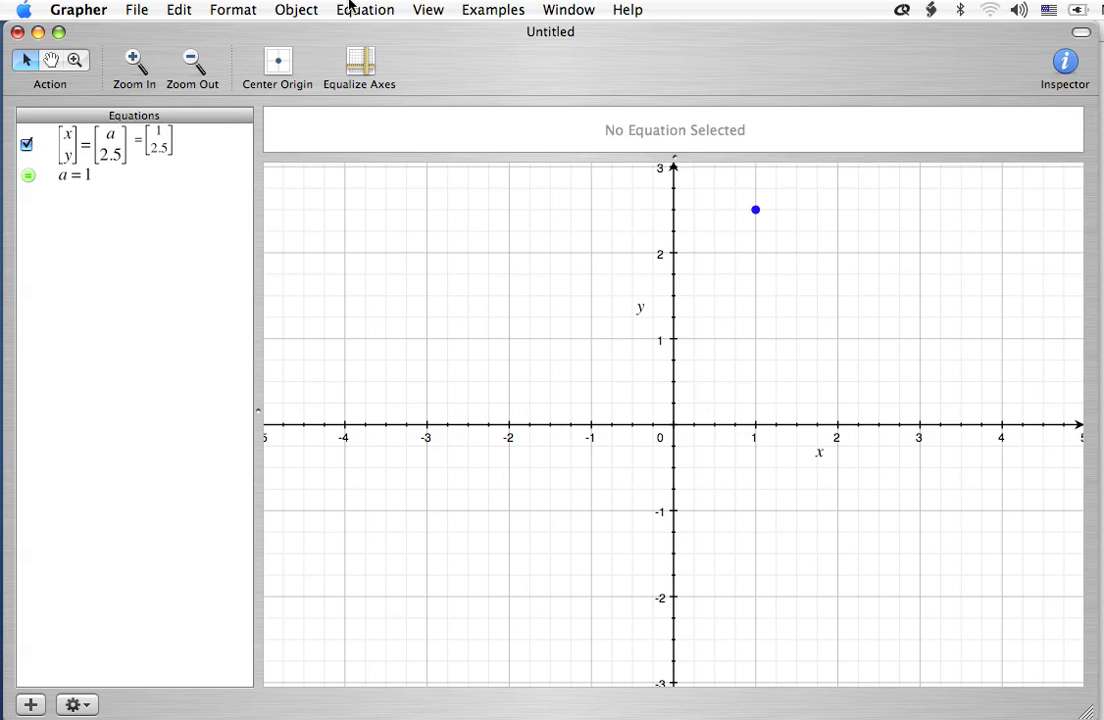
# Select a = 1 and animate parameter a with a slider.
pyautogui.click(365, 9)
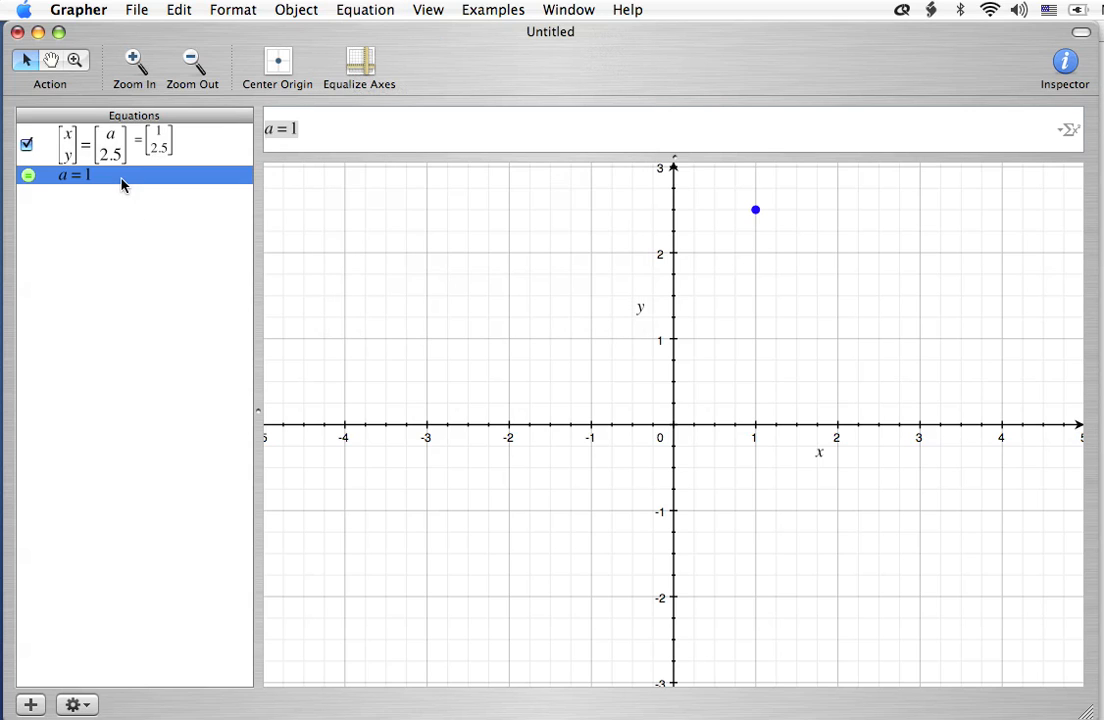
pyautogui.click(365, 9)
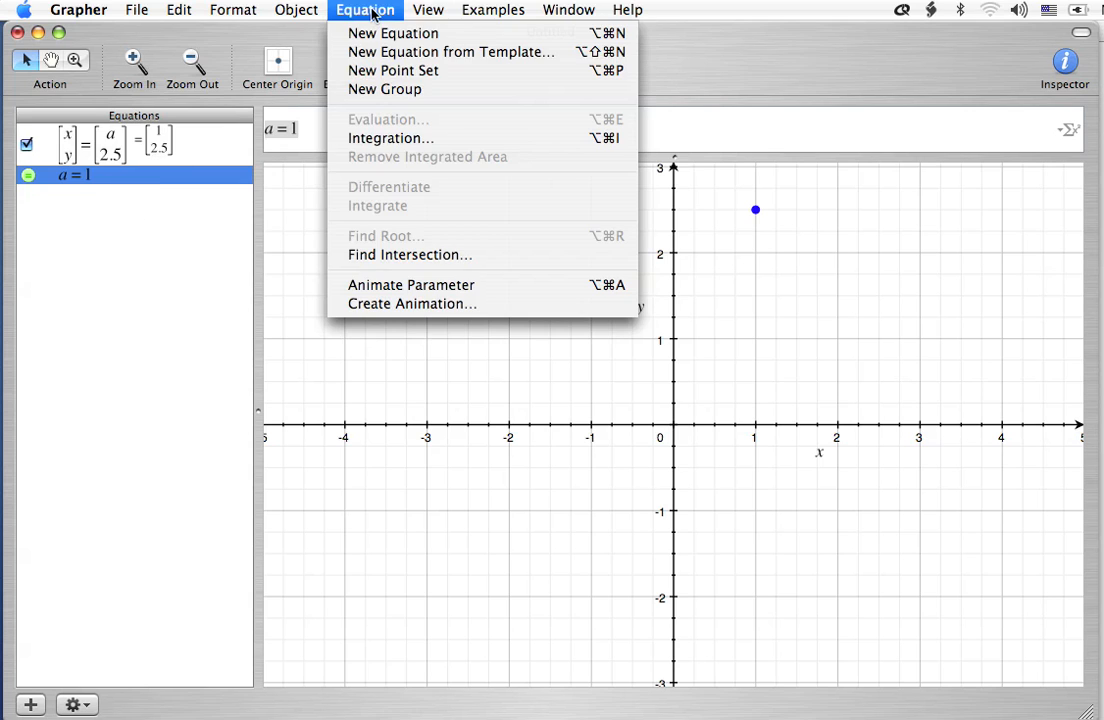
pyautogui.moveTo(410, 285)
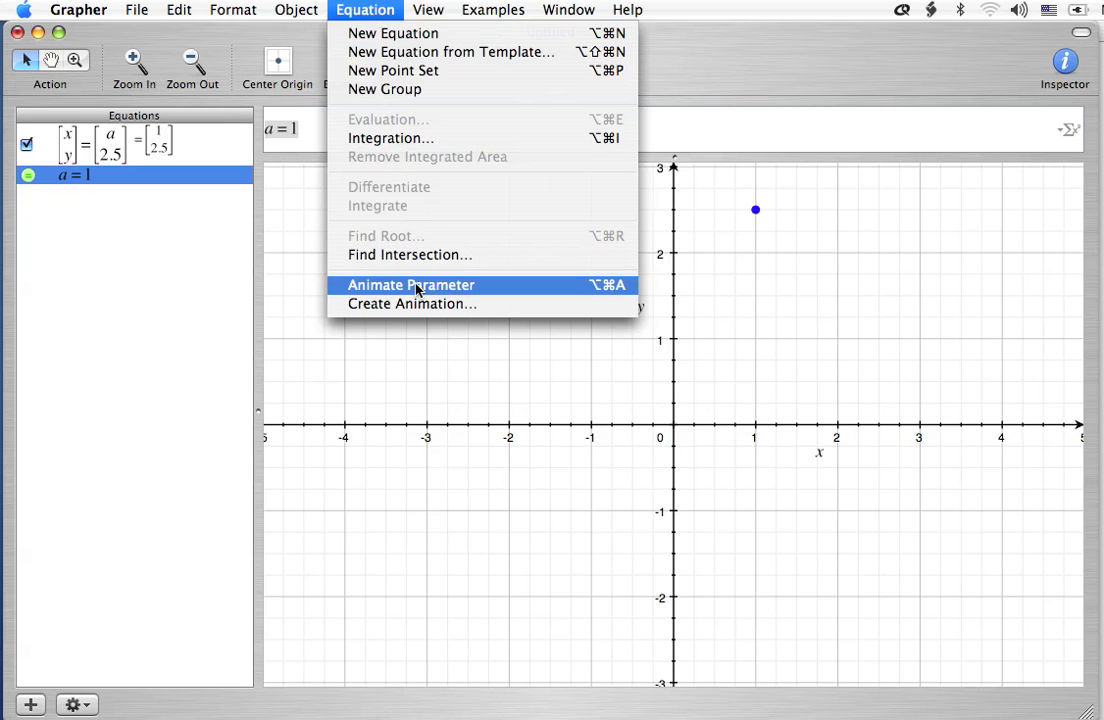
pyautogui.click(410, 285)
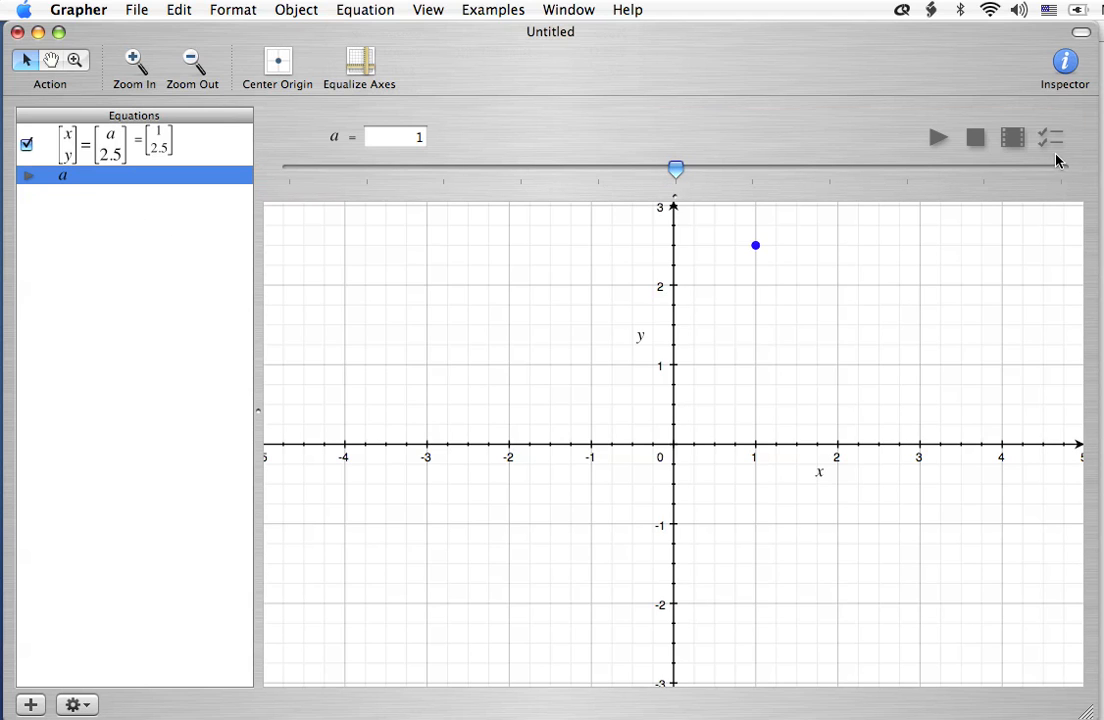
pyautogui.moveTo(1050, 140)
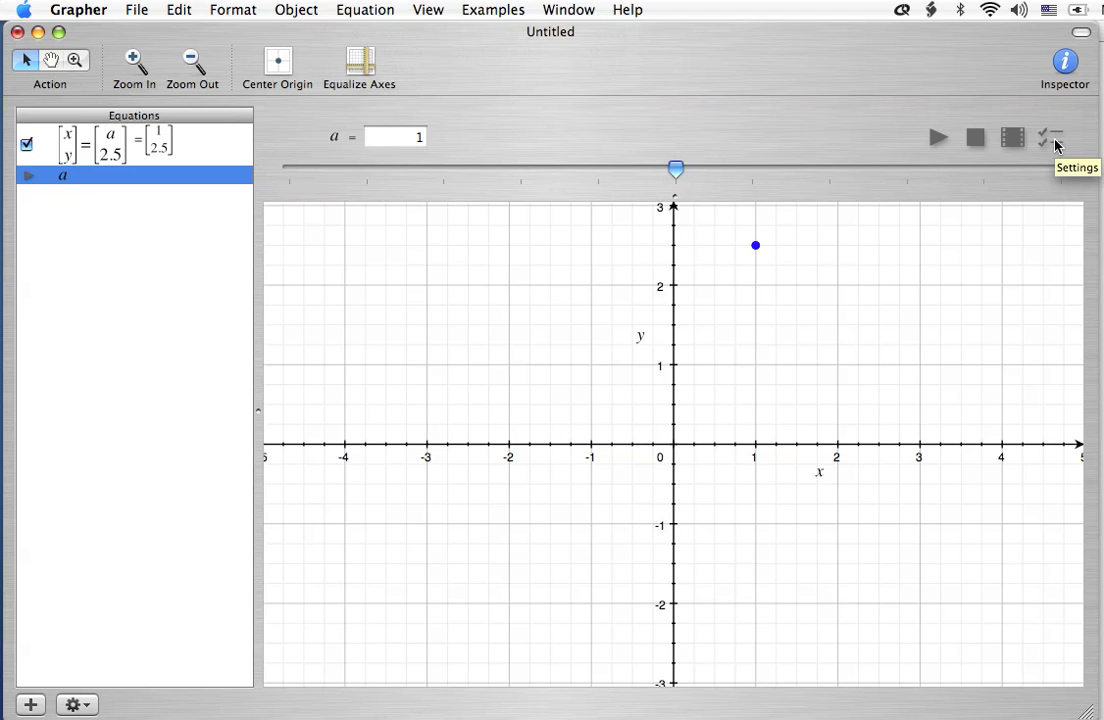
# Show a's range settings: −4 to 6 in 11 steps.
pyautogui.click(1050, 137)
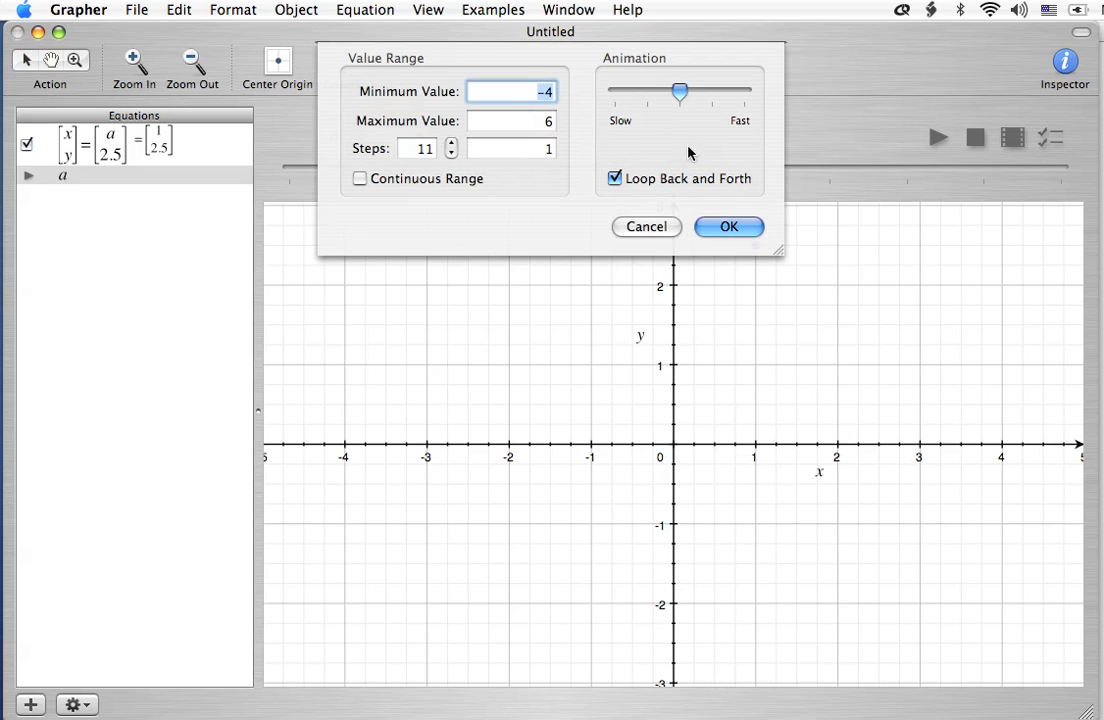
pyautogui.moveTo(635, 148)
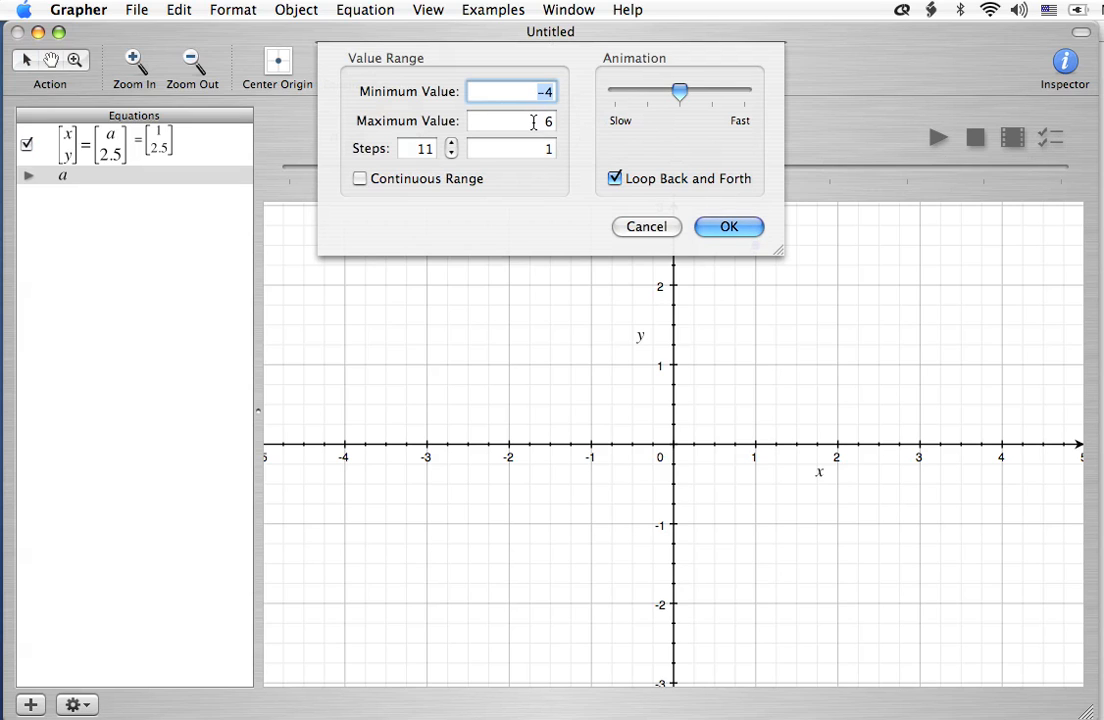
# Edit a's Maximum Value field and enter 41 in the Steps field.
pyautogui.click(510, 120)
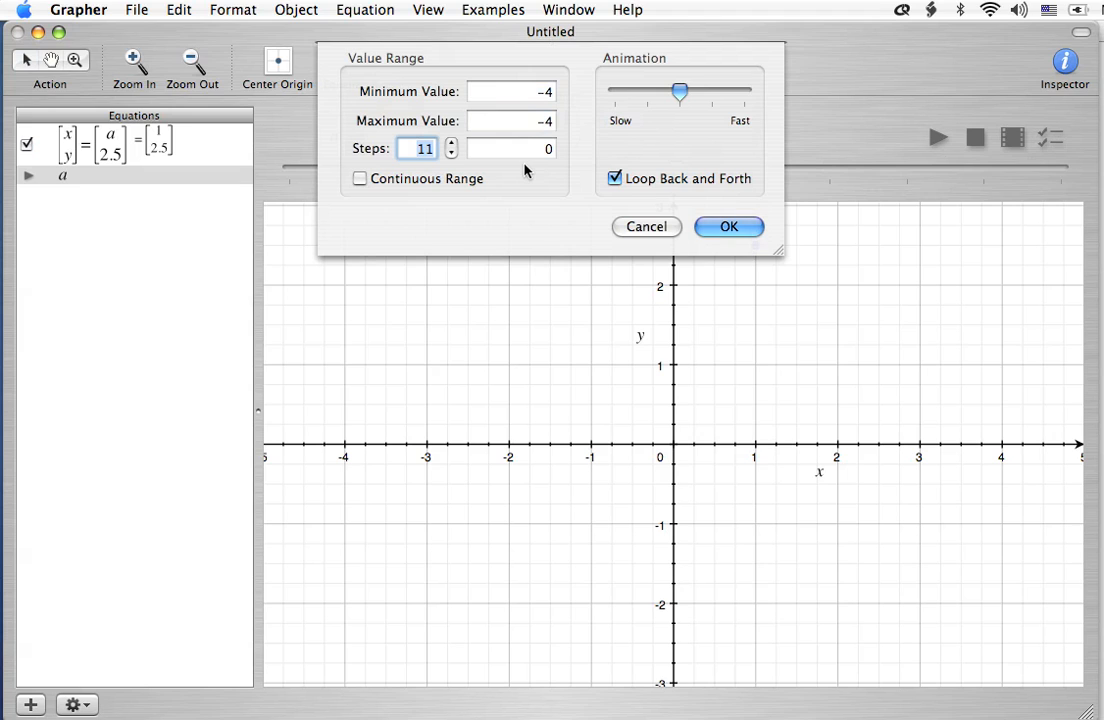
pyautogui.write('41')
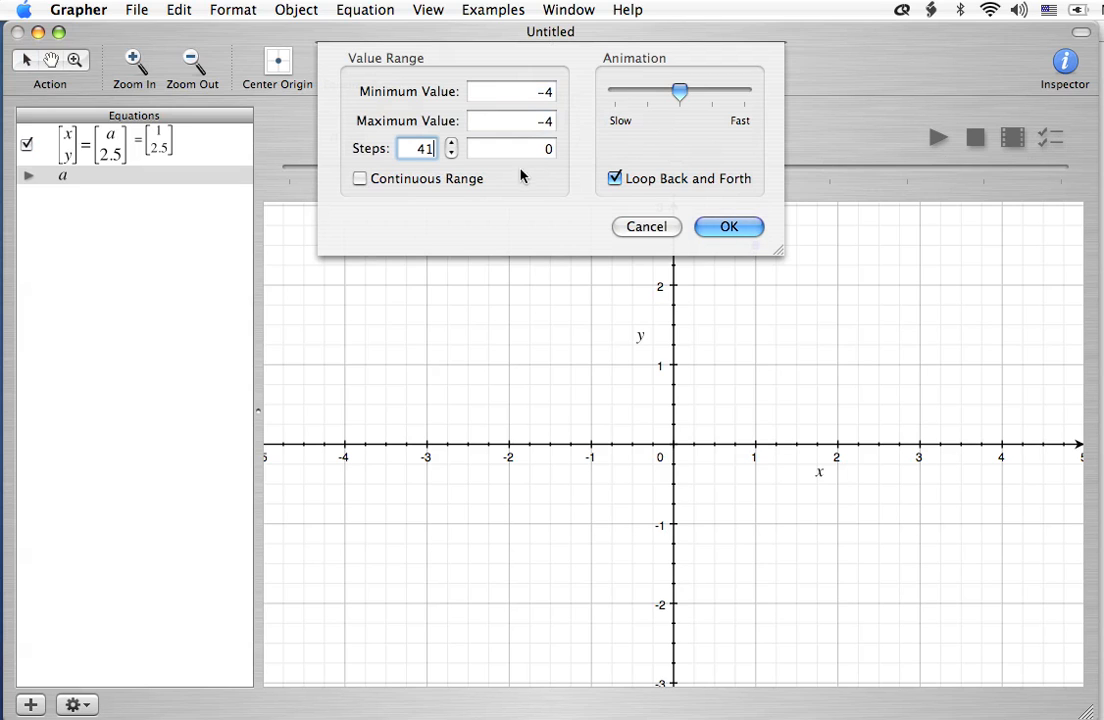
pyautogui.moveTo(428, 189)
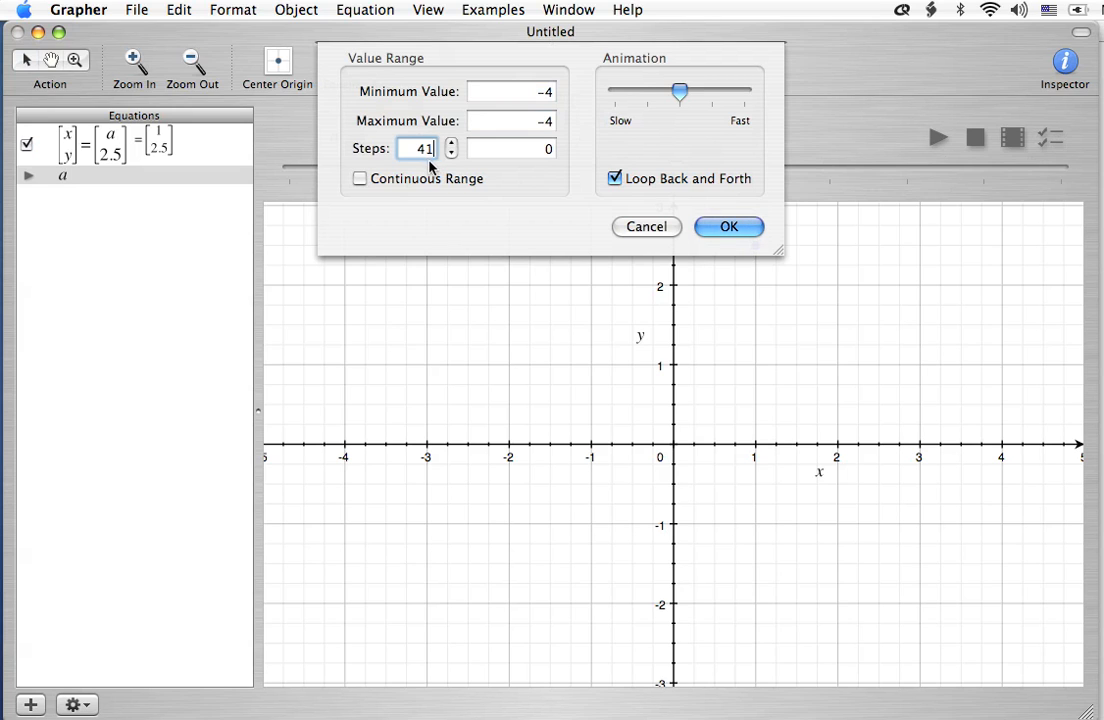
pyautogui.moveTo(445, 175)
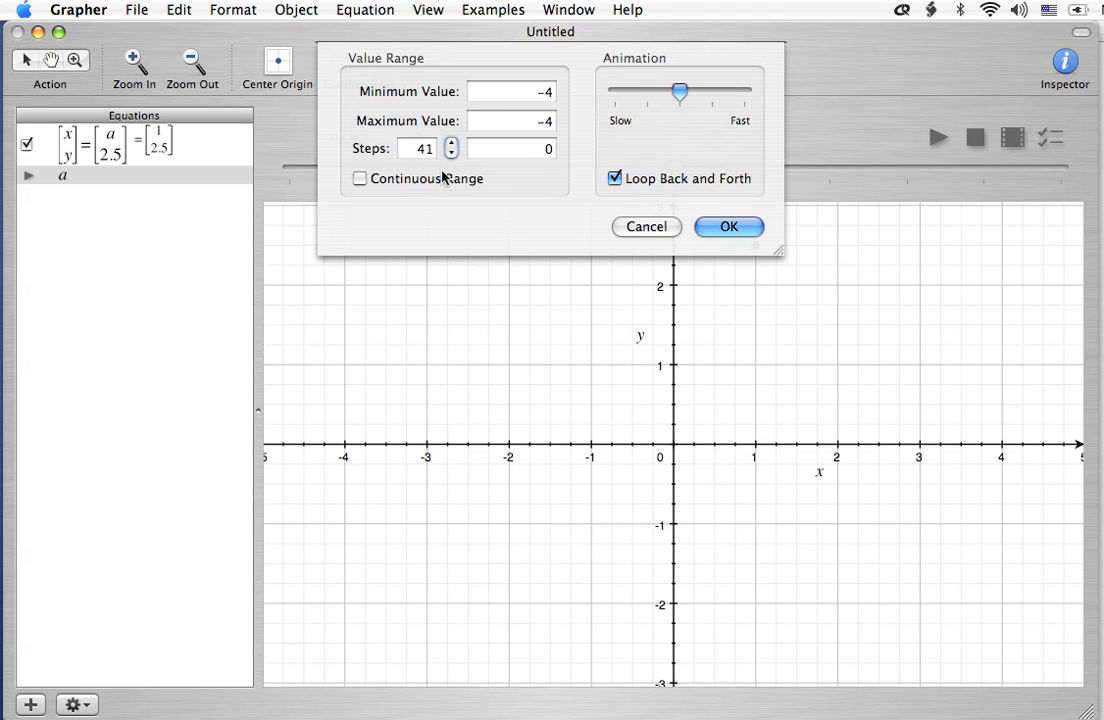
pyautogui.click(511, 148)
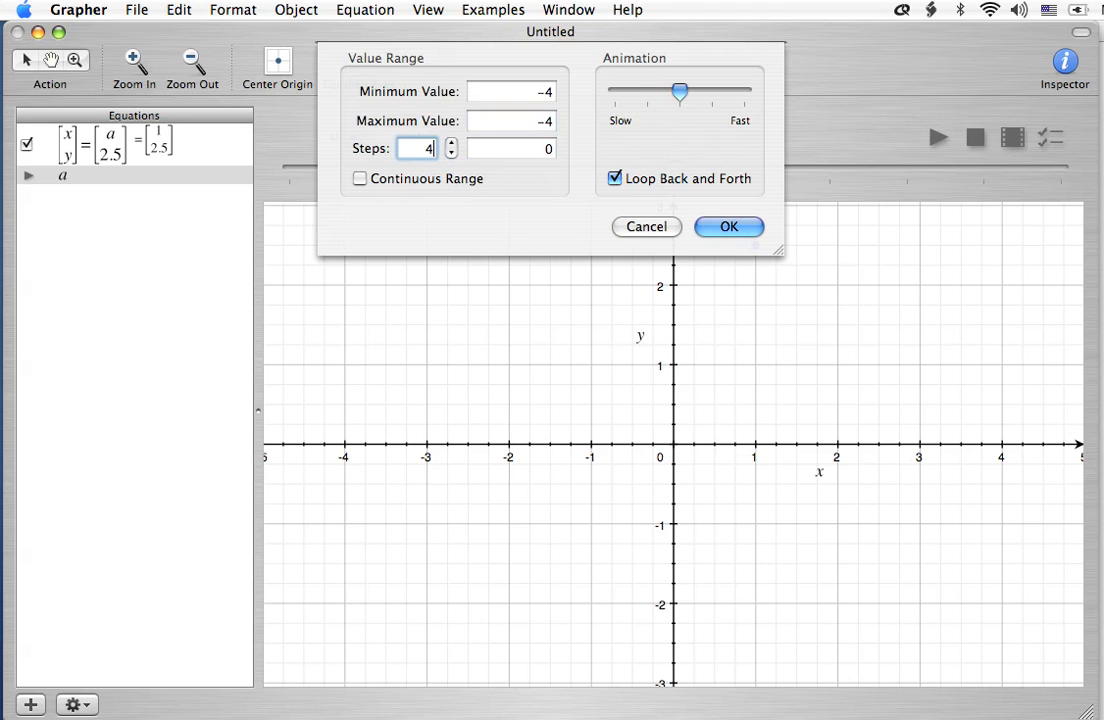
pyautogui.write('1')
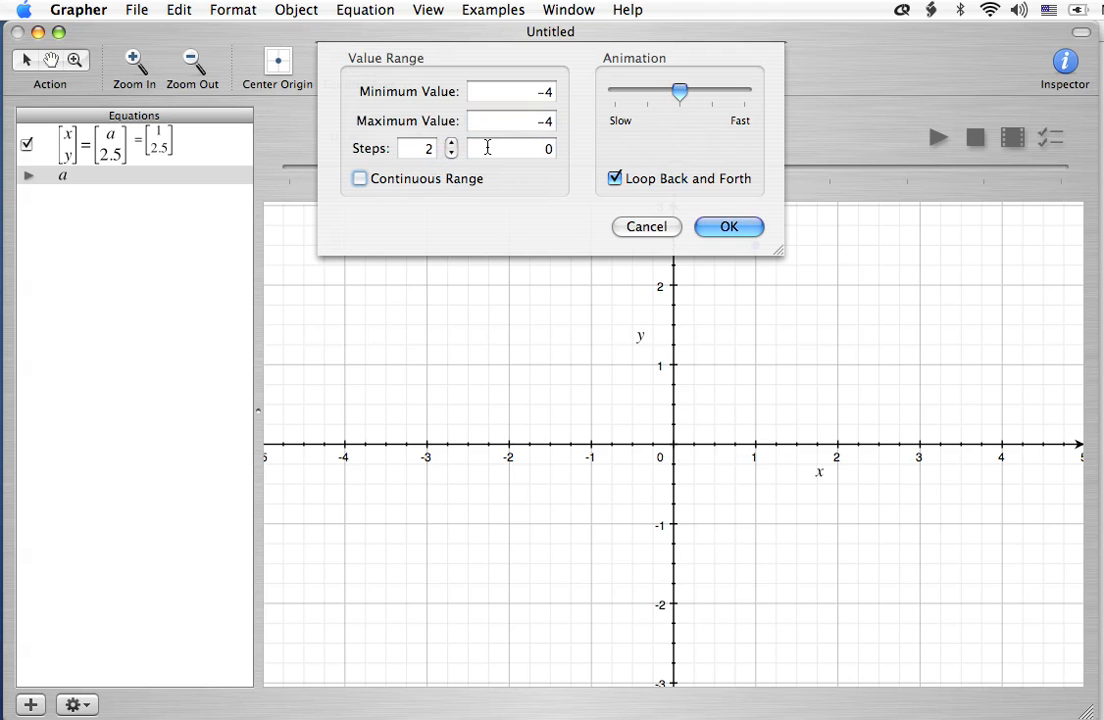
pyautogui.click(510, 120)
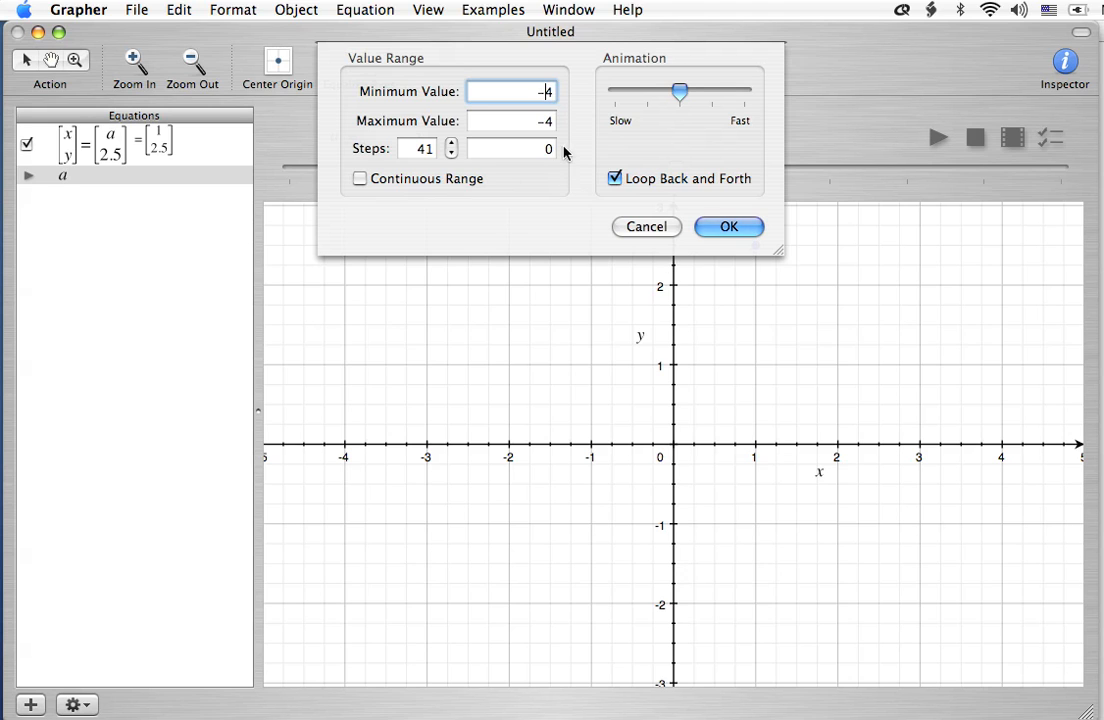
# Set a's maximum to 4, keep 41 steps with the stepper, and confirm the range.
pyautogui.click(511, 120)
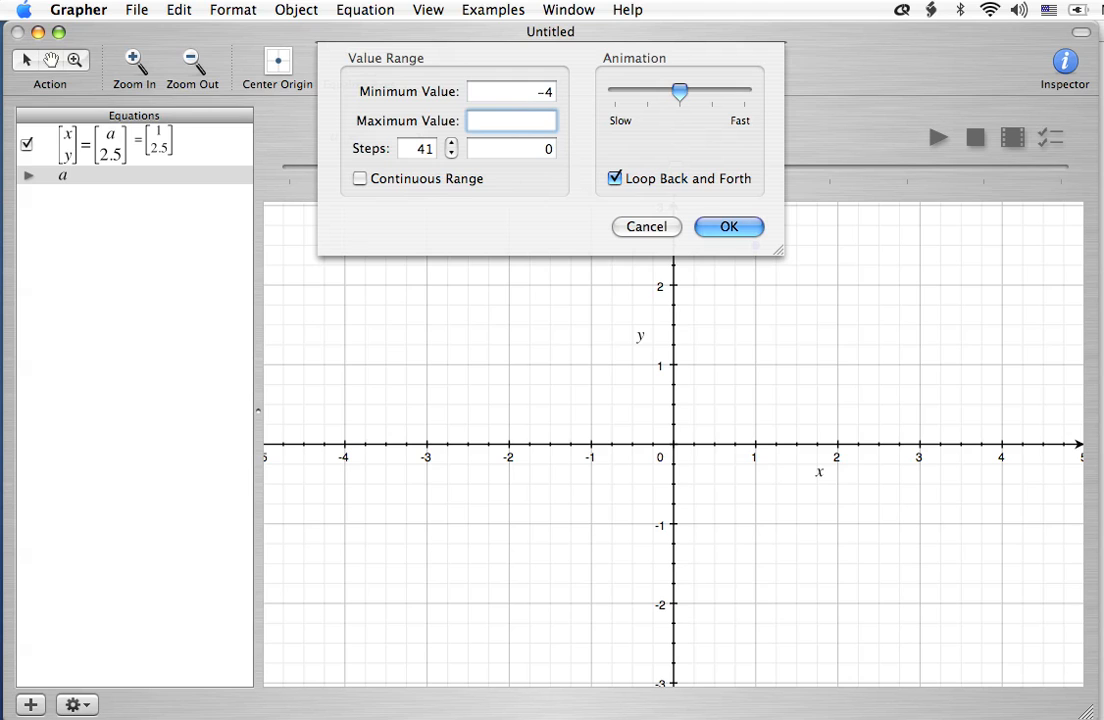
pyautogui.write('4')
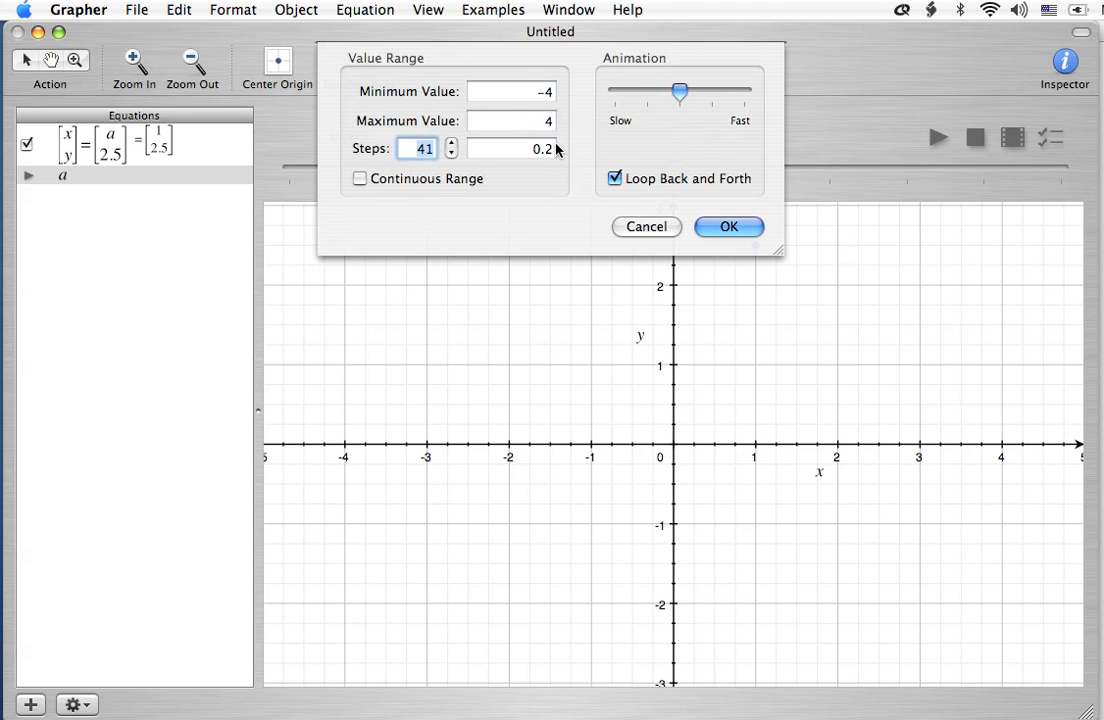
pyautogui.moveTo(477, 165)
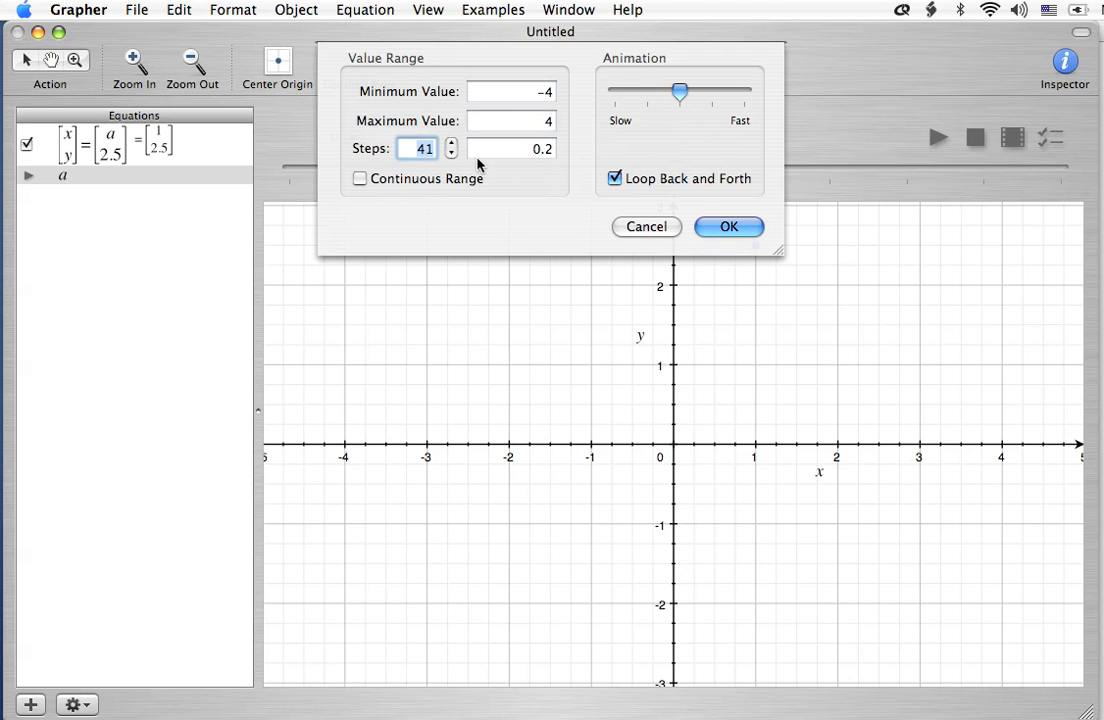
pyautogui.click(451, 153)
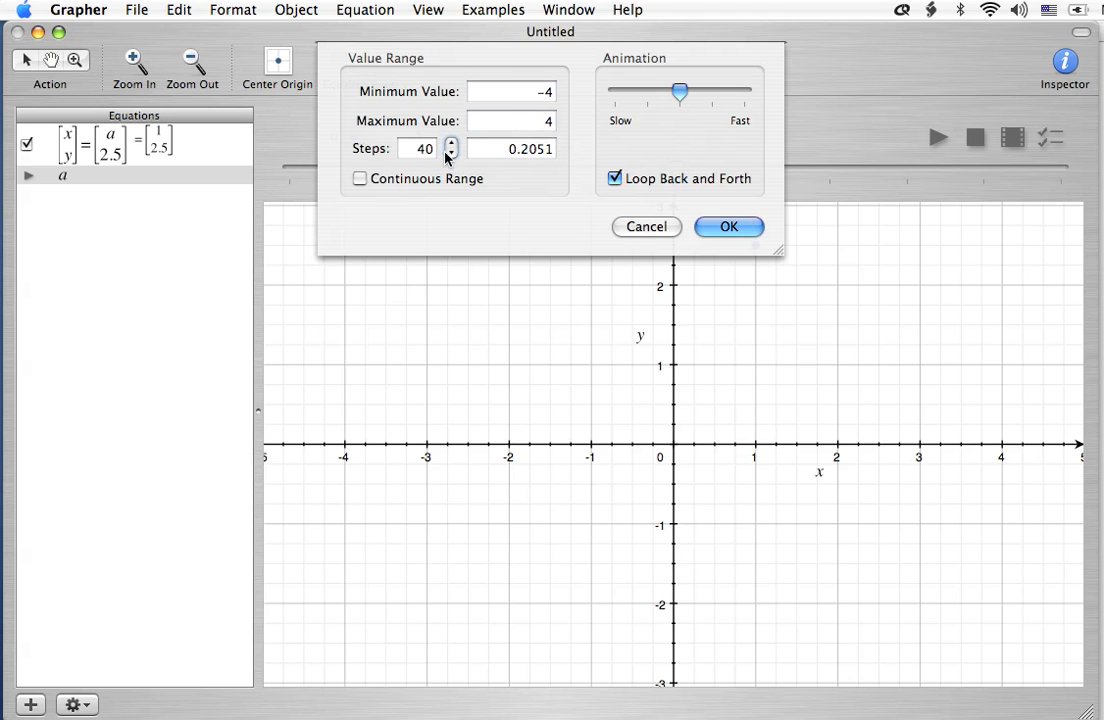
pyautogui.click(451, 143)
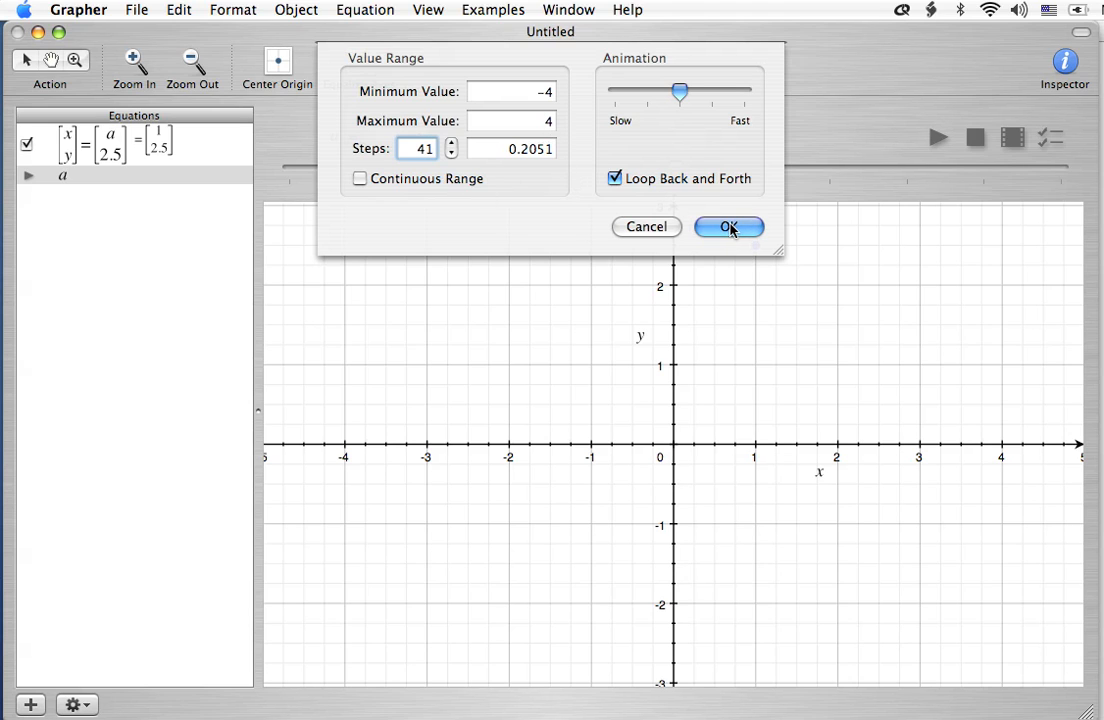
pyautogui.moveTo(685, 130)
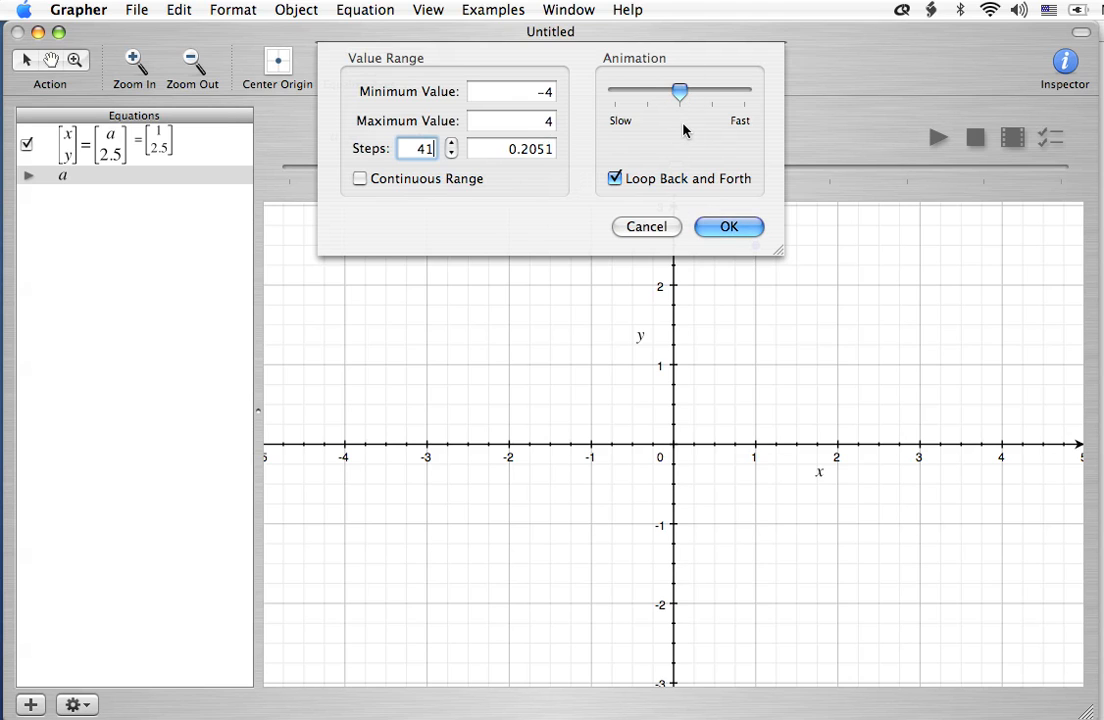
pyautogui.moveTo(683, 97)
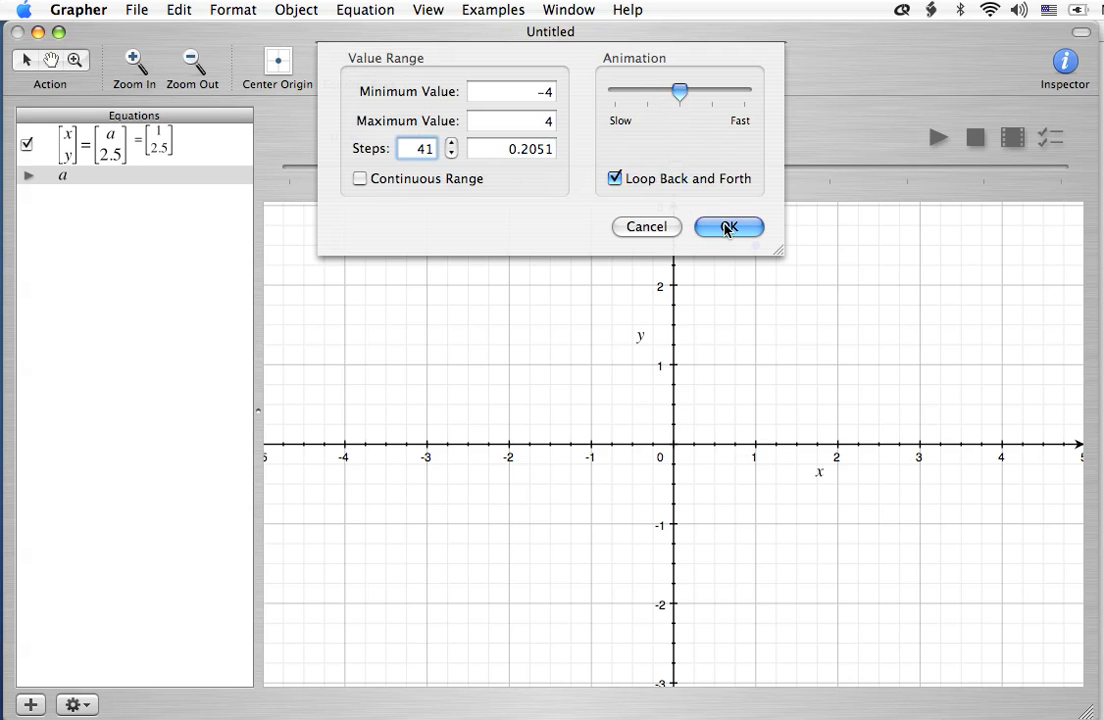
pyautogui.click(728, 226)
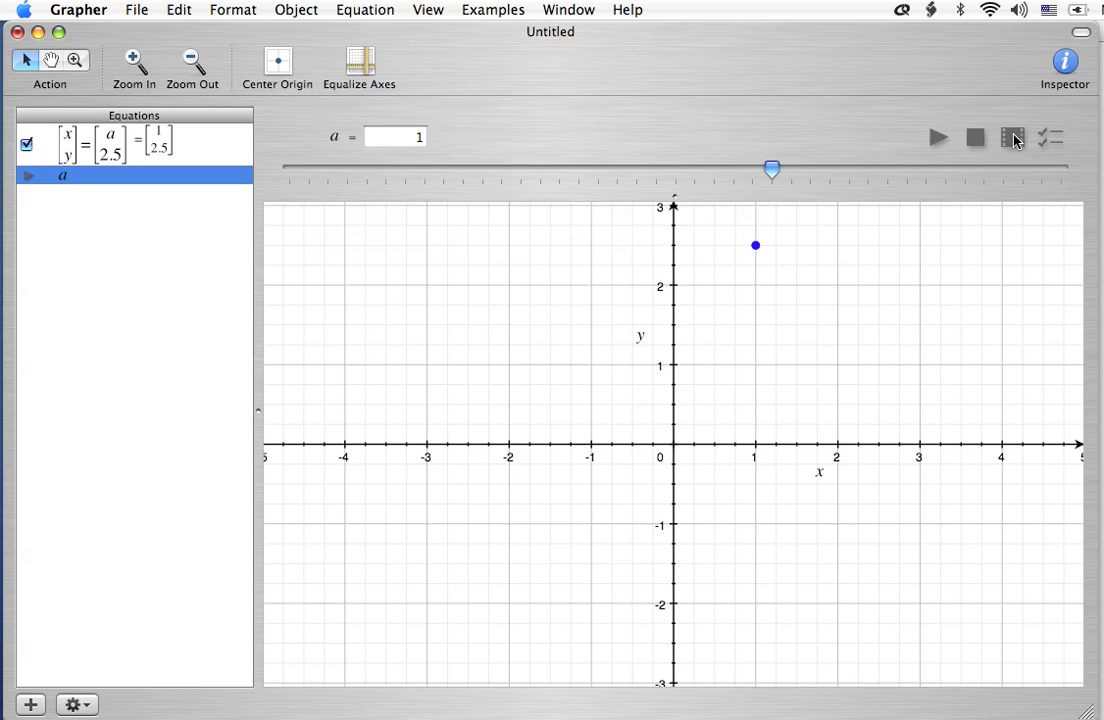
pyautogui.moveTo(1013, 137)
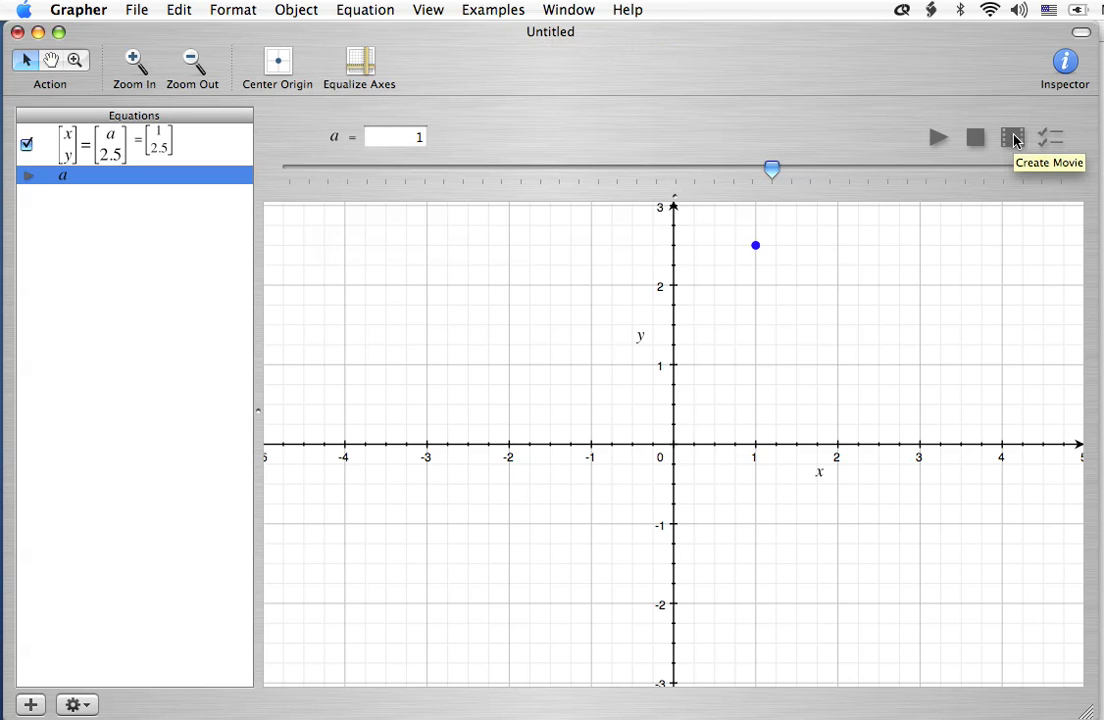
pyautogui.moveTo(1012, 138)
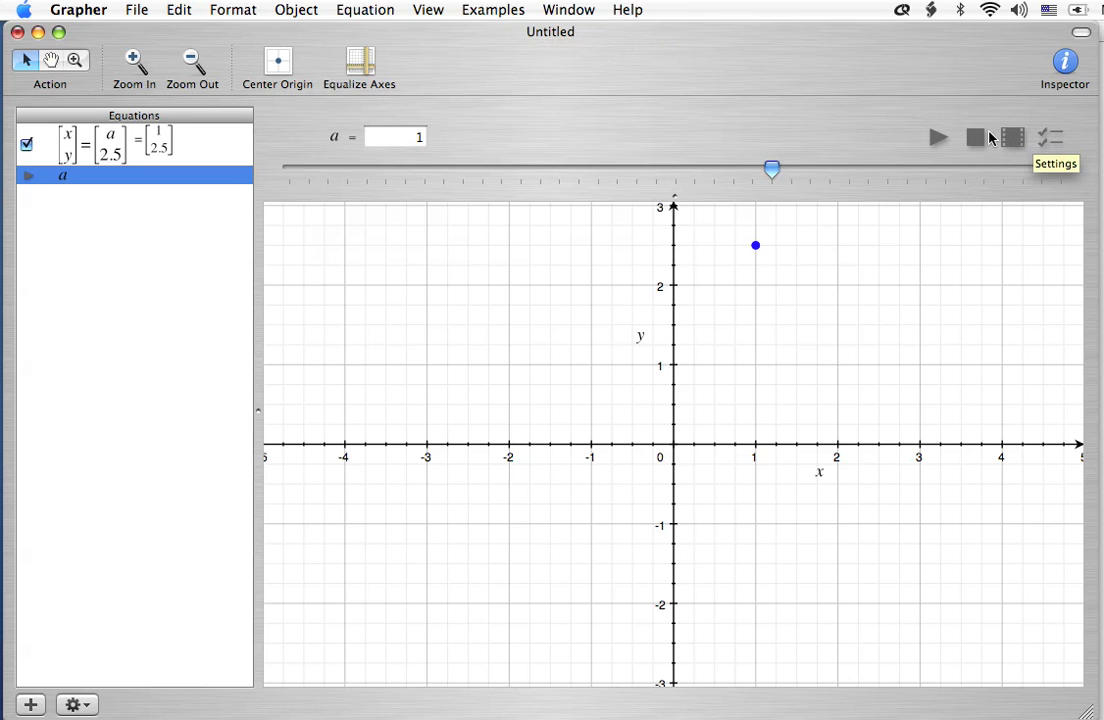
pyautogui.moveTo(975, 138)
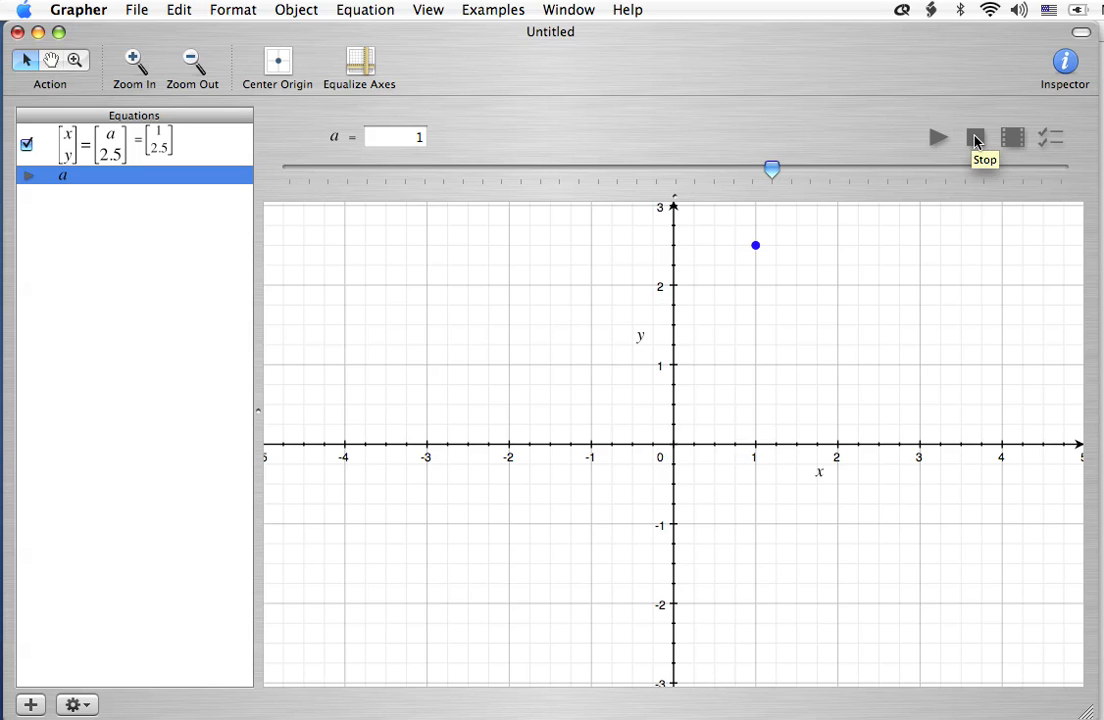
pyautogui.moveTo(338, 220)
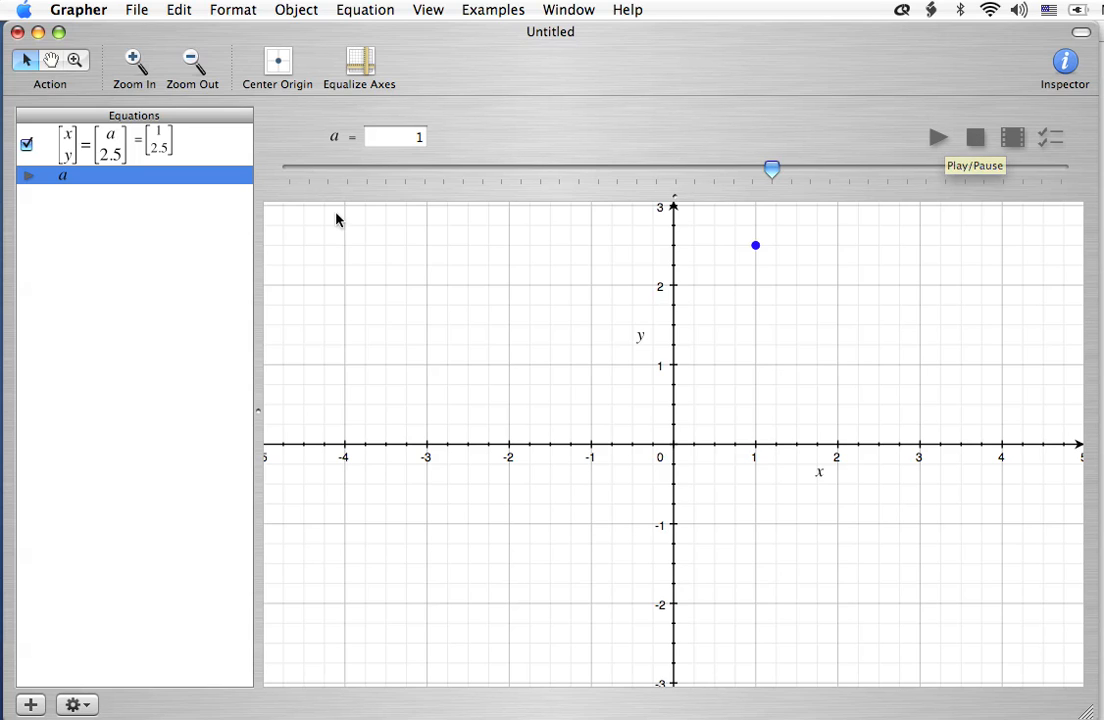
pyautogui.moveTo(43, 190)
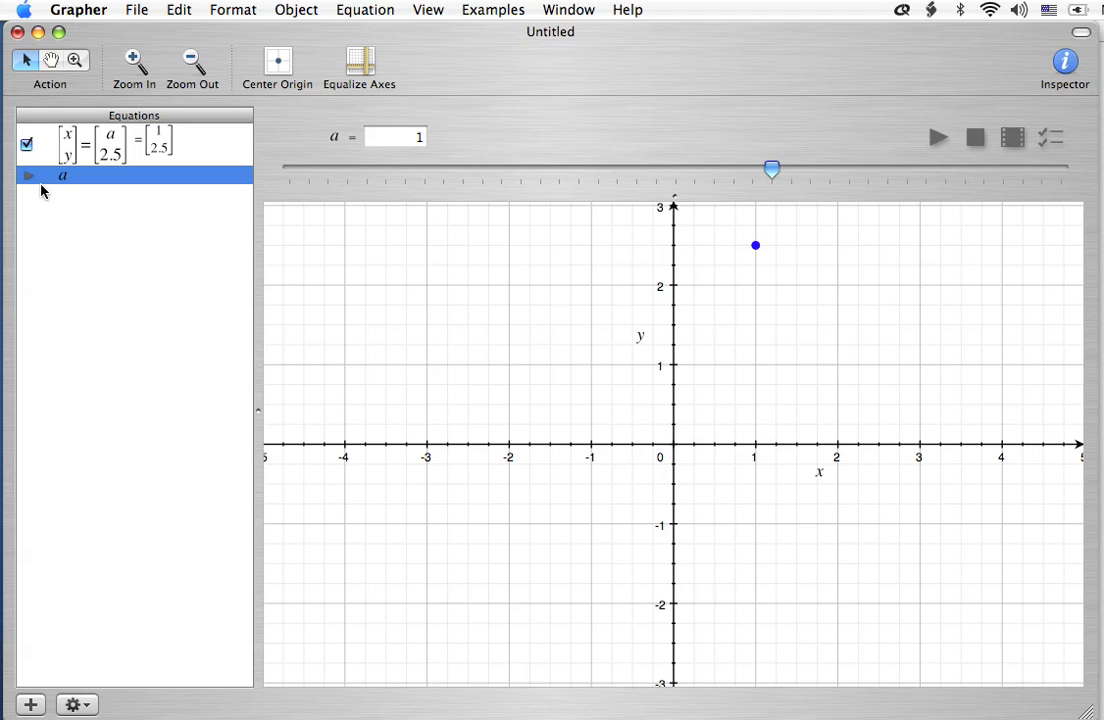
pyautogui.moveTo(54, 207)
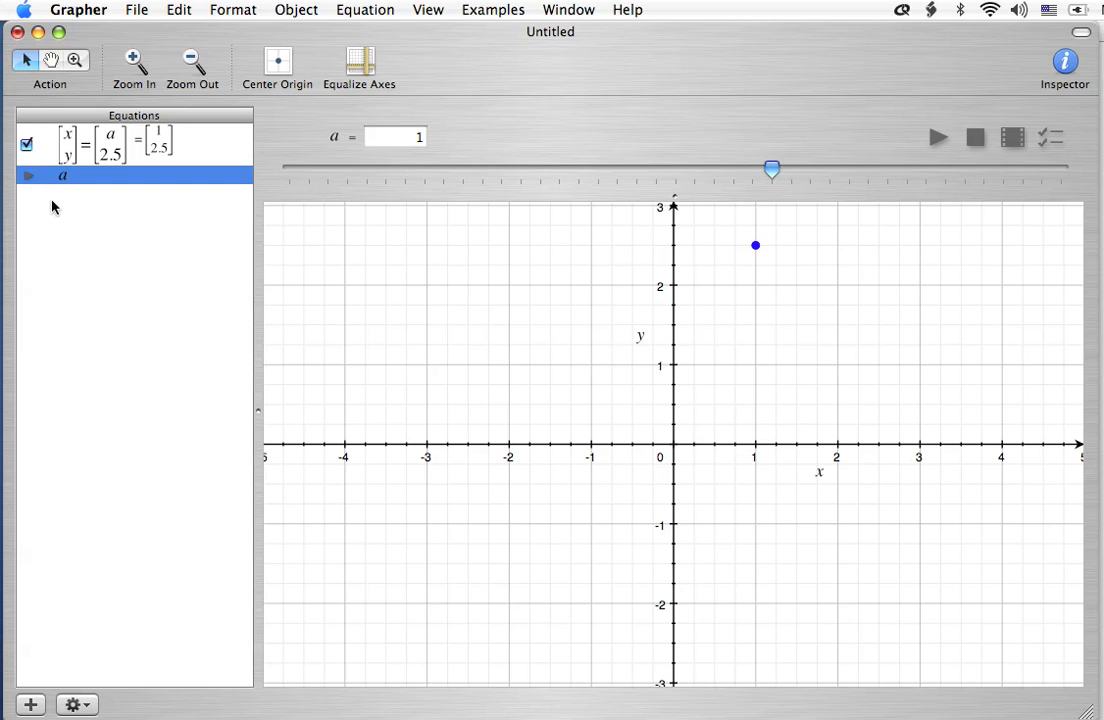
pyautogui.moveTo(613, 138)
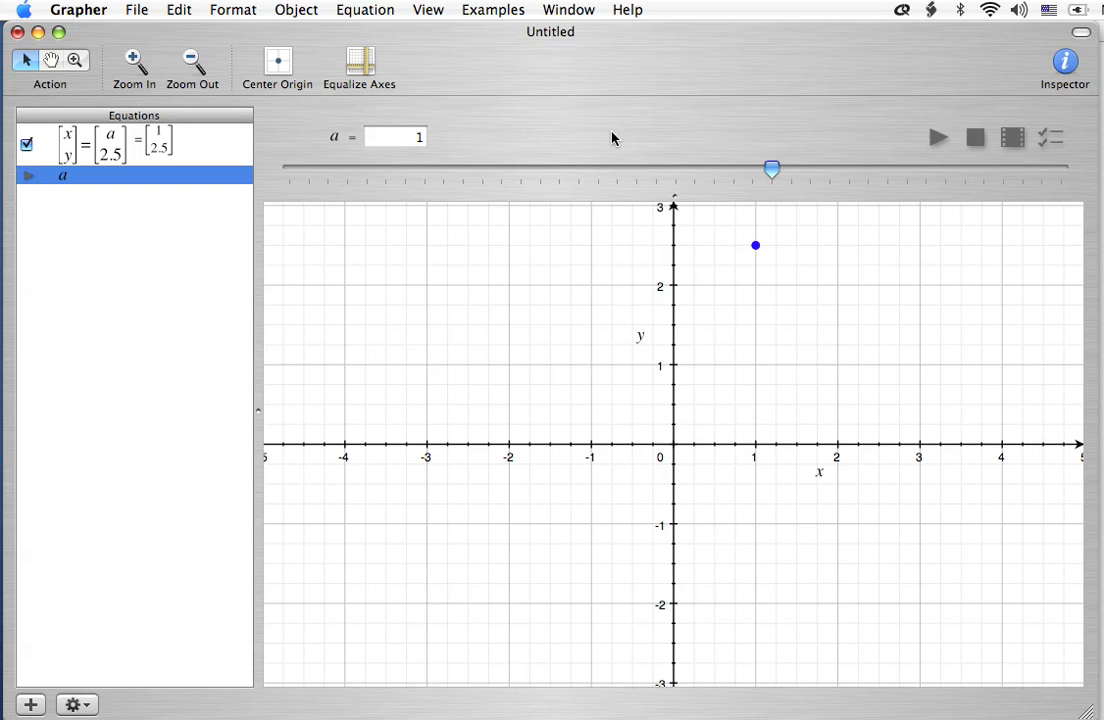
pyautogui.moveTo(937, 147)
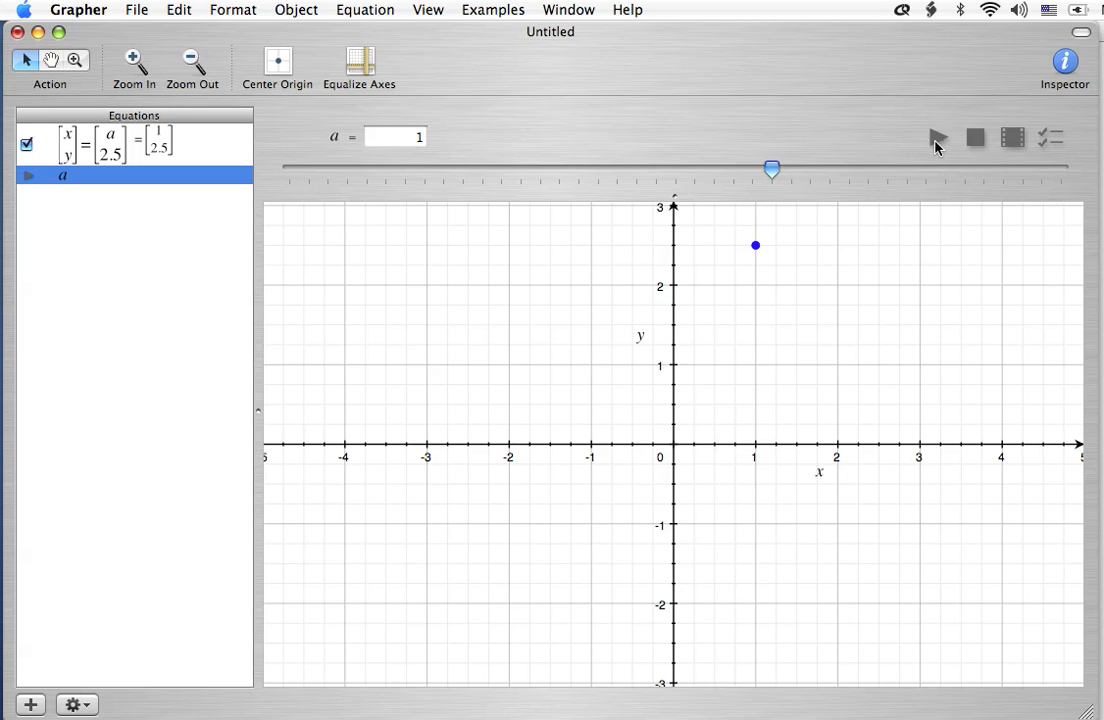
pyautogui.moveTo(938, 138)
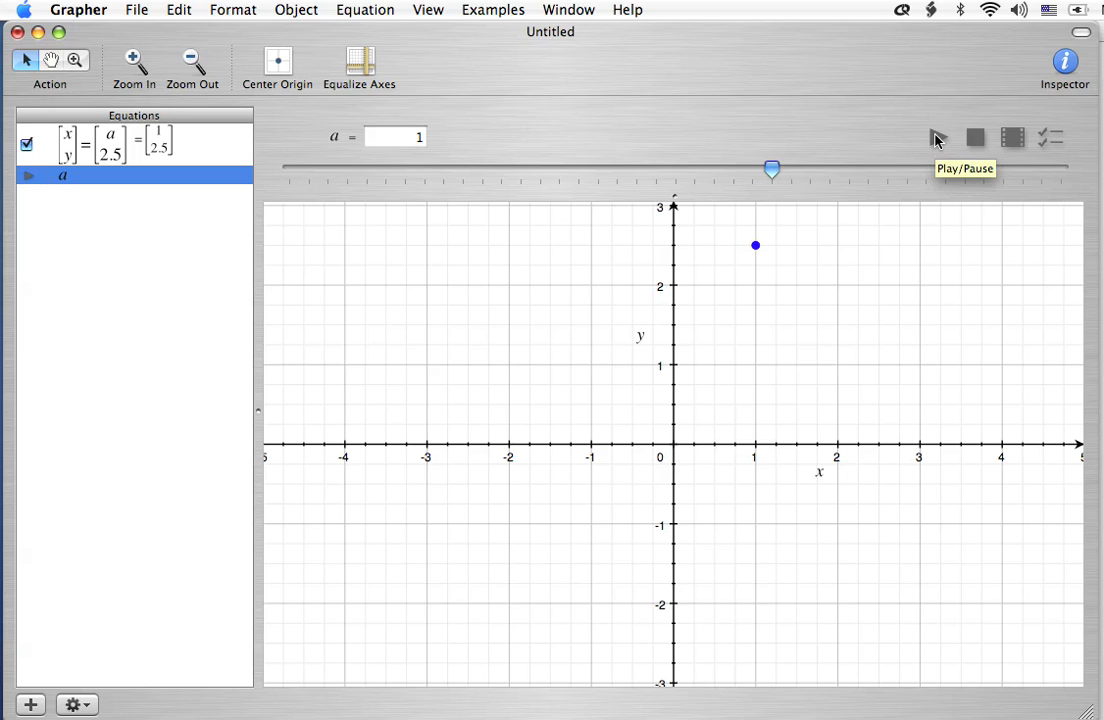
pyautogui.moveTo(456, 144)
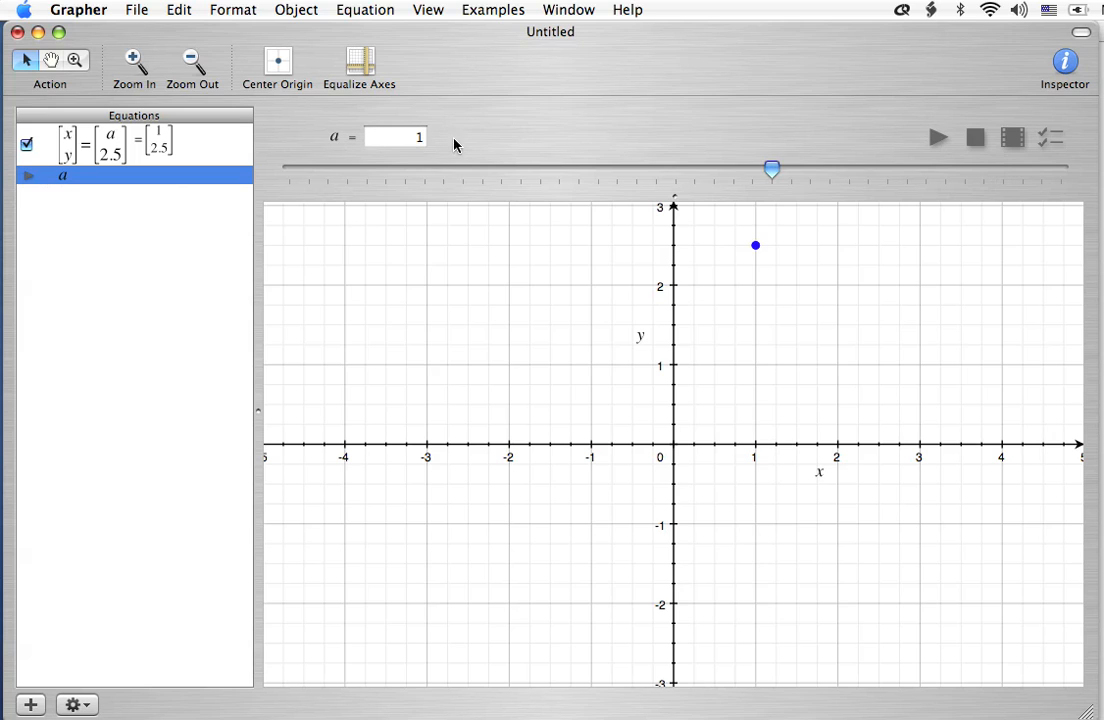
pyautogui.moveTo(770, 185)
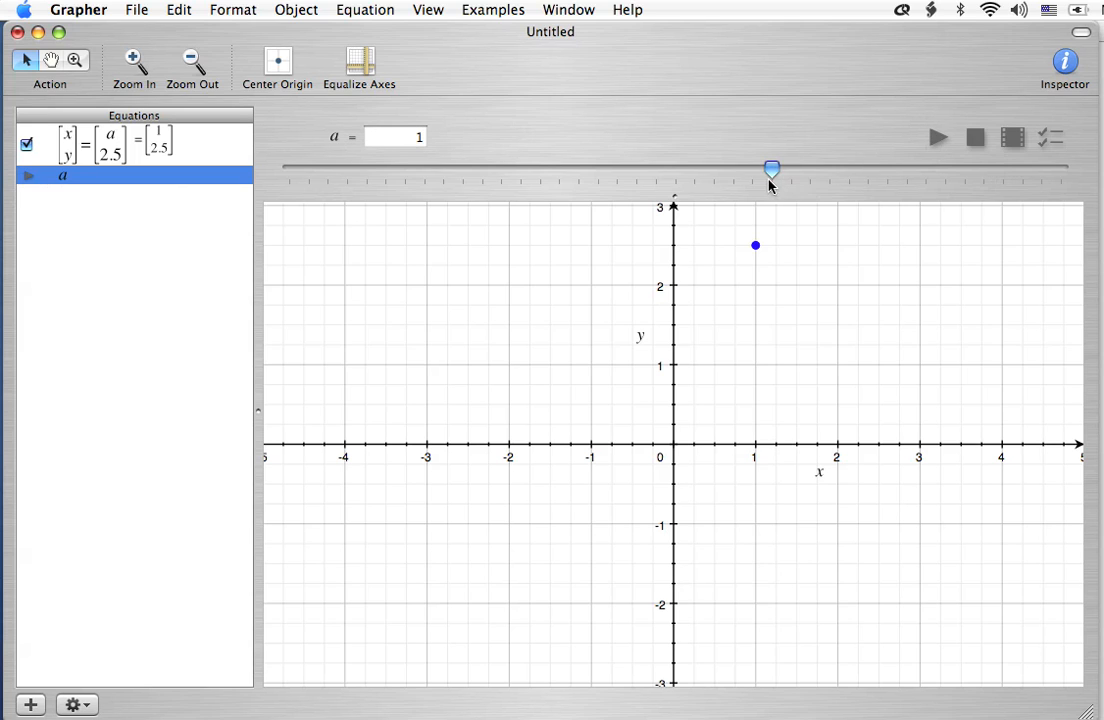
pyautogui.moveTo(933, 142)
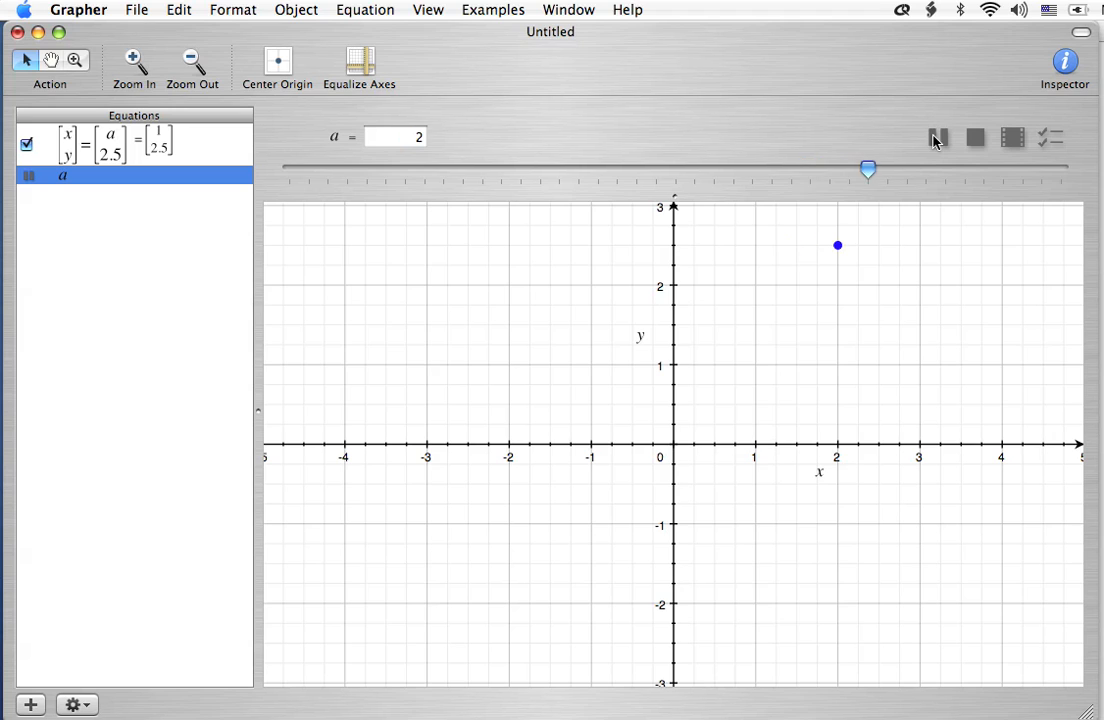
# Drag a's slider back and forth, sweeping the point along y = 2.5, ending near a = 1.2.
pyautogui.moveTo(868, 169); pyautogui.dragTo(1041, 169)
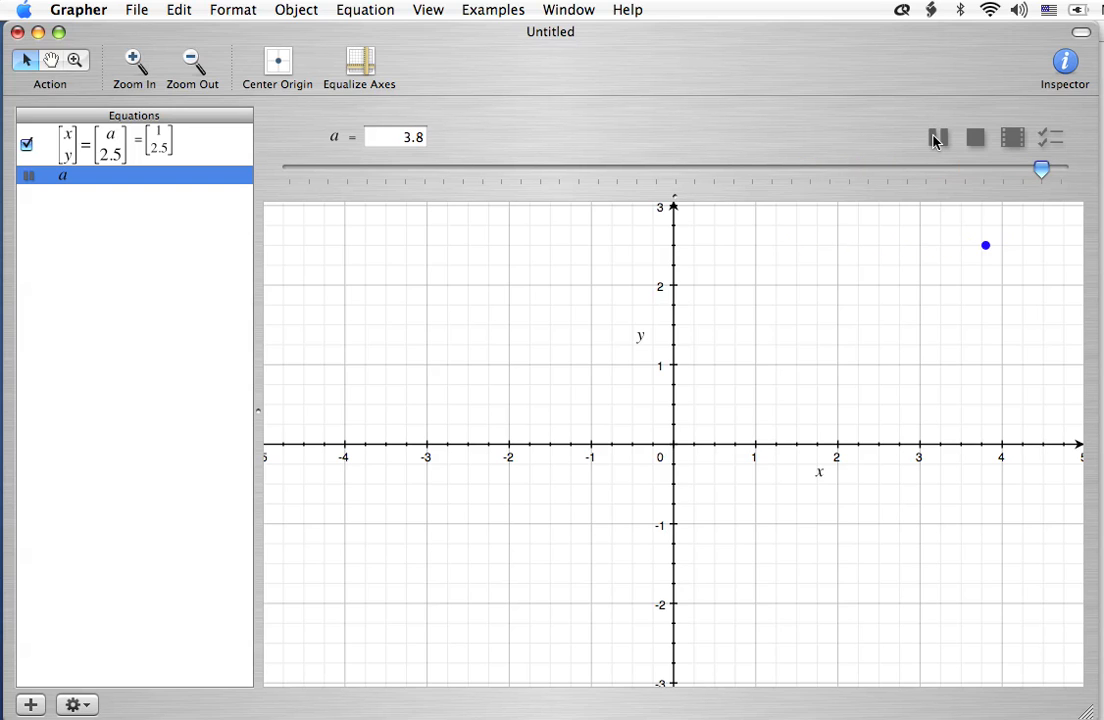
pyautogui.moveTo(1041, 168); pyautogui.dragTo(868, 168)
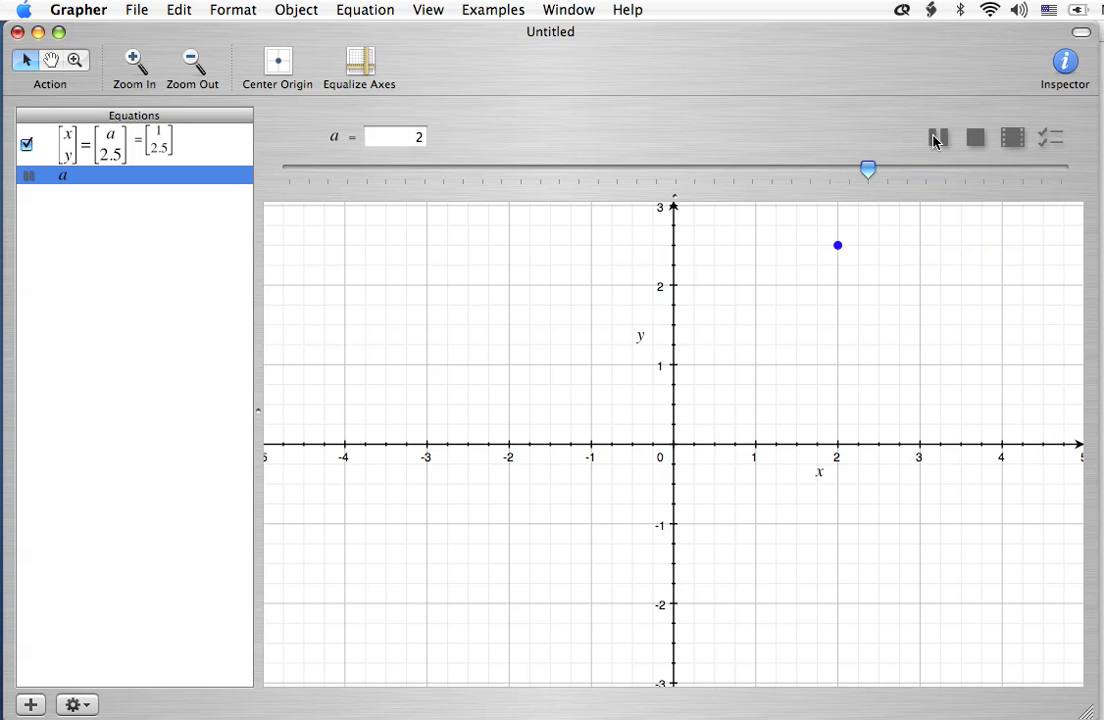
pyautogui.moveTo(868, 169); pyautogui.dragTo(713, 169)
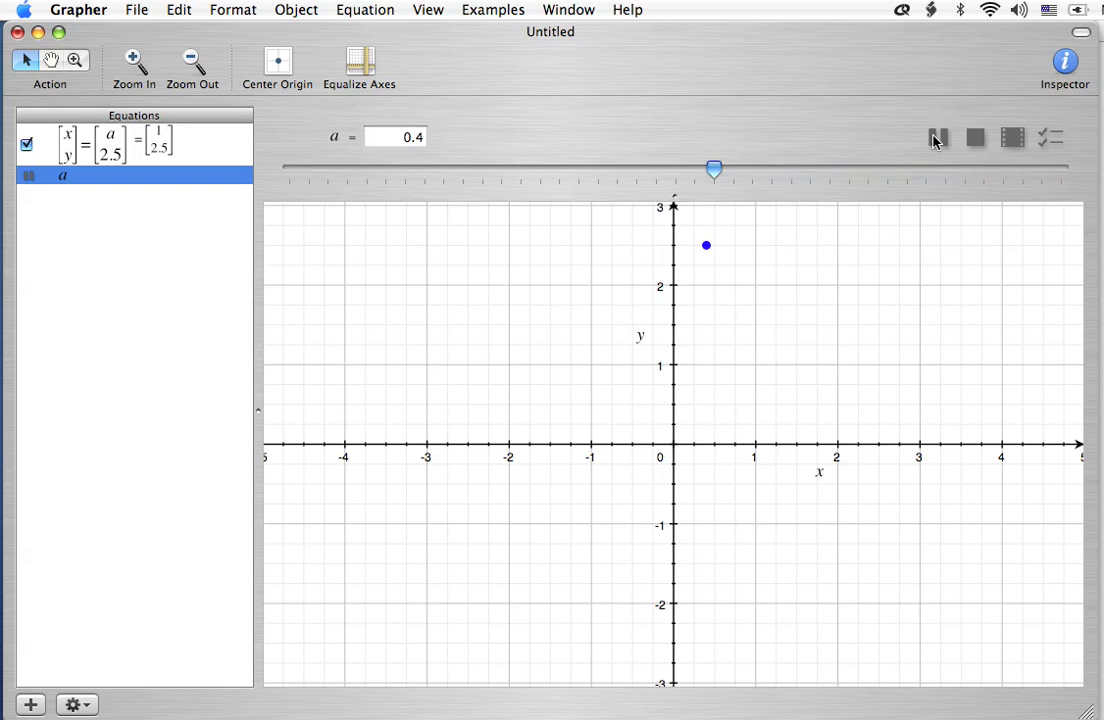
pyautogui.moveTo(714, 169); pyautogui.dragTo(559, 169)
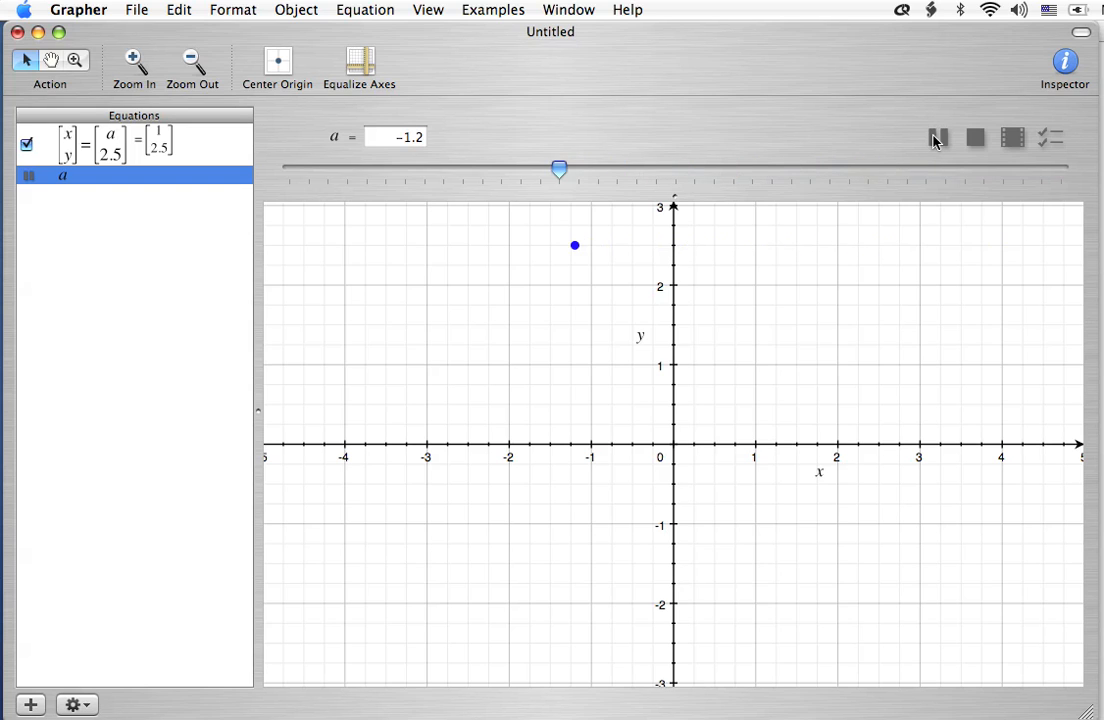
pyautogui.moveTo(559, 168); pyautogui.dragTo(405, 168)
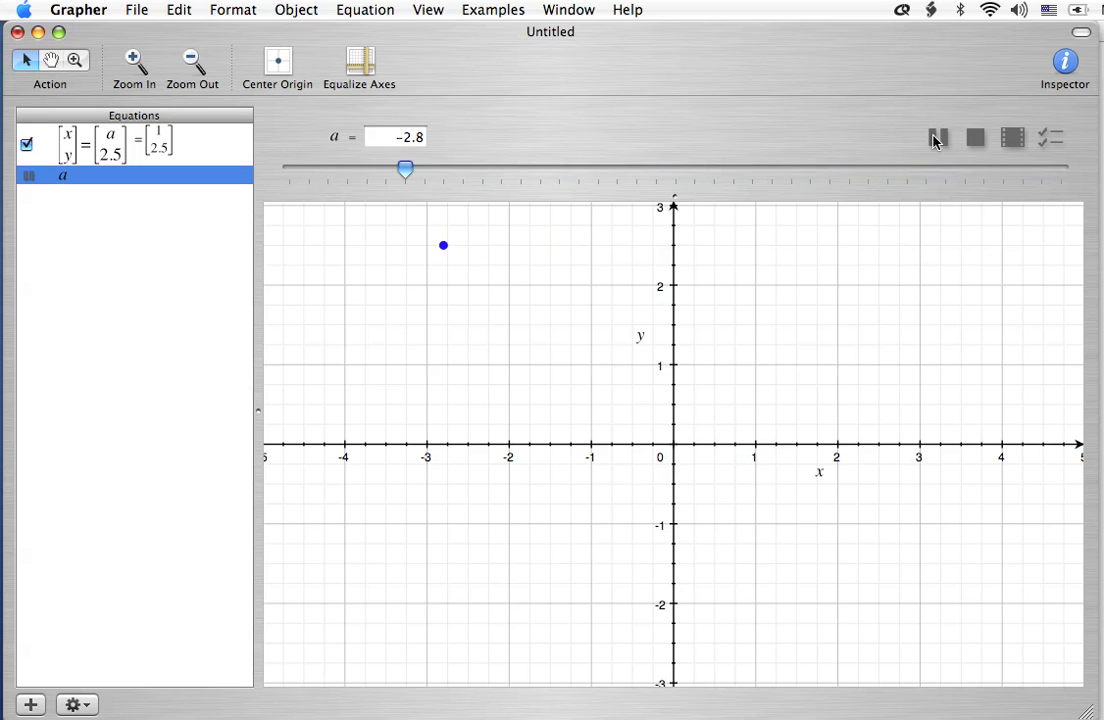
pyautogui.moveTo(405, 169); pyautogui.dragTo(328, 169)
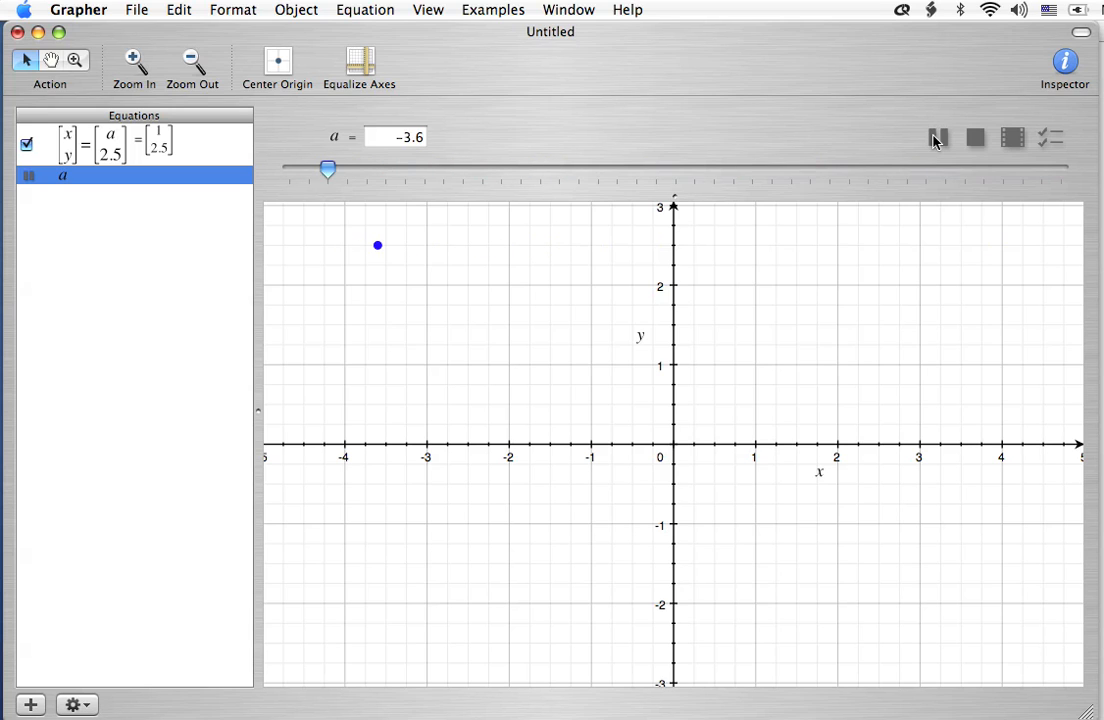
pyautogui.moveTo(328, 169); pyautogui.dragTo(482, 169)
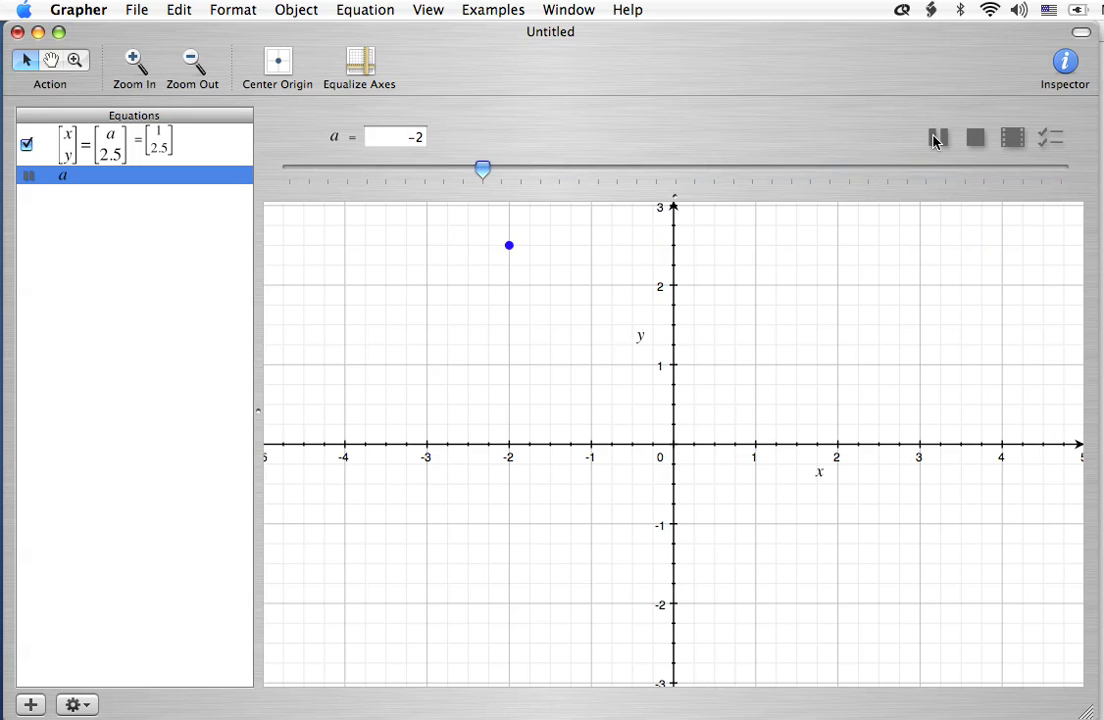
pyautogui.moveTo(482, 169); pyautogui.dragTo(636, 169)
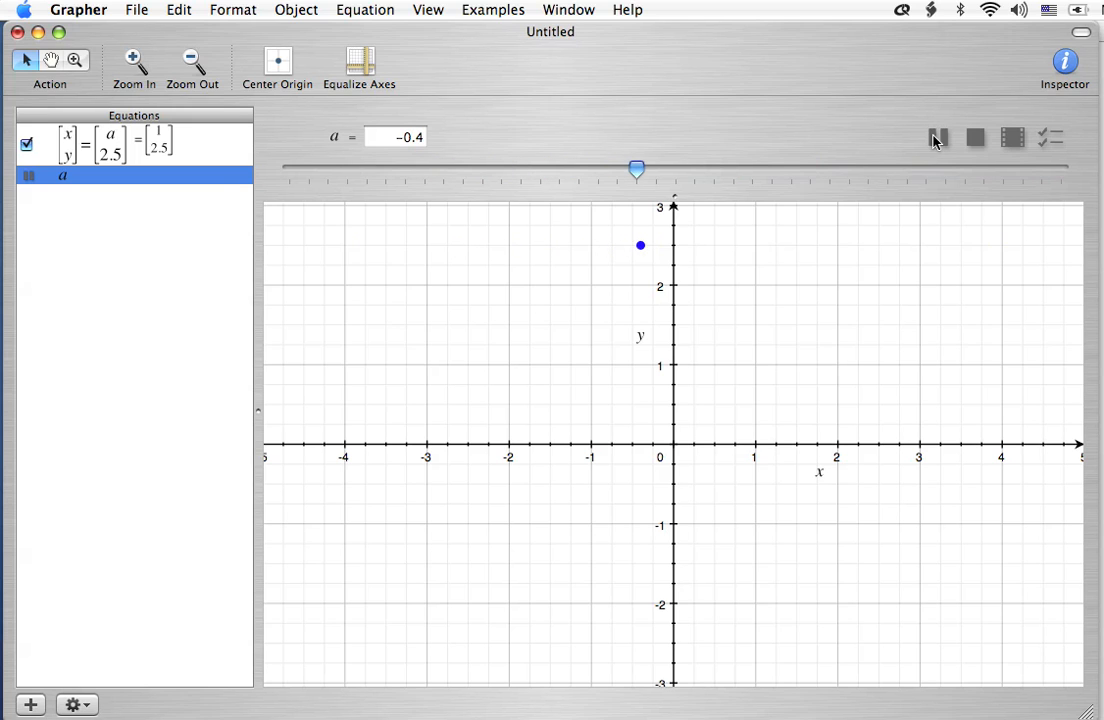
pyautogui.moveTo(637, 169); pyautogui.dragTo(791, 169)
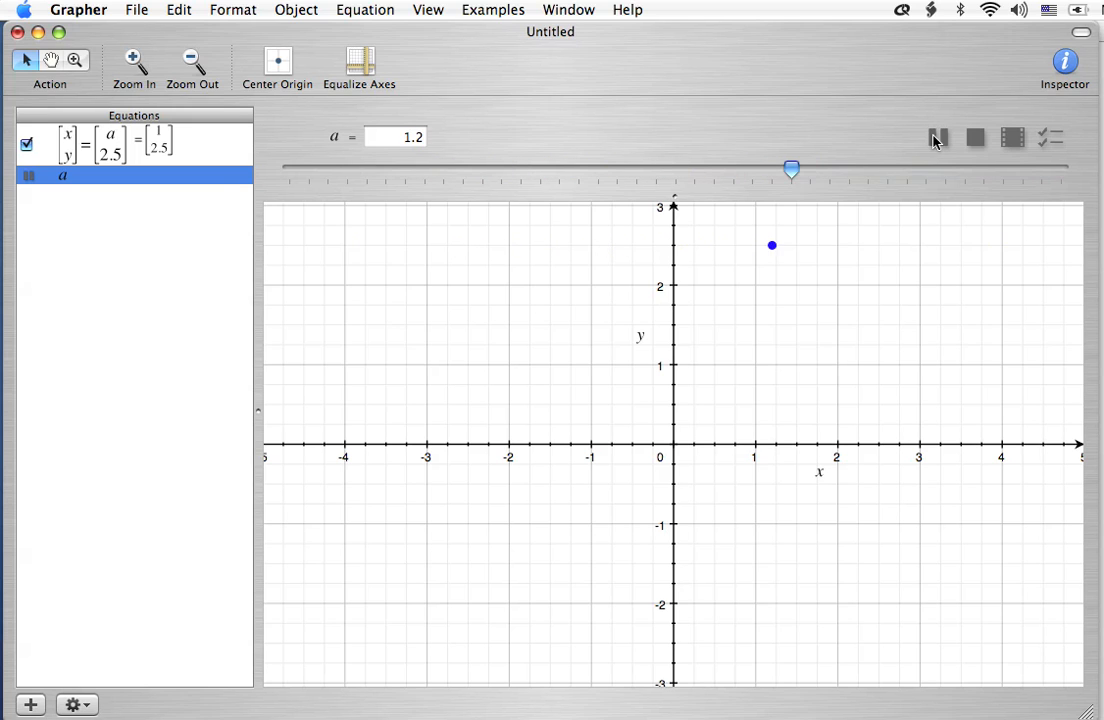
# Change the point's y-coordinate from 2.5 to 2.5 − a.
pyautogui.click(938, 137)
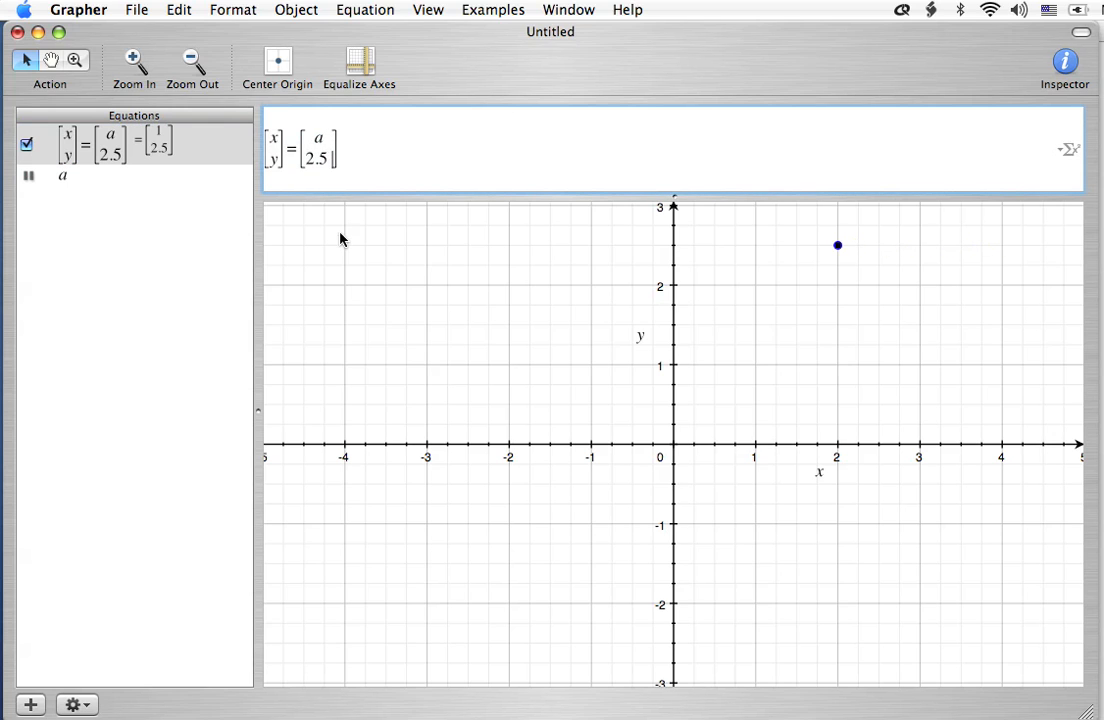
pyautogui.write('+ a')
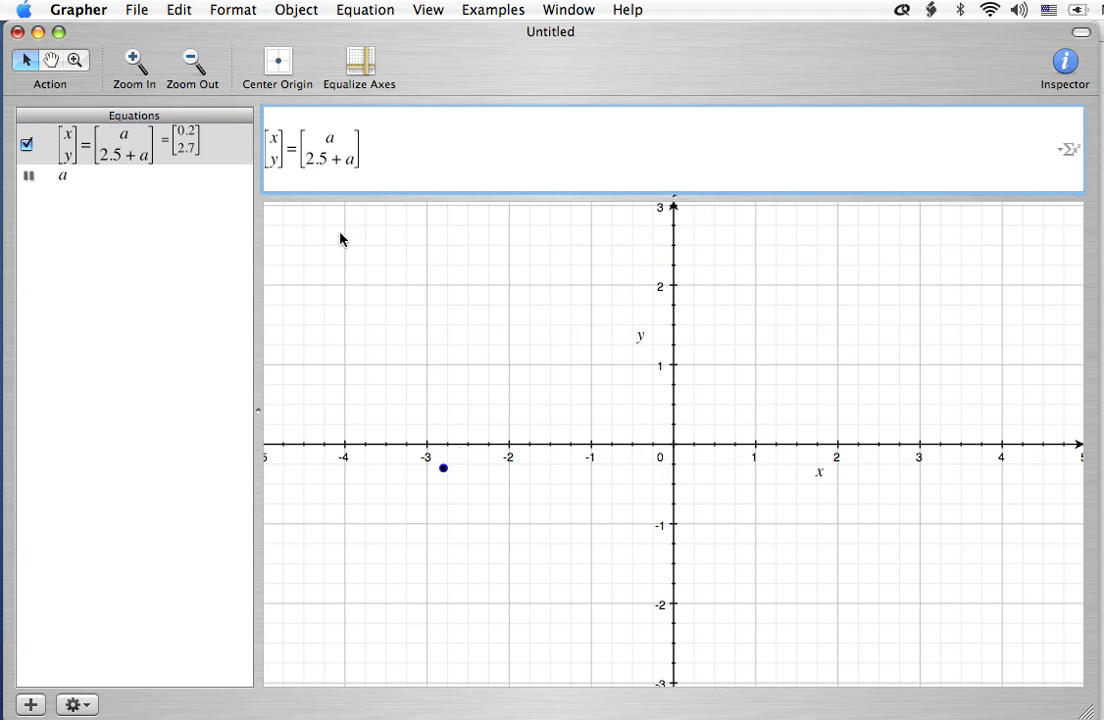
pyautogui.press('Backspace')
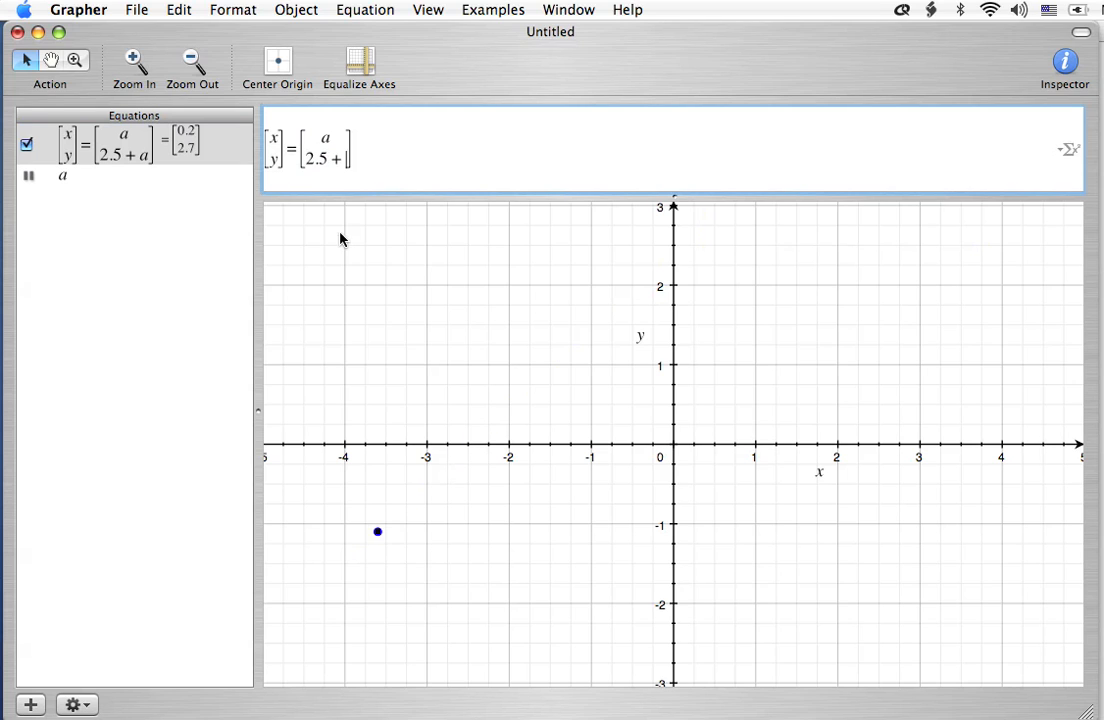
pyautogui.write('-1')
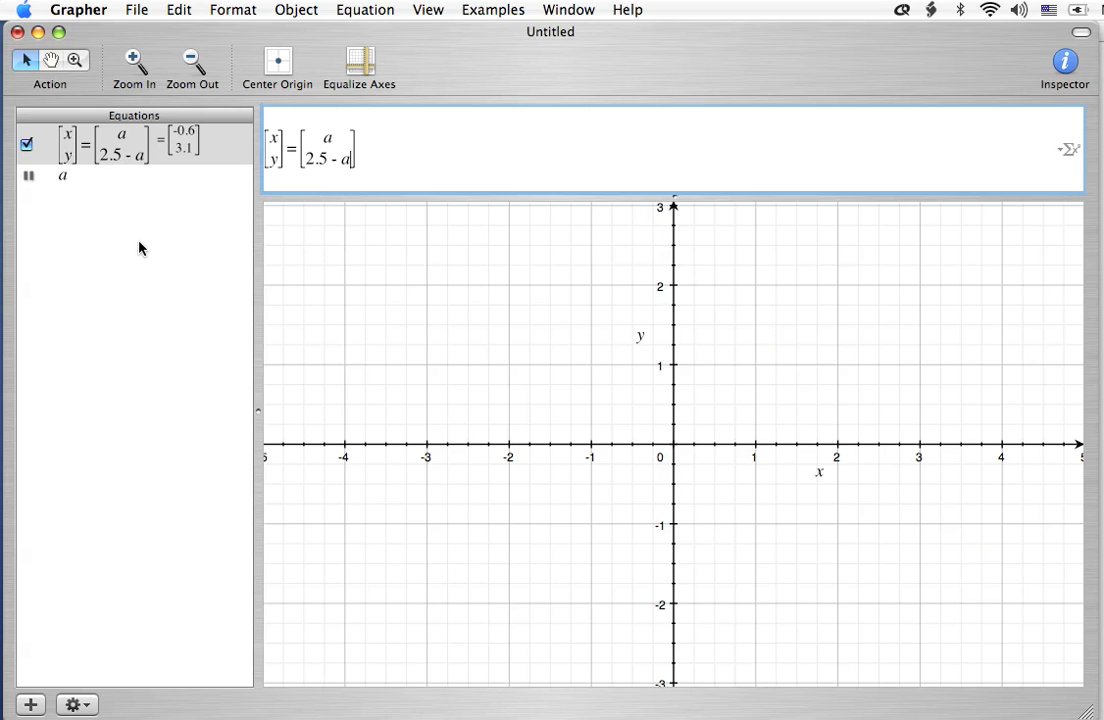
# Stop the animation of parameter a, resetting a to 1 with the point at (1, 1.5).
pyautogui.click(62, 175)
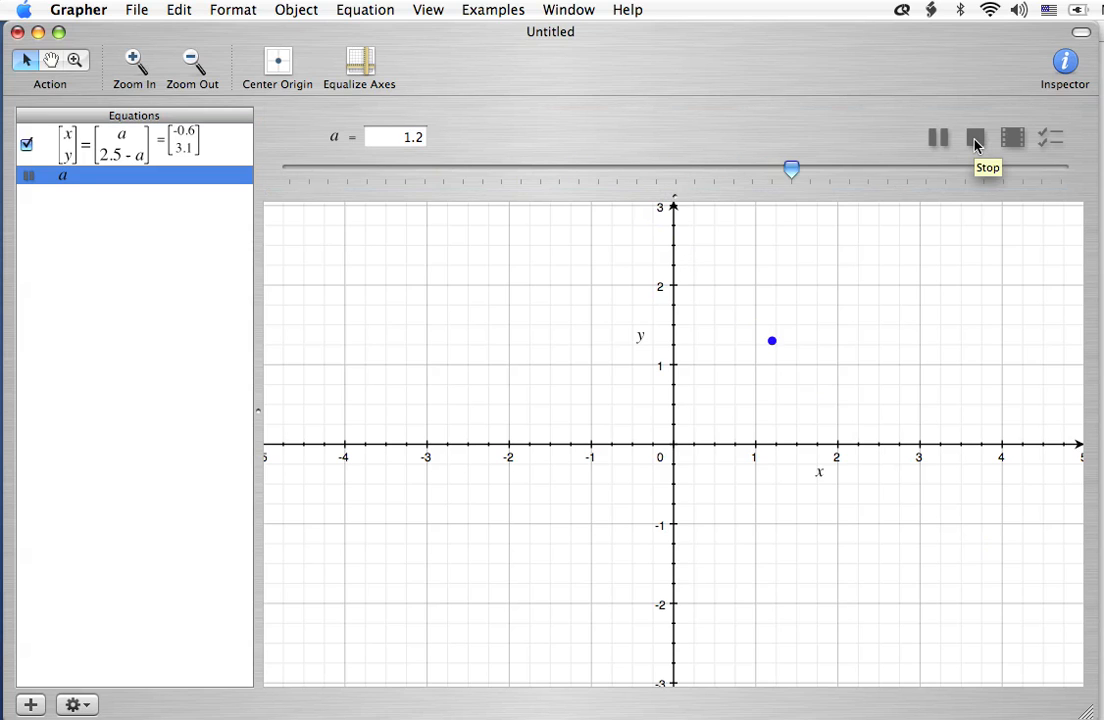
pyautogui.click(975, 137)
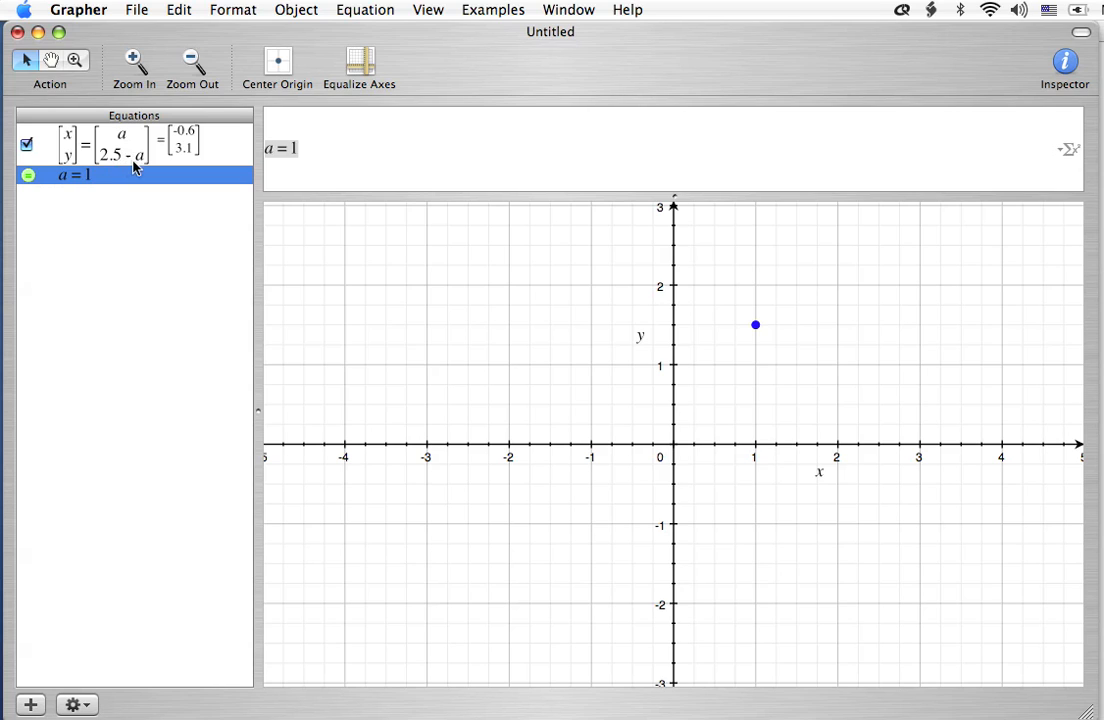
pyautogui.moveTo(137, 173)
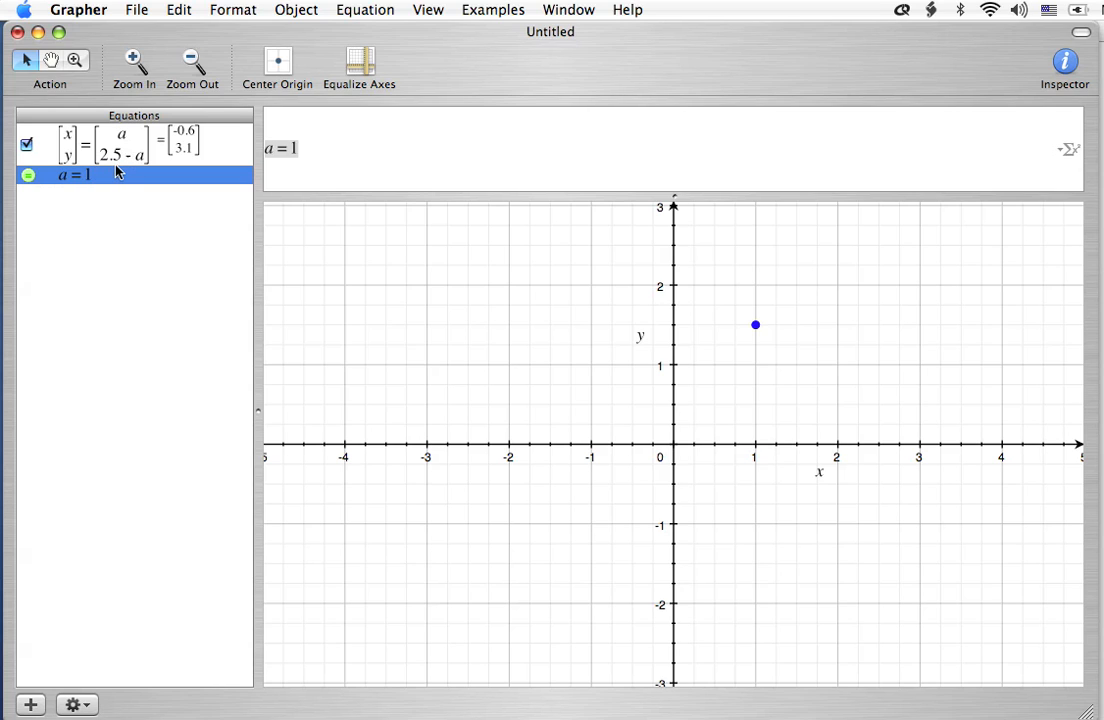
pyautogui.moveTo(188, 124)
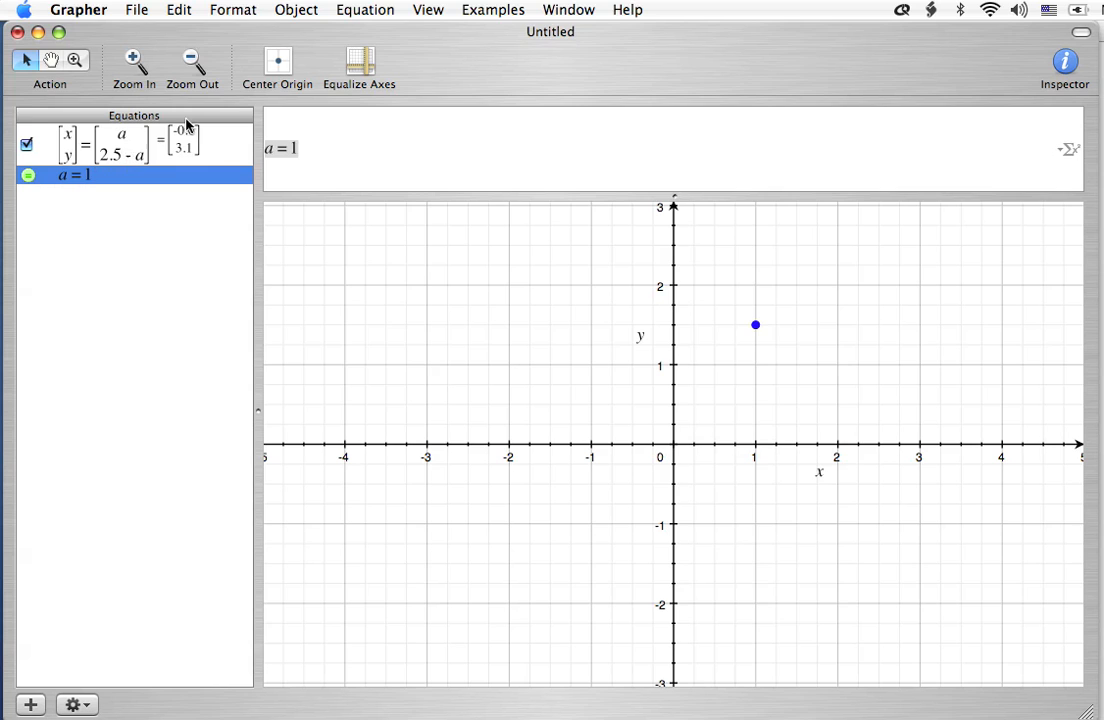
# Set a to 2 to place the point at (2, 0.5), then back to 1.
pyautogui.click(130, 143)
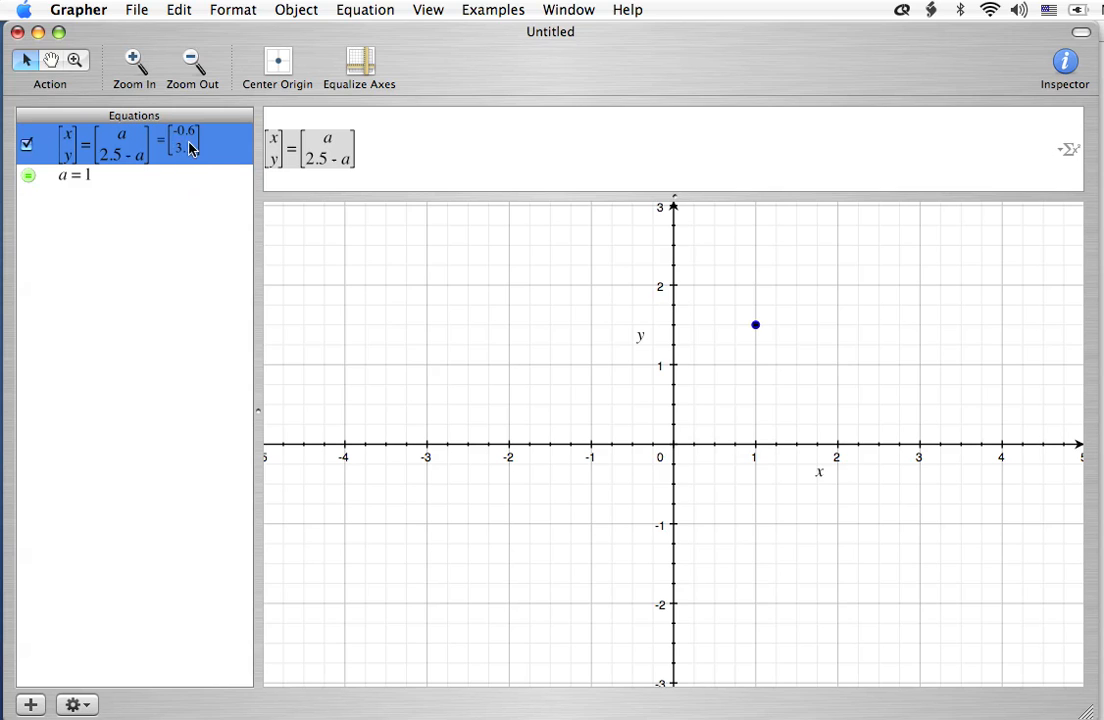
pyautogui.click(73, 175)
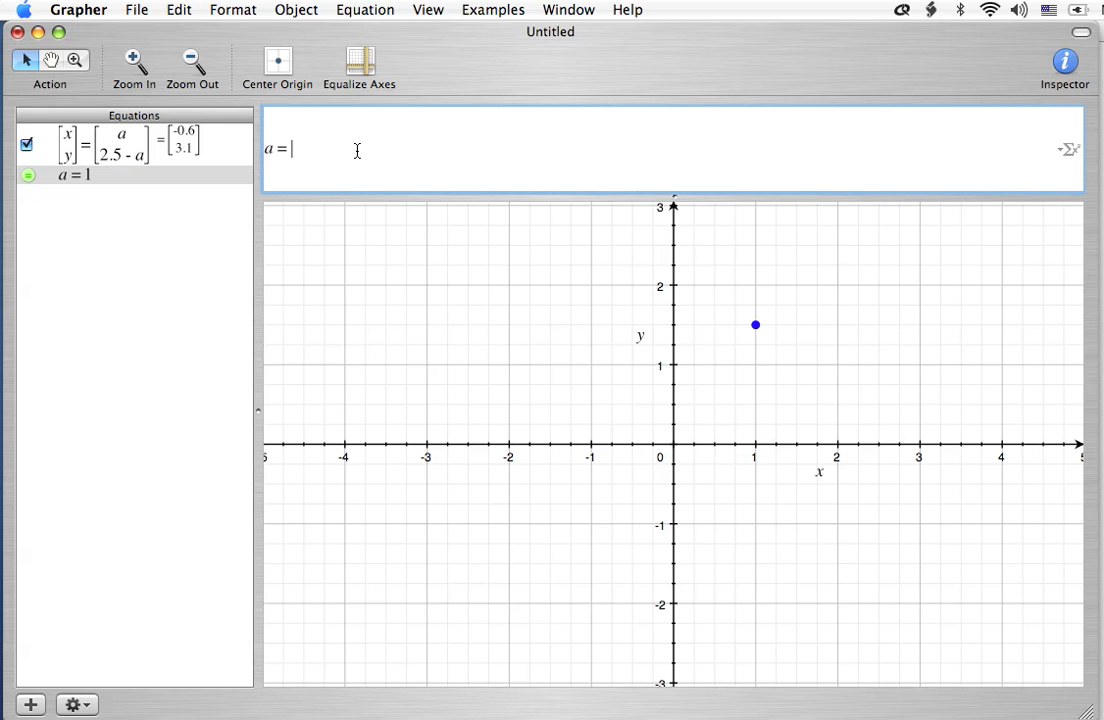
pyautogui.write('2')
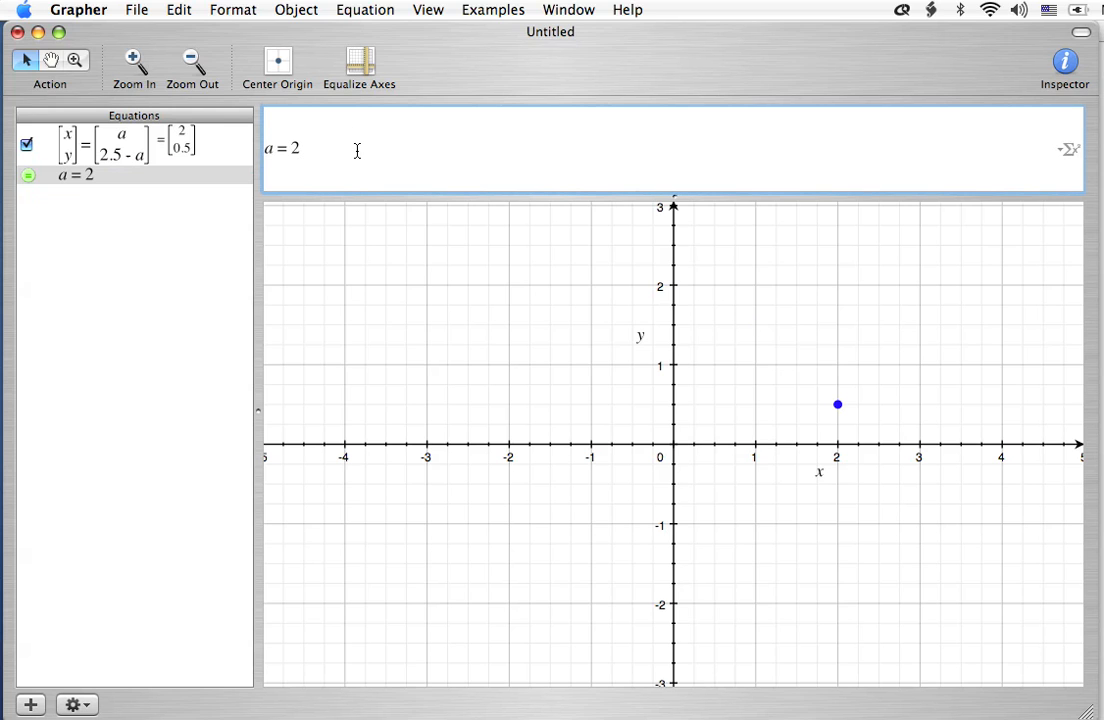
pyautogui.write('1')
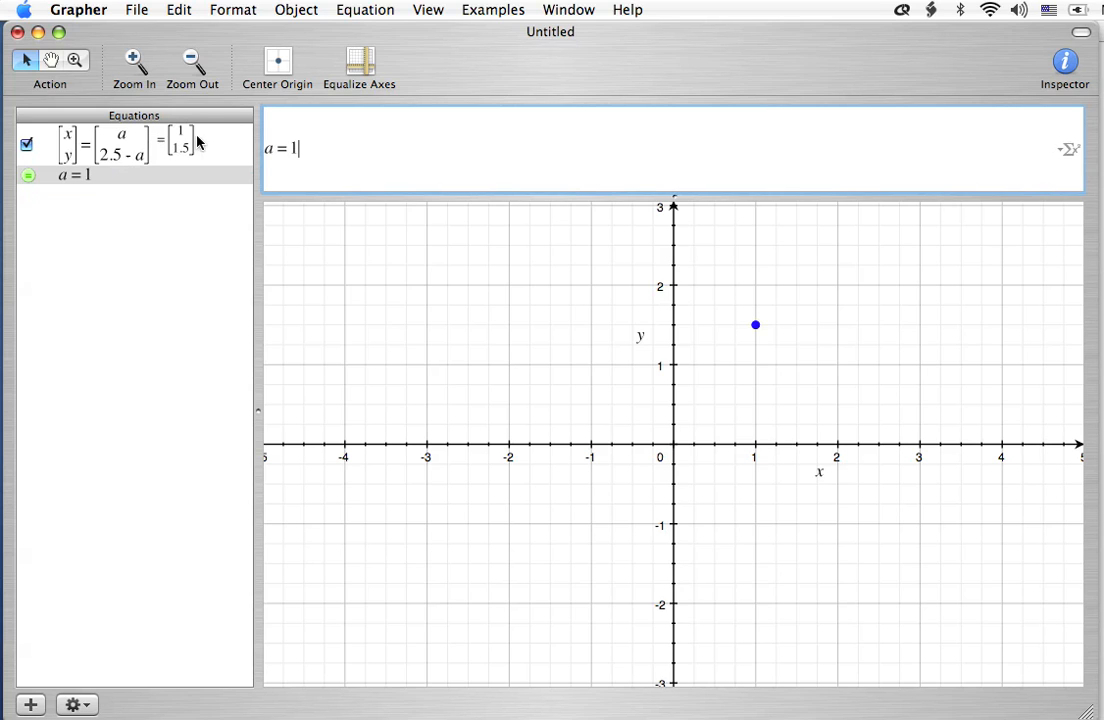
pyautogui.moveTo(185, 217)
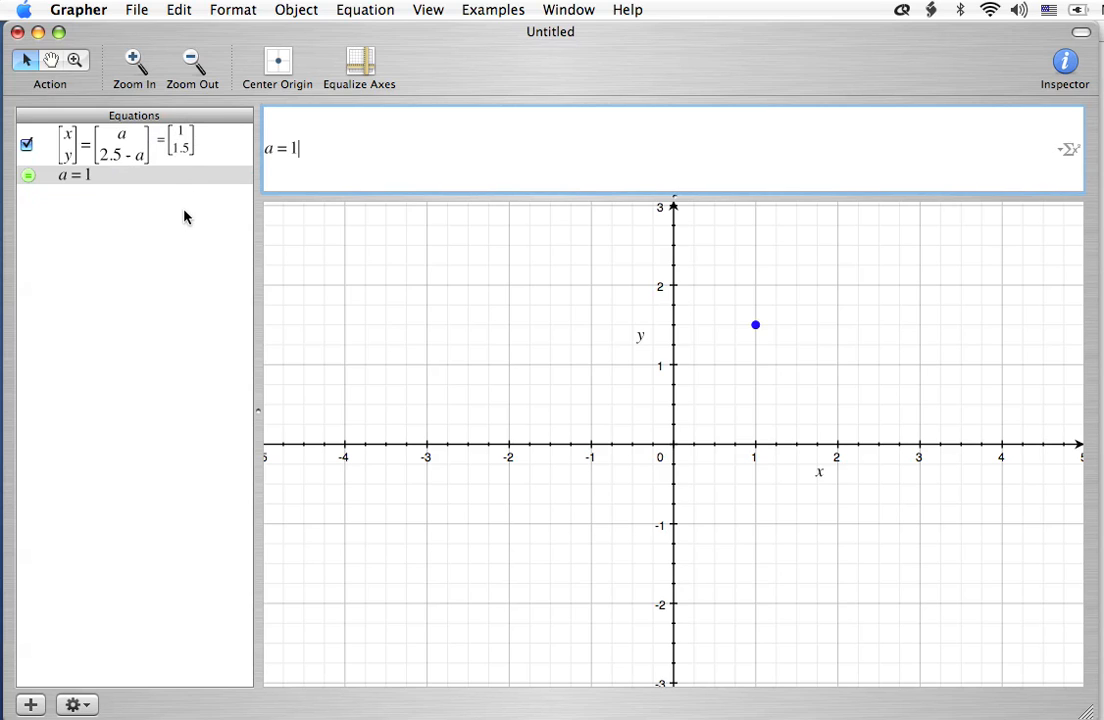
pyautogui.moveTo(165, 166)
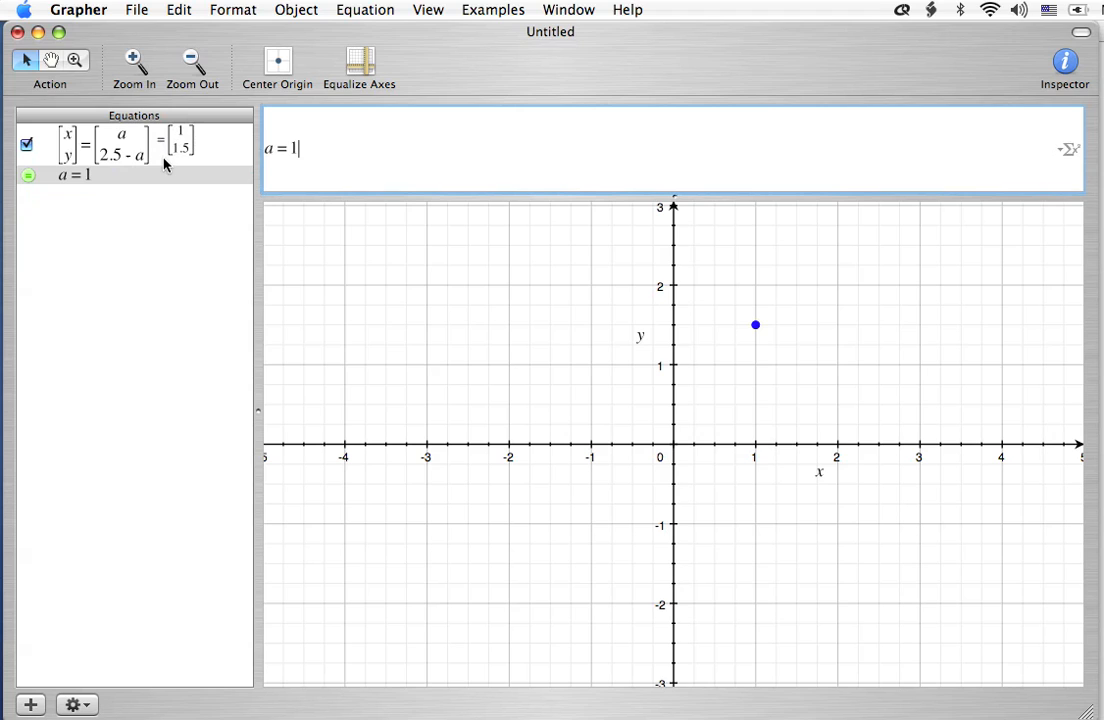
pyautogui.moveTo(165, 204)
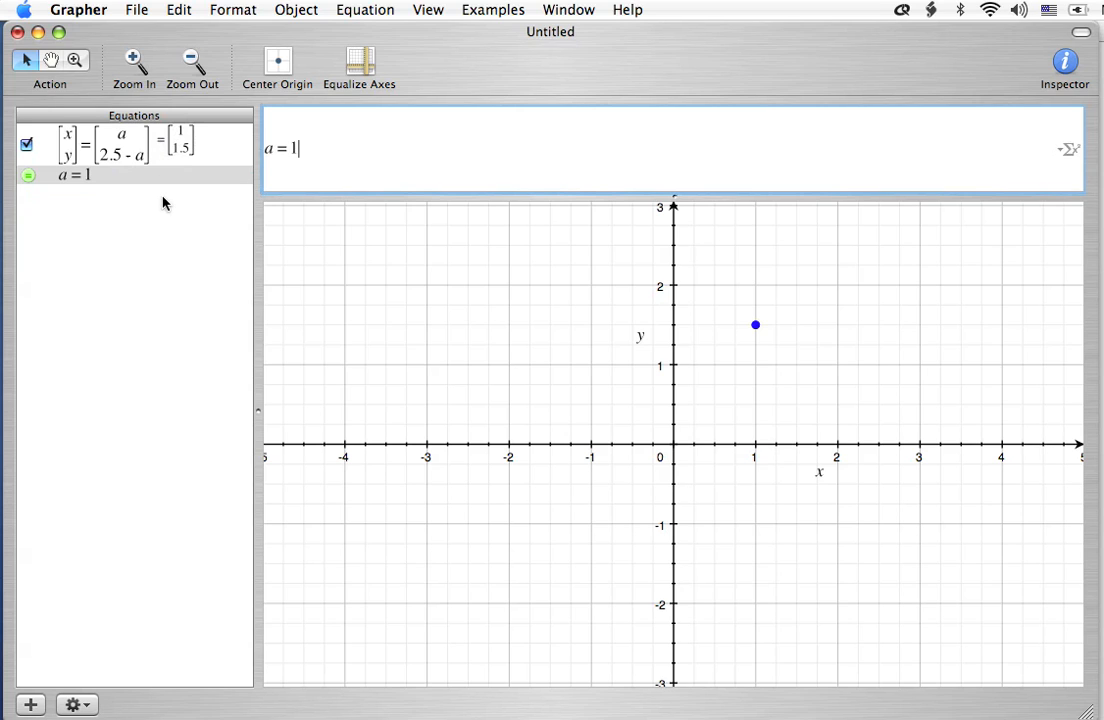
pyautogui.click(78, 9)
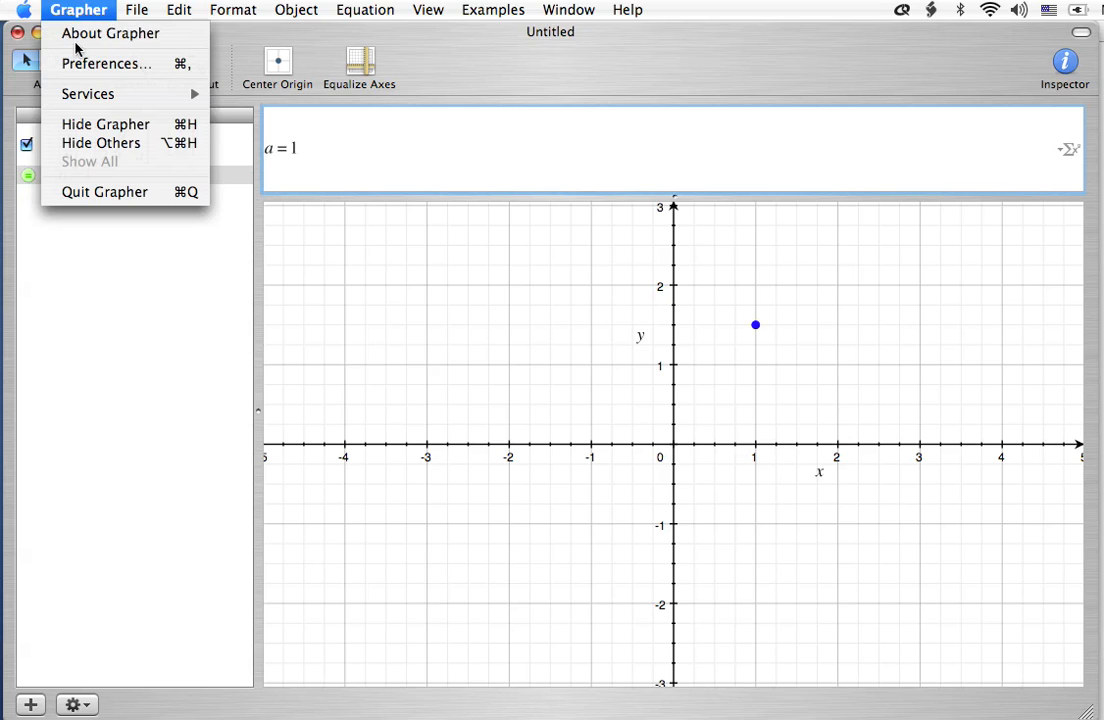
pyautogui.click(110, 33)
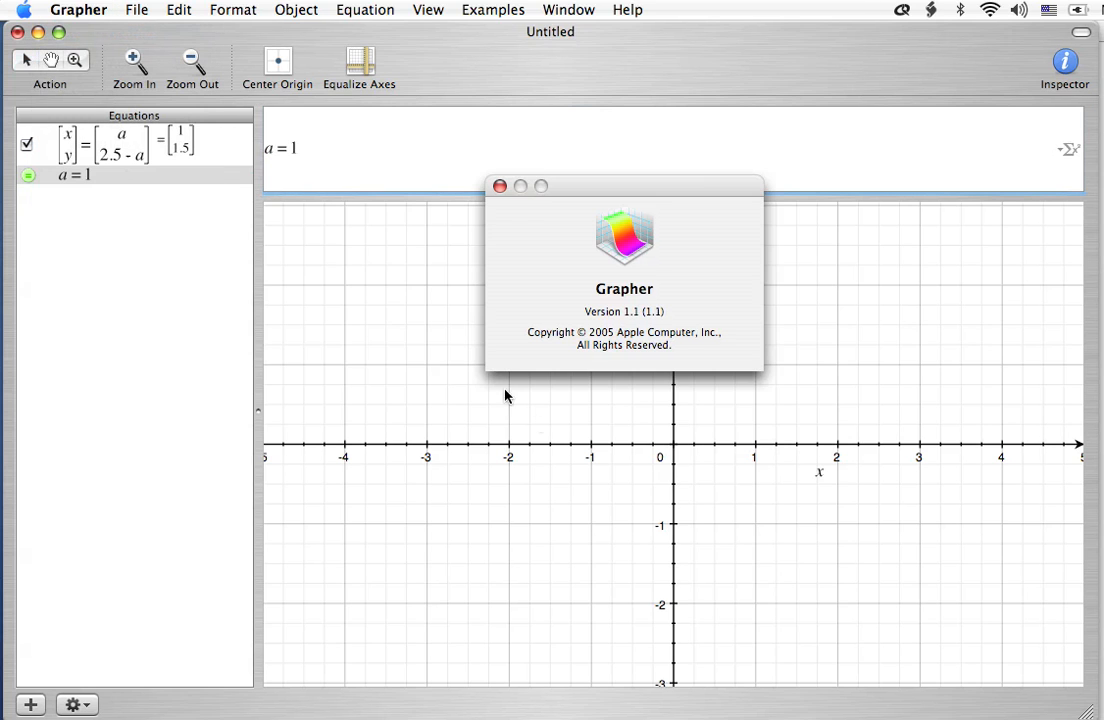
pyautogui.moveTo(630, 330)
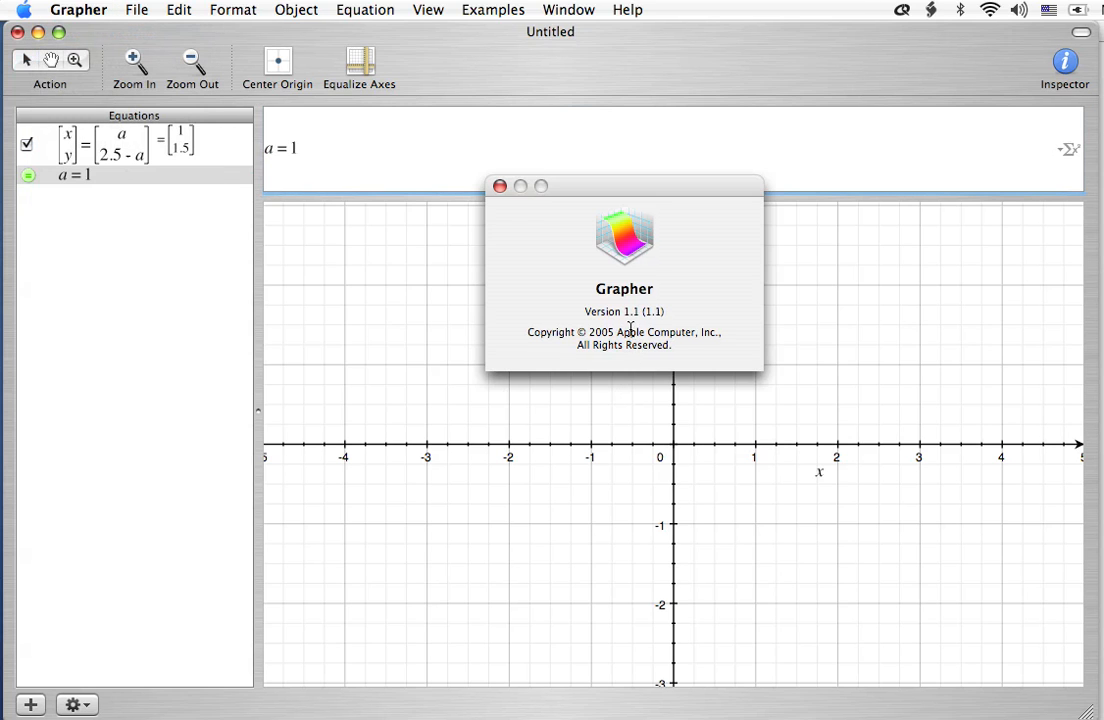
pyautogui.moveTo(575, 262)
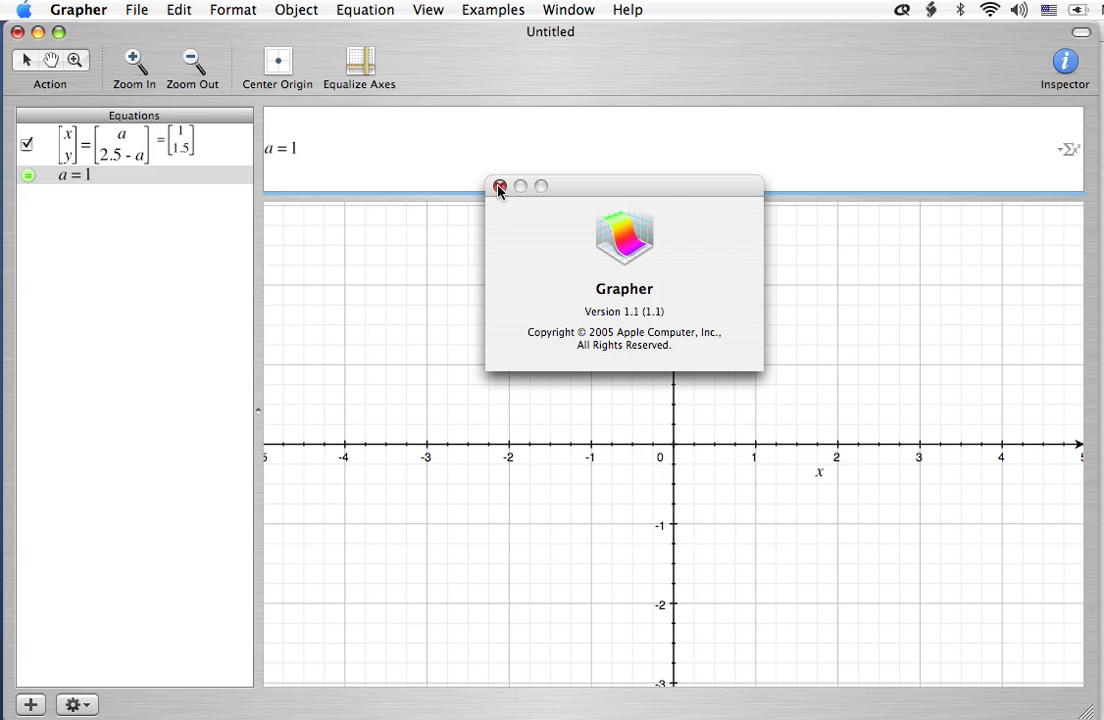
pyautogui.click(500, 187)
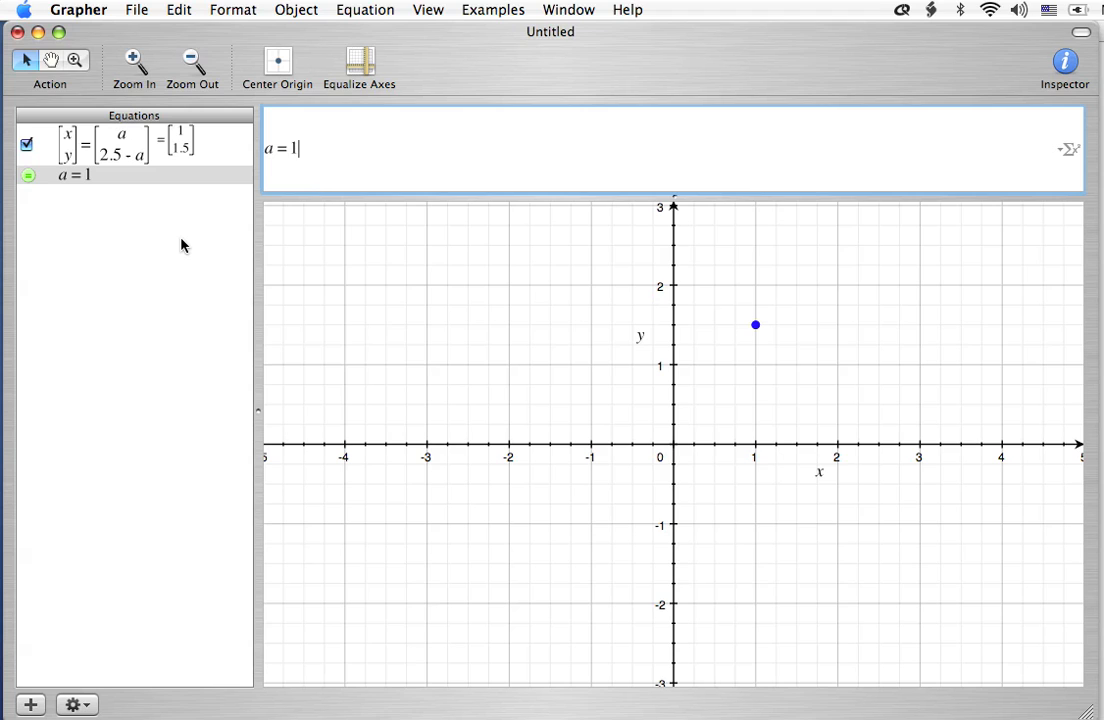
pyautogui.moveTo(145, 138)
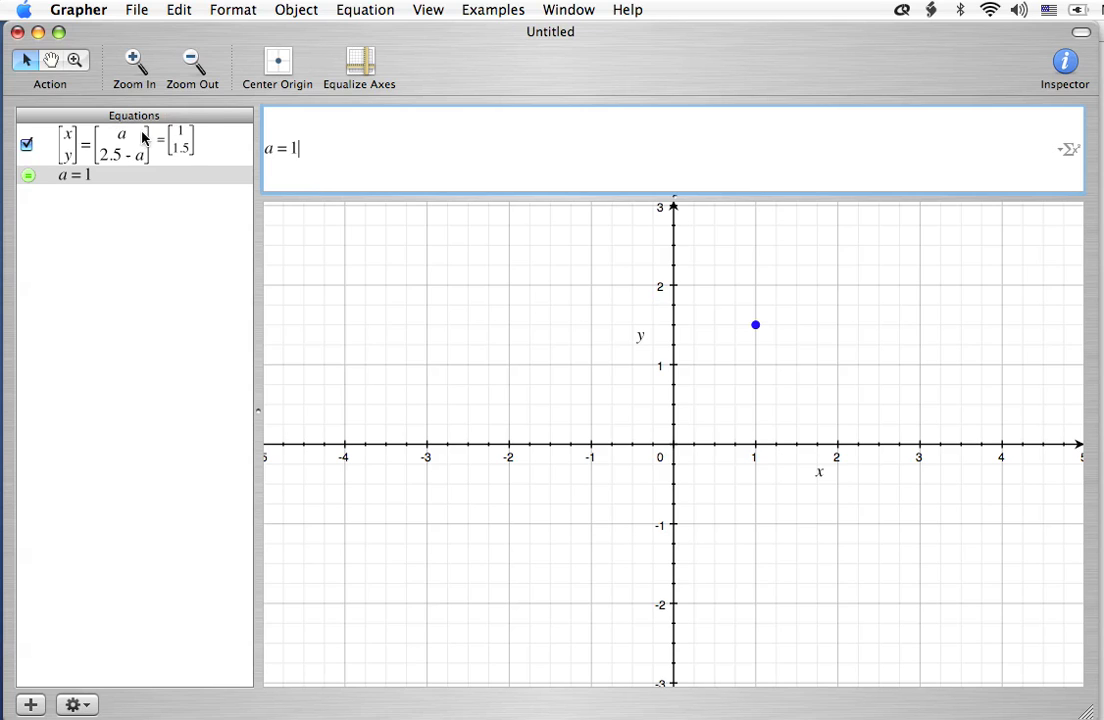
pyautogui.moveTo(186, 206)
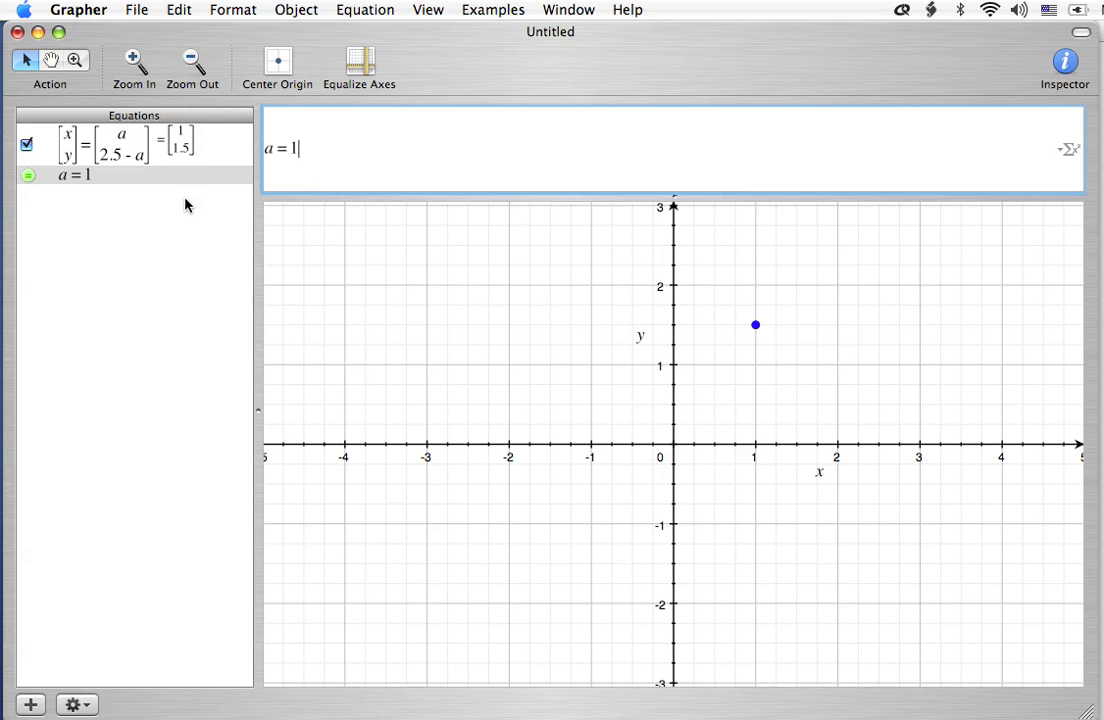
pyautogui.moveTo(187, 148)
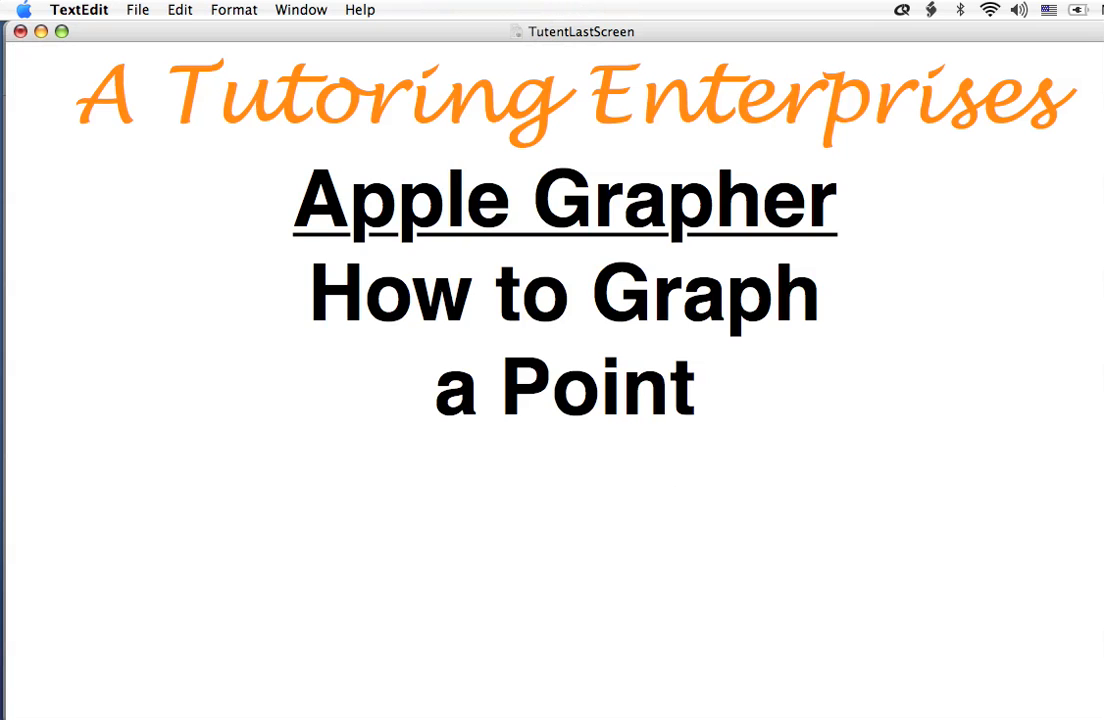
# Scroll down the TextEdit closing page to the website and contact details.
pyautogui.scroll(-3)
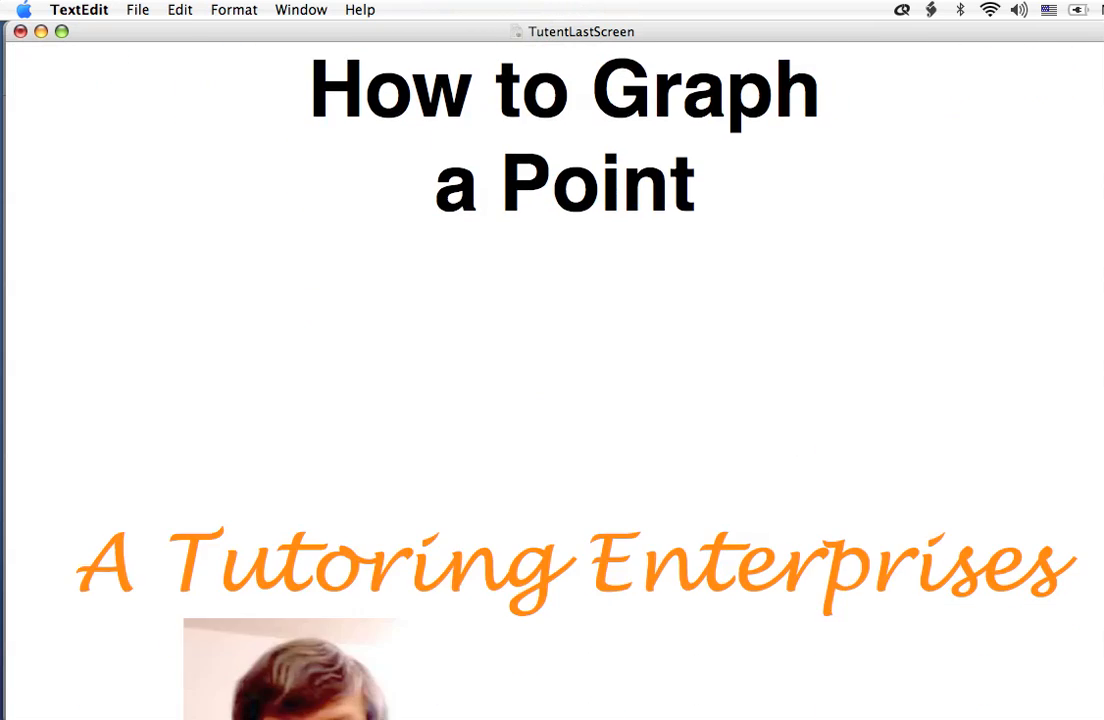
pyautogui.scroll(-3)
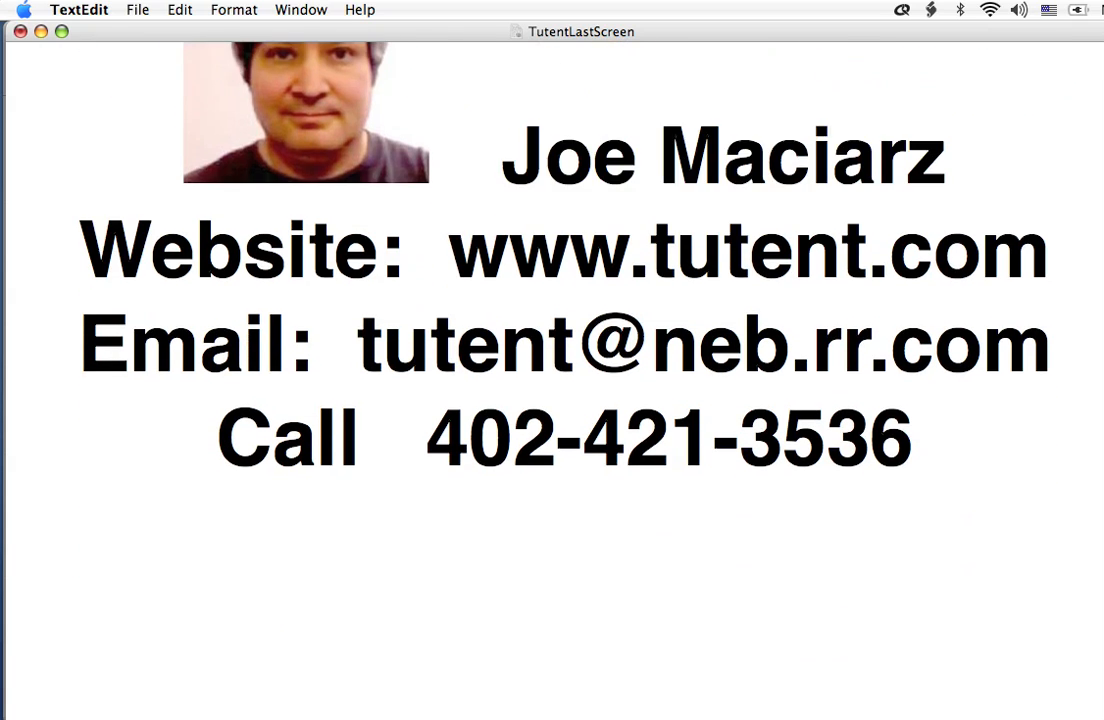